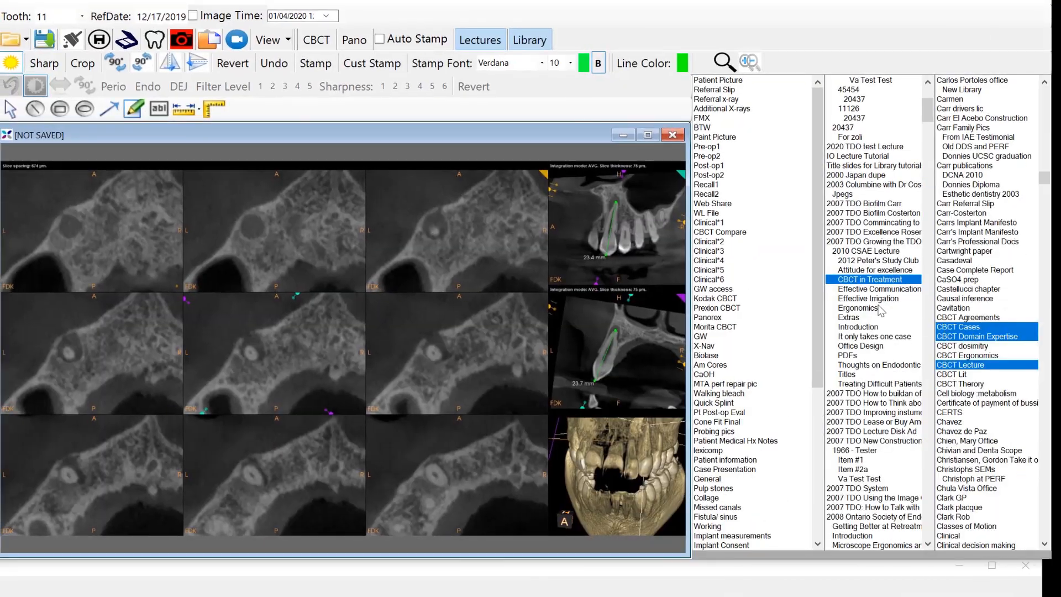
Step: Close the CBCT scan view via its close options, landing on the patient's organizer tree
{"action": "left_click", "coordinate": [672, 134]}
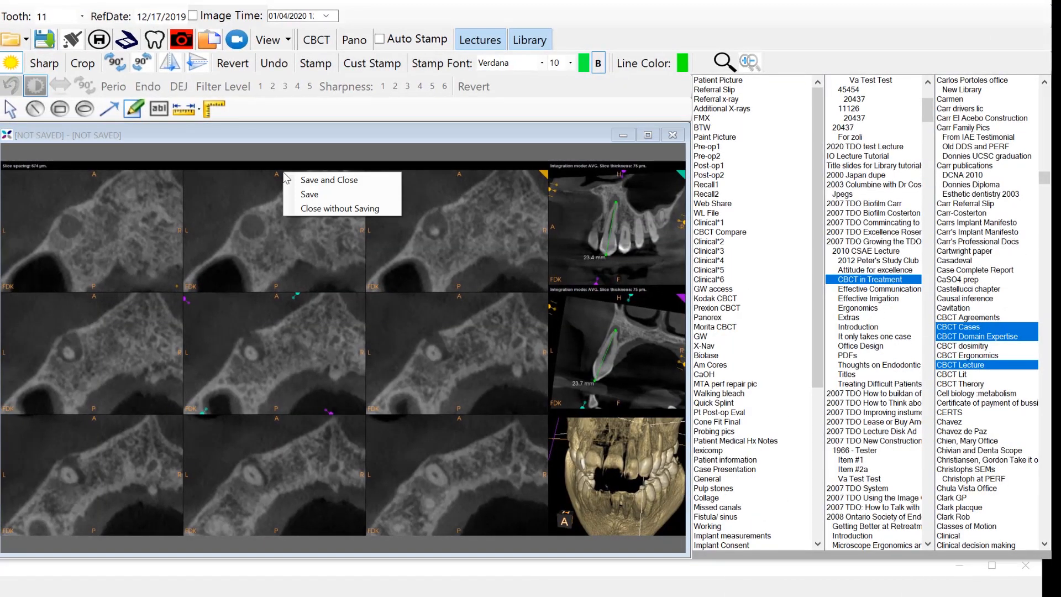
{"action": "mouse_move", "coordinate": [329, 179]}
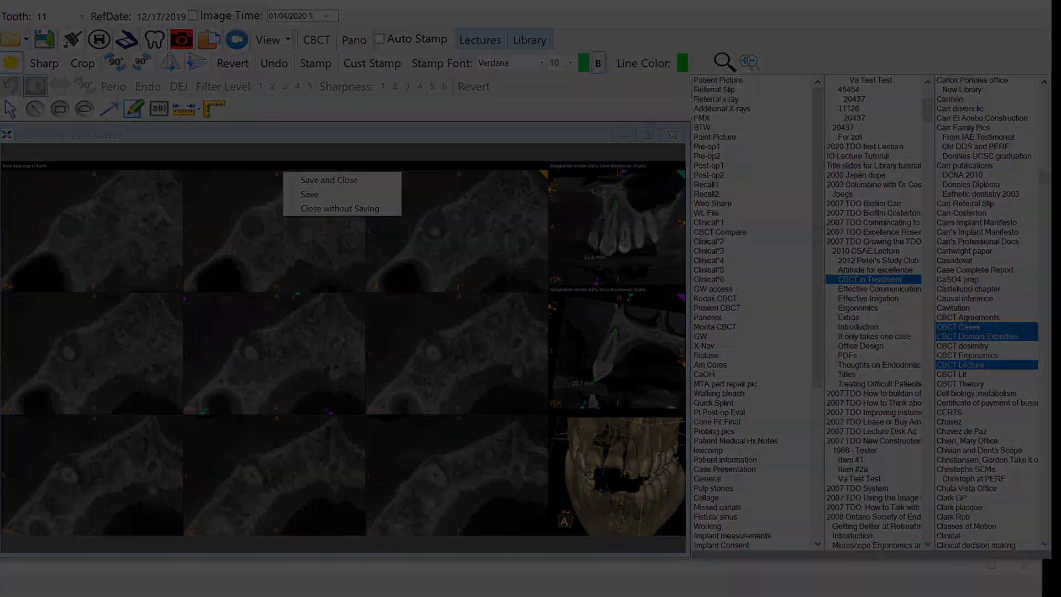
{"action": "left_click", "coordinate": [330, 208]}
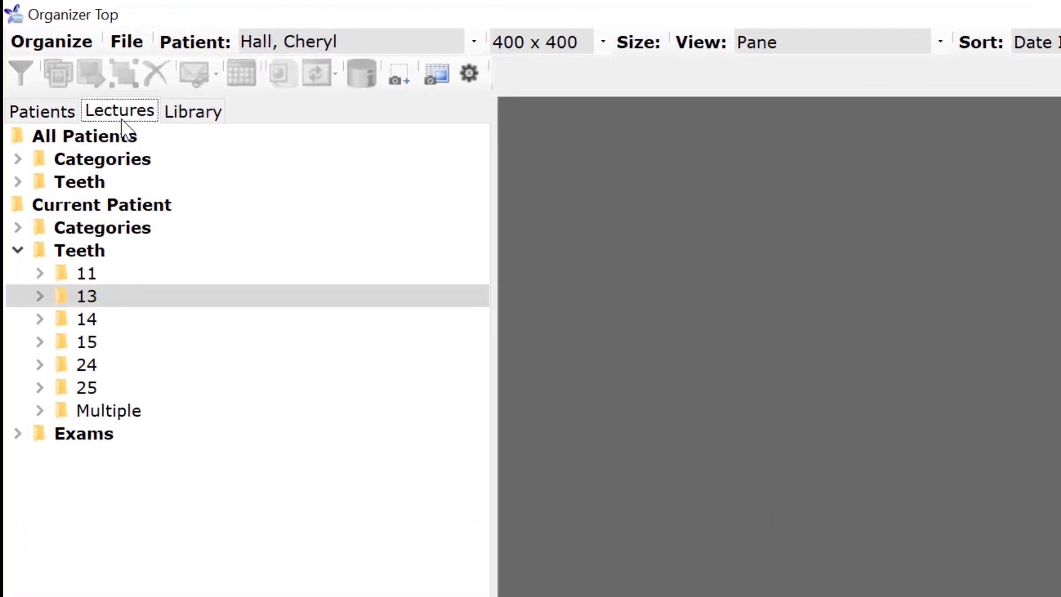
Step: Apply Alphabetical Reorder to the Lectures root folder and scroll back to the top of the list
{"action": "left_click", "coordinate": [119, 110]}
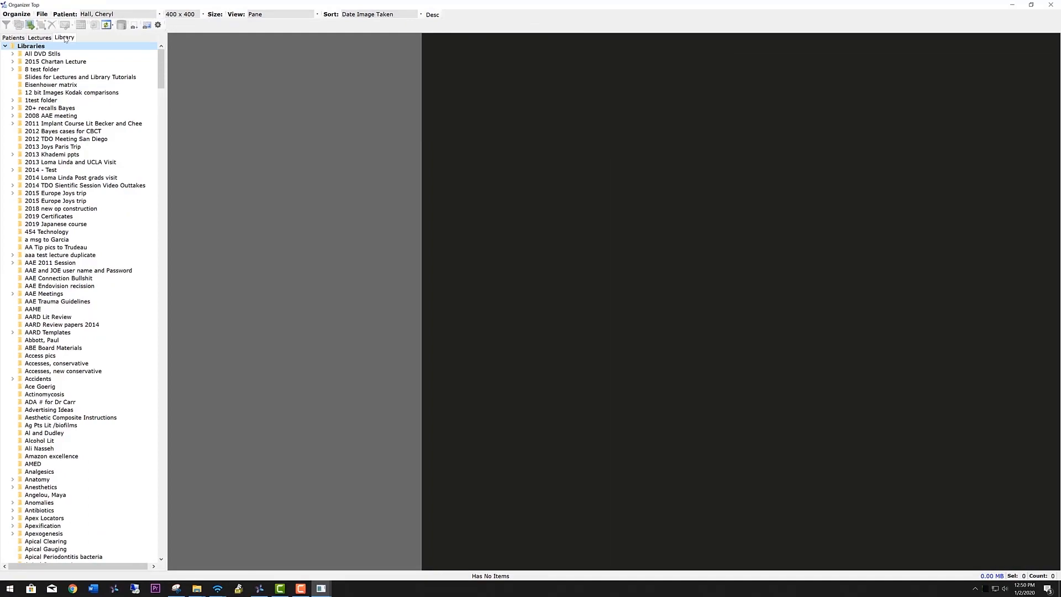
{"action": "left_click", "coordinate": [38, 38]}
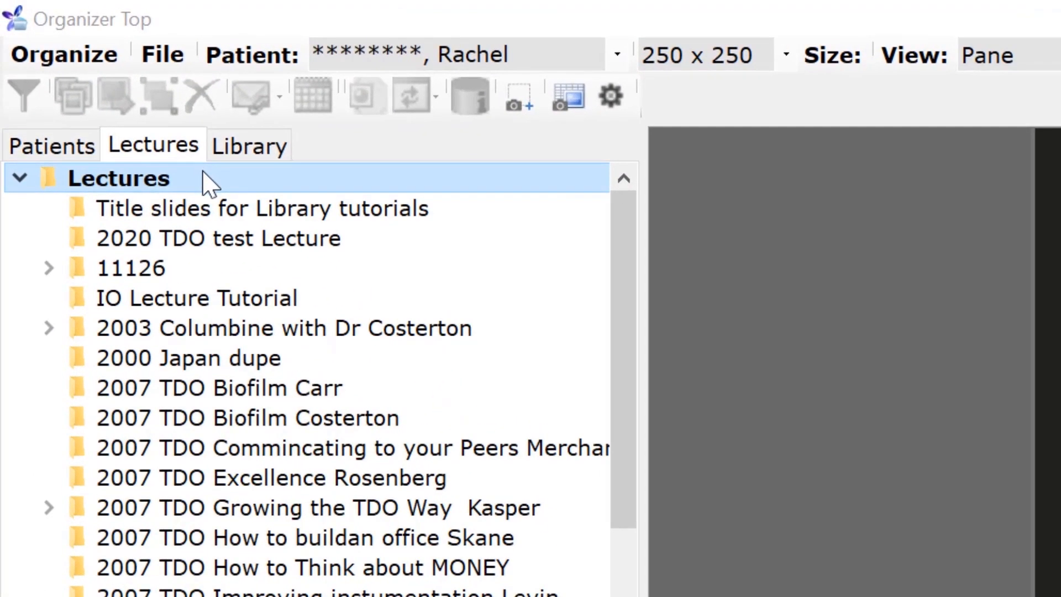
{"action": "right_click", "coordinate": [119, 178]}
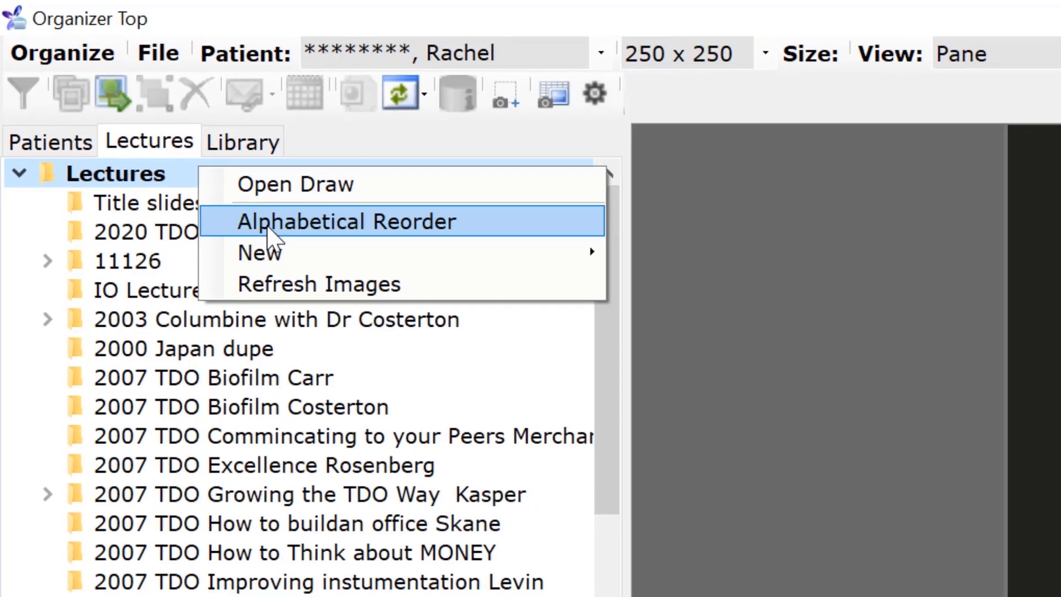
{"action": "left_click", "coordinate": [347, 221]}
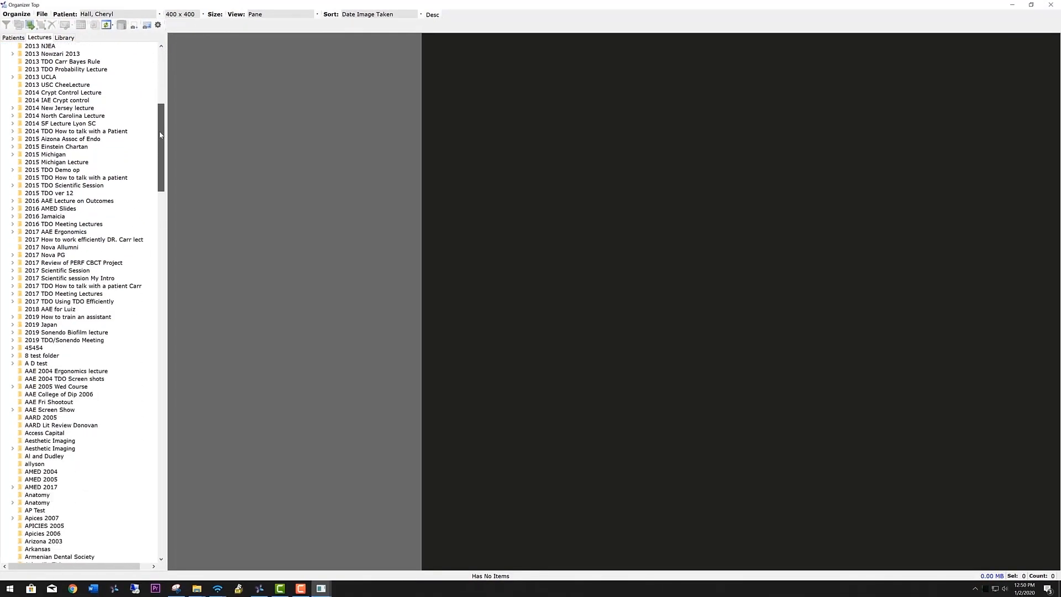
{"action": "scroll", "scroll_direction": "down", "scroll_amount": 3}
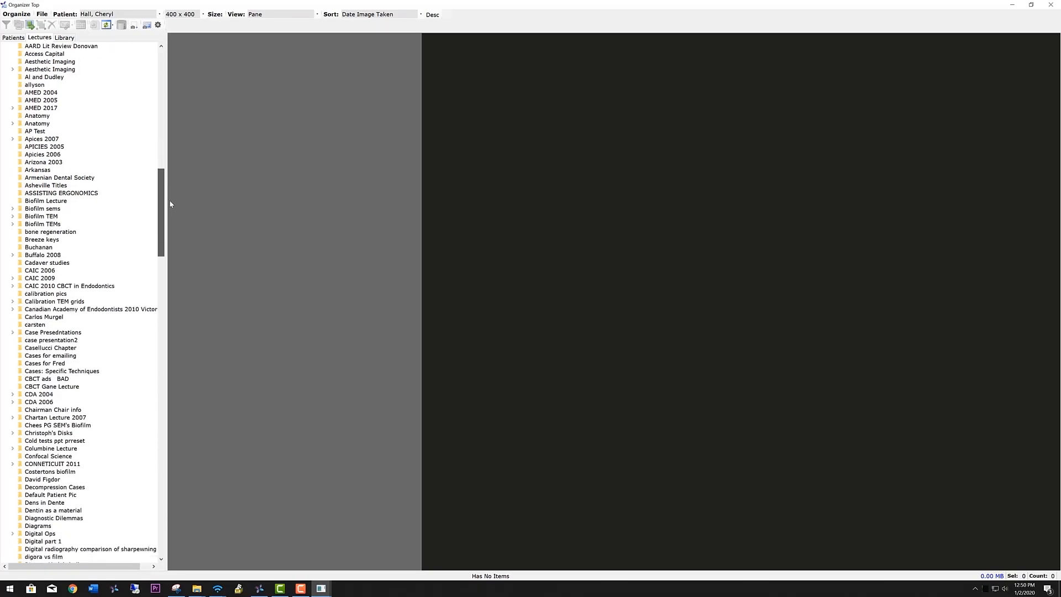
{"action": "scroll", "scroll_direction": "down", "scroll_amount": 3}
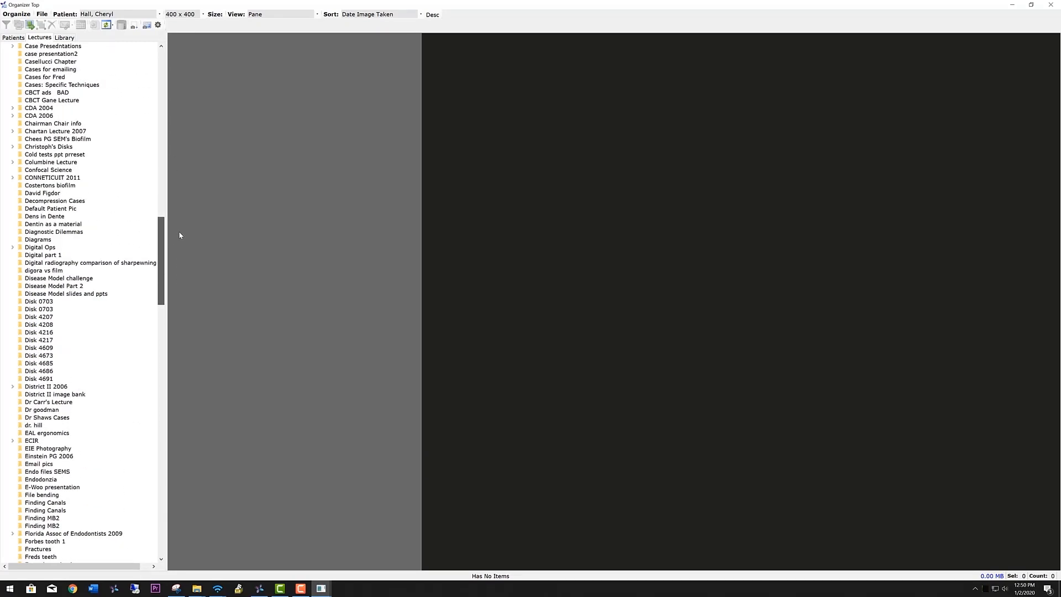
{"action": "left_click", "coordinate": [38, 38]}
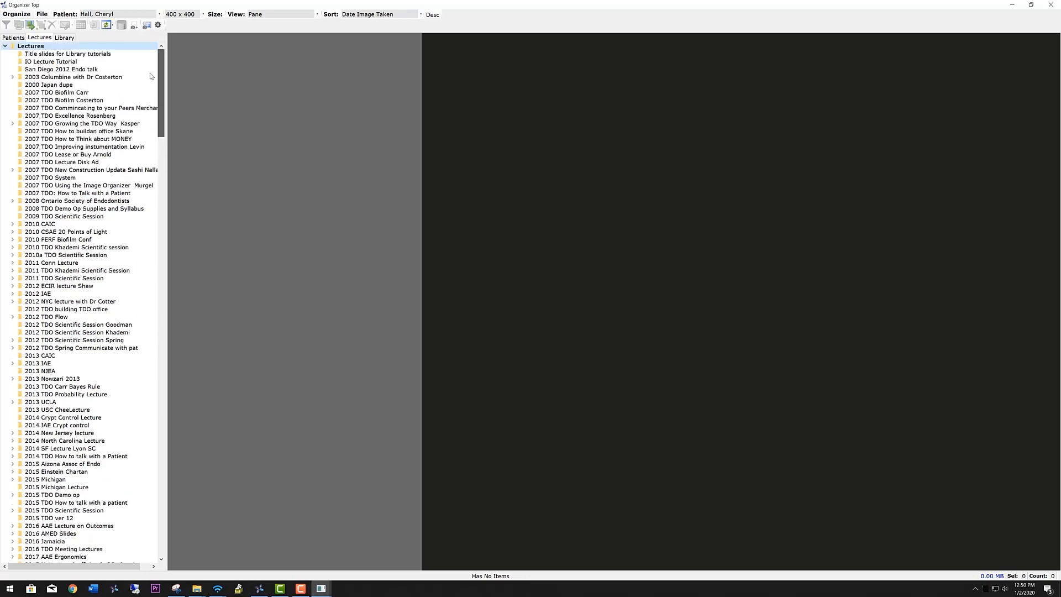
Step: Expand the Washinton State Assoc of Endodontists lecture and its CBCT Imaging for Endodontists folder
{"action": "left_click", "coordinate": [60, 68]}
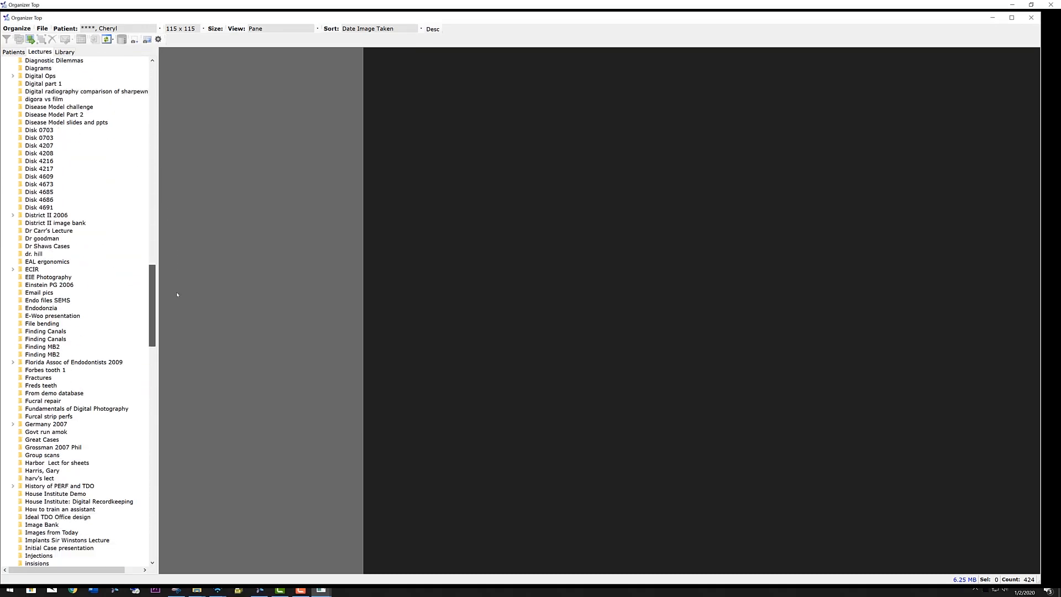
{"action": "scroll", "scroll_direction": "down", "scroll_amount": 3}
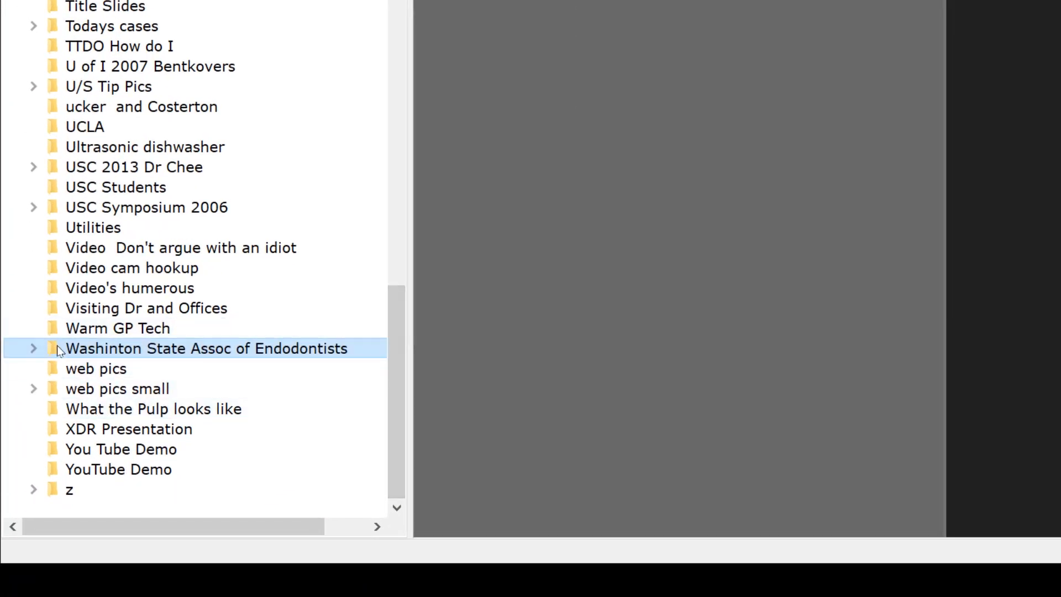
{"action": "left_click", "coordinate": [32, 348]}
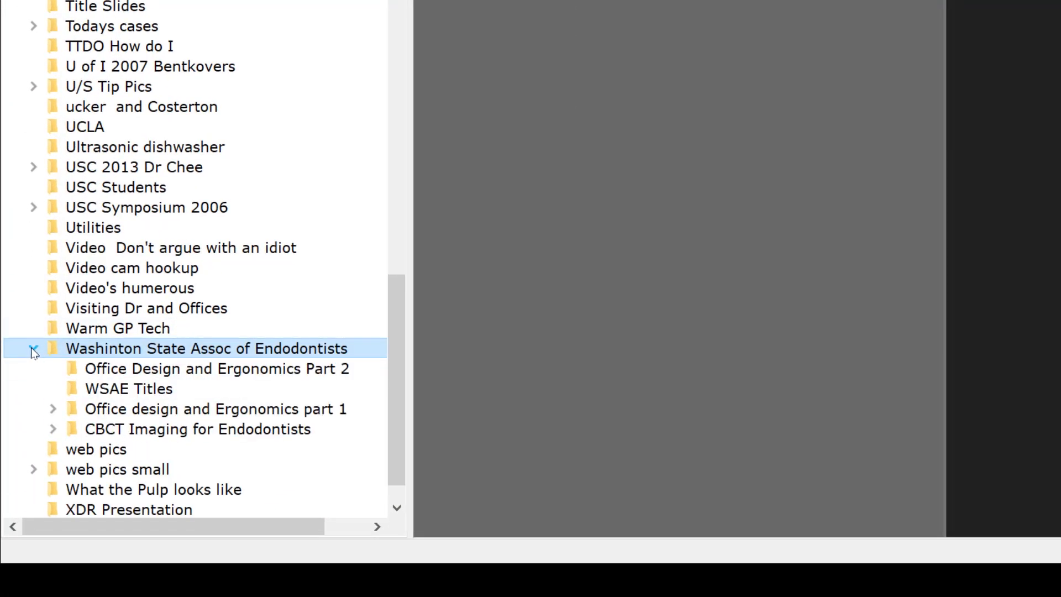
{"action": "left_click", "coordinate": [128, 388]}
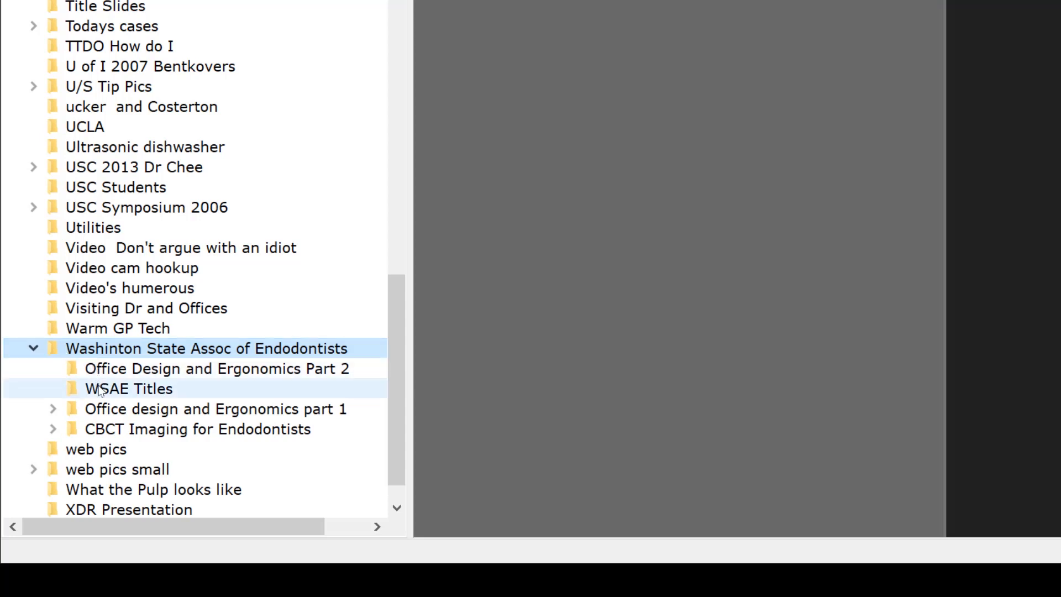
{"action": "left_click", "coordinate": [196, 429]}
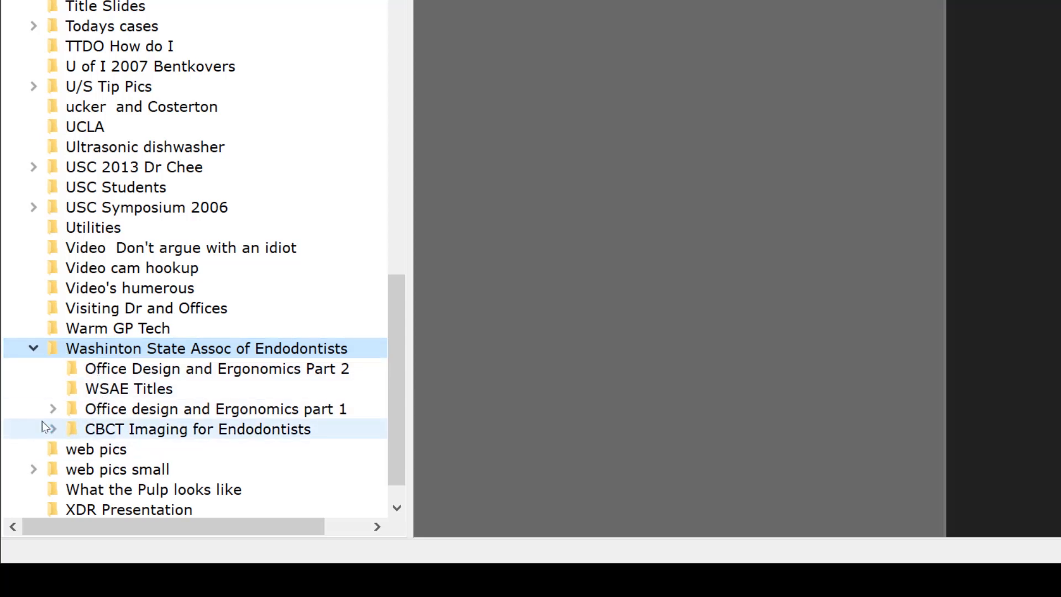
{"action": "left_click", "coordinate": [51, 429]}
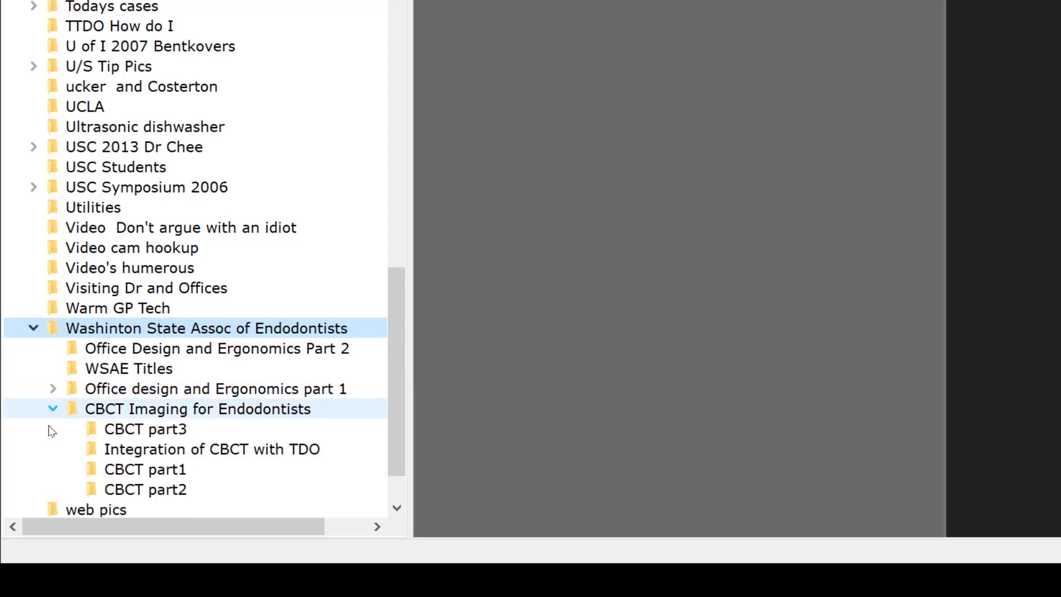
Step: Show the CBCT part2 folder's images as thumbnails with one image's details
{"action": "left_click", "coordinate": [144, 488]}
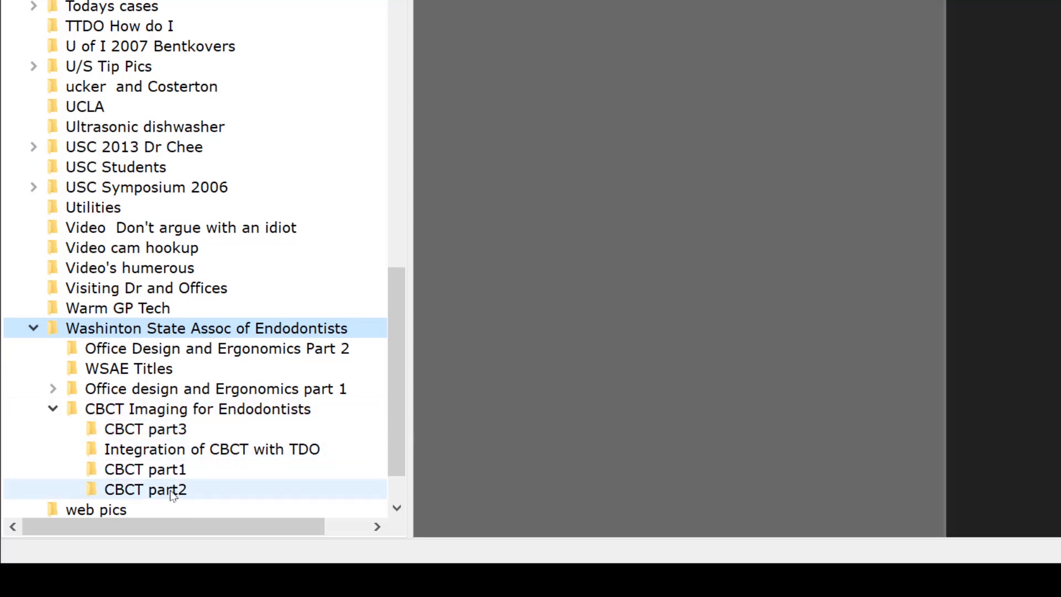
{"action": "left_click", "coordinate": [145, 469]}
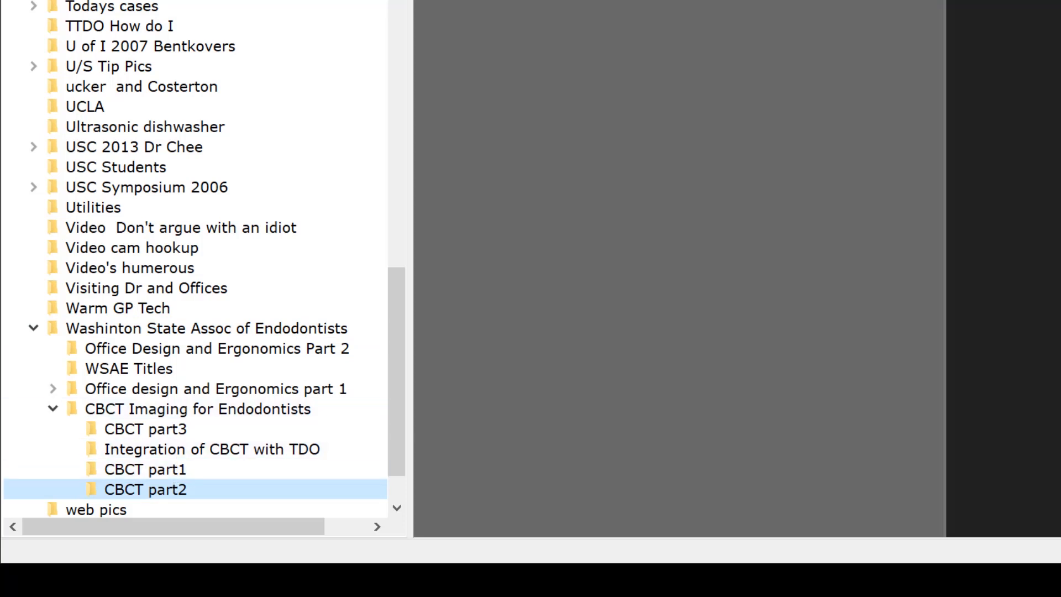
{"action": "left_click", "coordinate": [145, 468]}
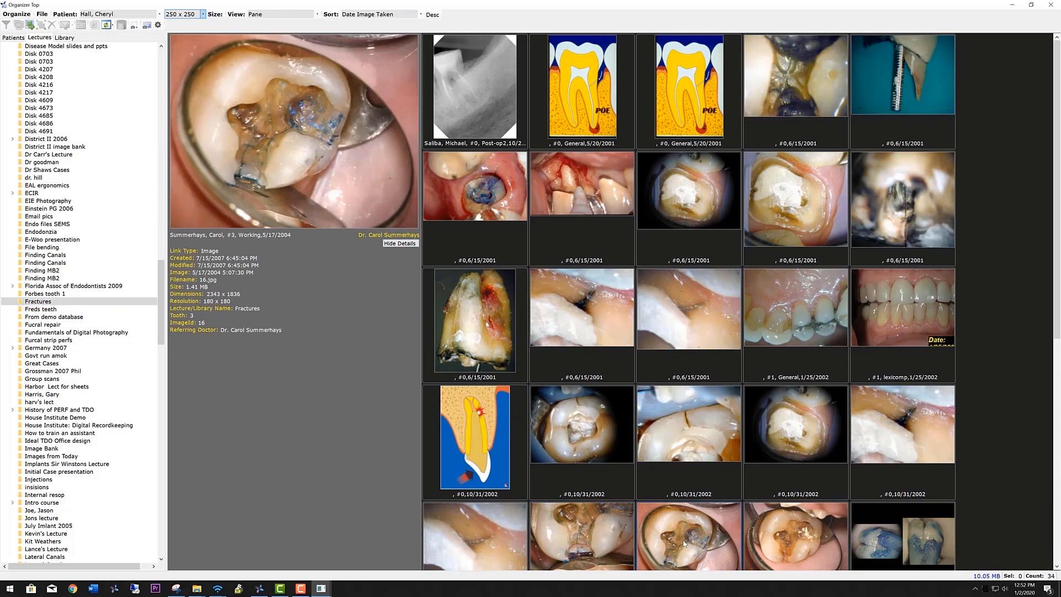
{"action": "left_click", "coordinate": [43, 323]}
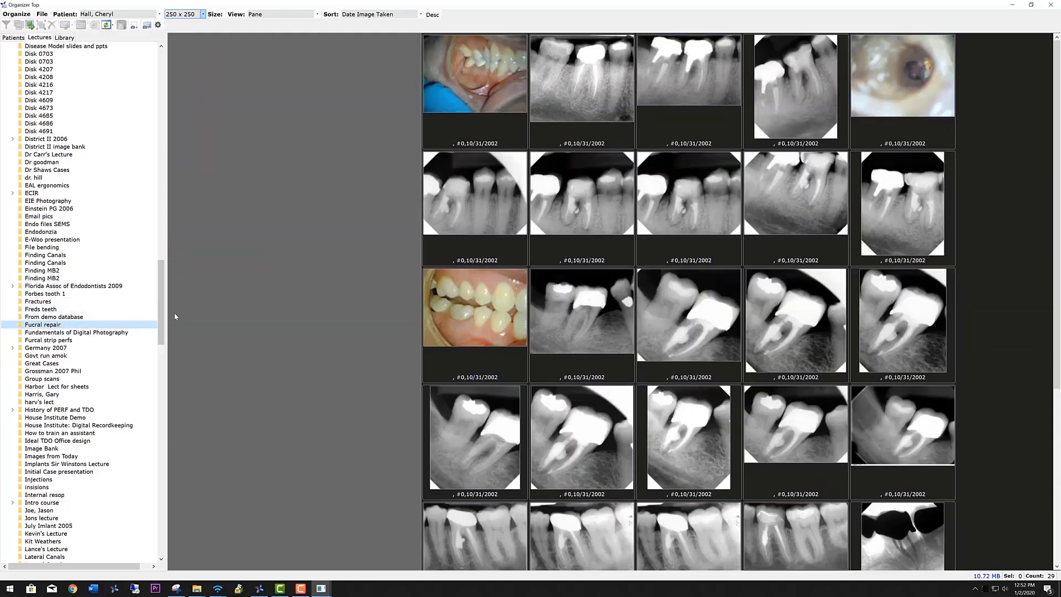
{"action": "left_click", "coordinate": [689, 321]}
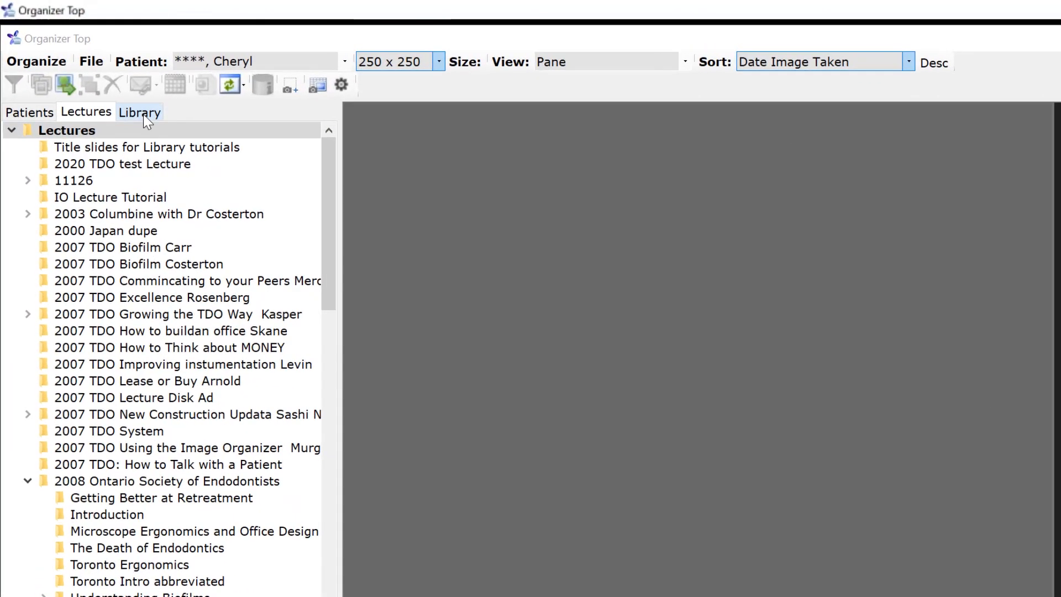
Step: Browse the Anatomy library folder, previewing tooth and electron microscope images
{"action": "left_click", "coordinate": [140, 111]}
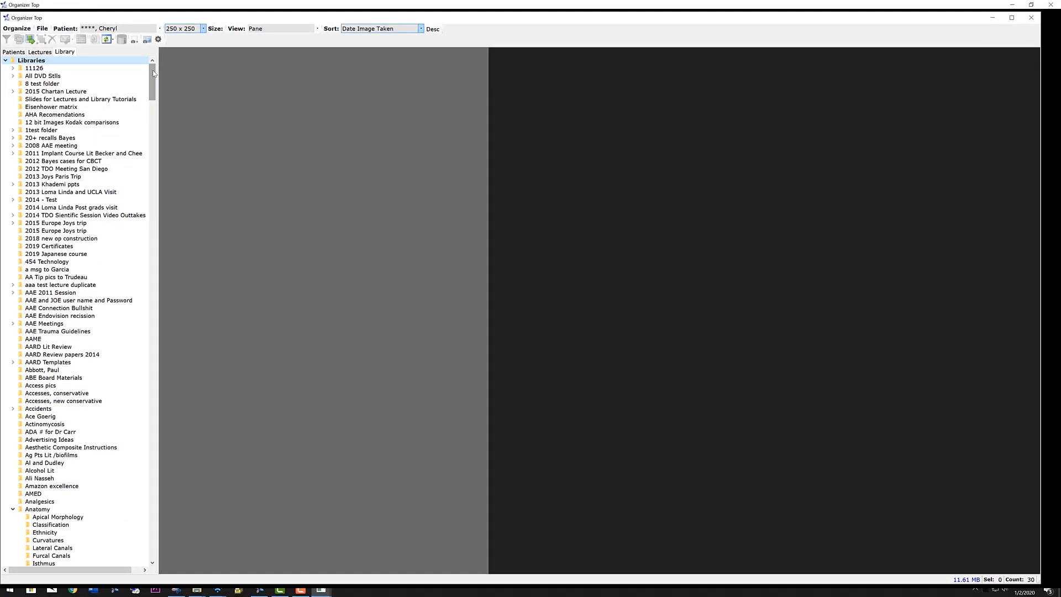
{"action": "scroll", "scroll_direction": "down", "scroll_amount": 3}
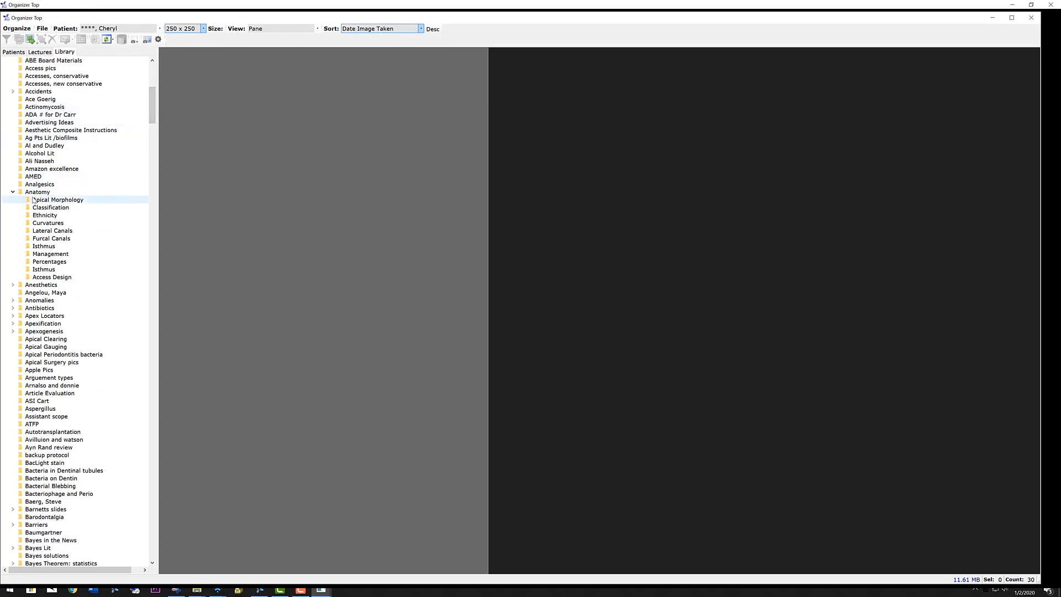
{"action": "left_click", "coordinate": [58, 199]}
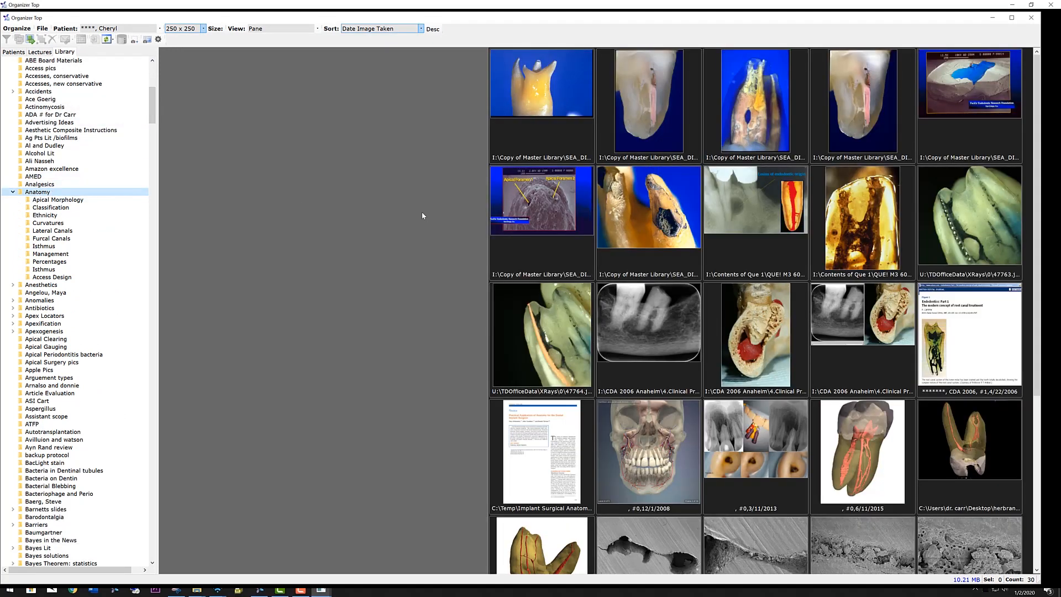
{"action": "left_click", "coordinate": [541, 83]}
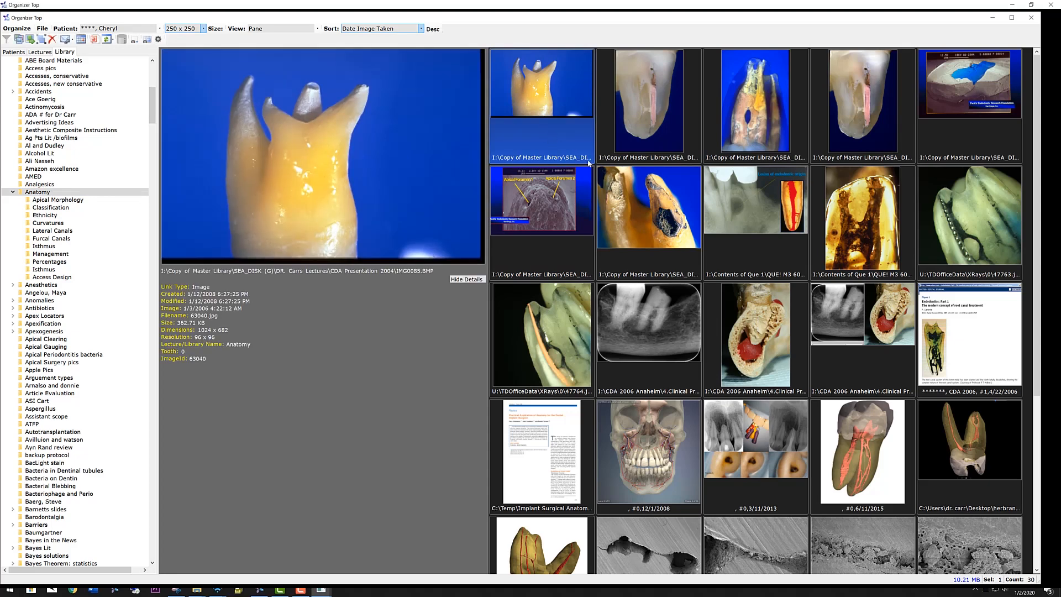
{"action": "left_click", "coordinate": [755, 453]}
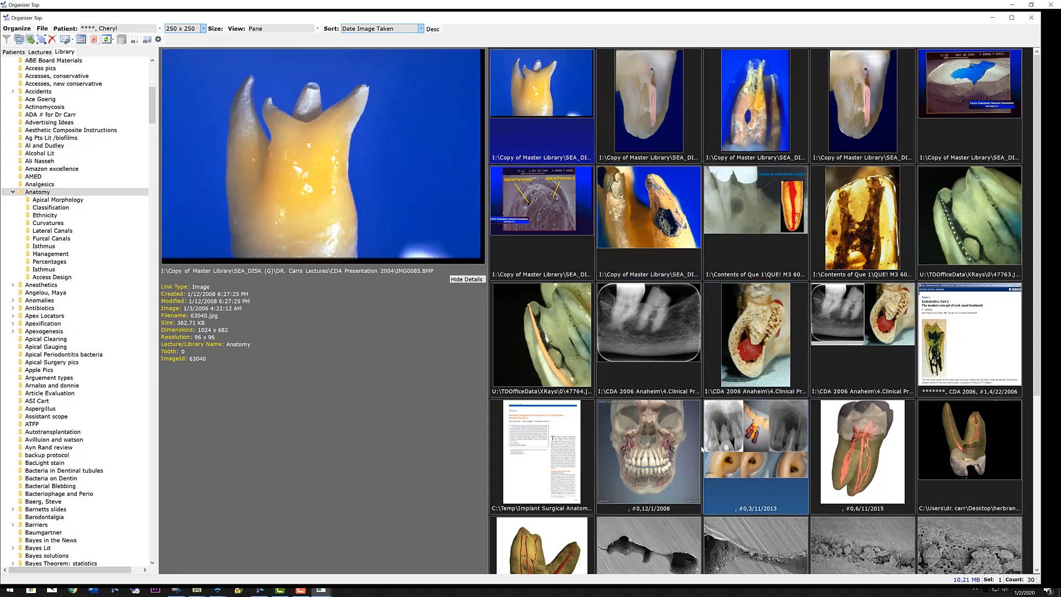
{"action": "left_click", "coordinate": [649, 453]}
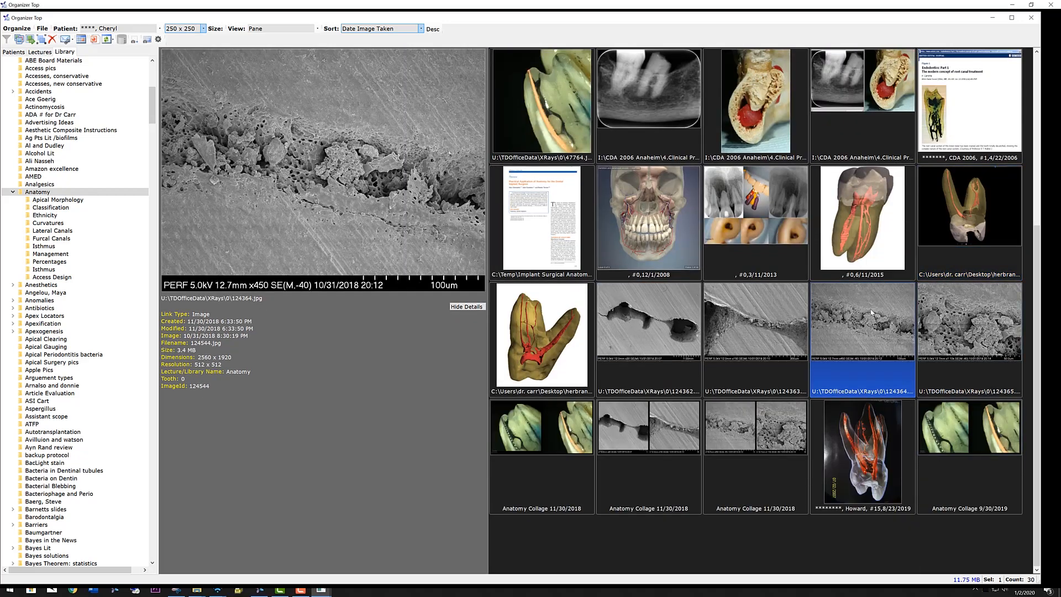
Step: Show the Al and Dudley photos, then the ADA # for Dr Carr membership card images
{"action": "left_click", "coordinate": [44, 147]}
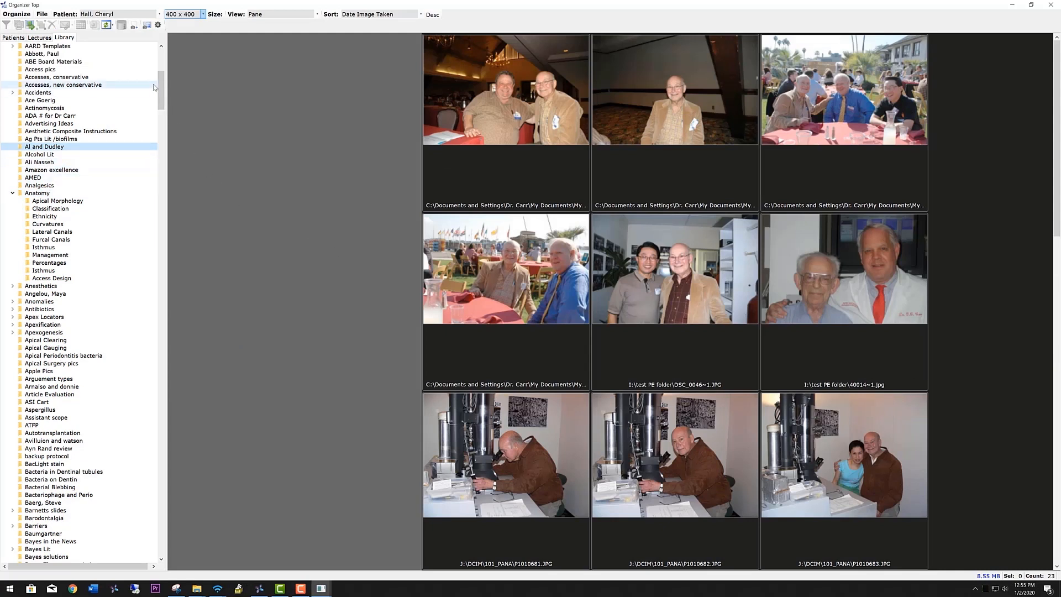
{"action": "left_click", "coordinate": [50, 115]}
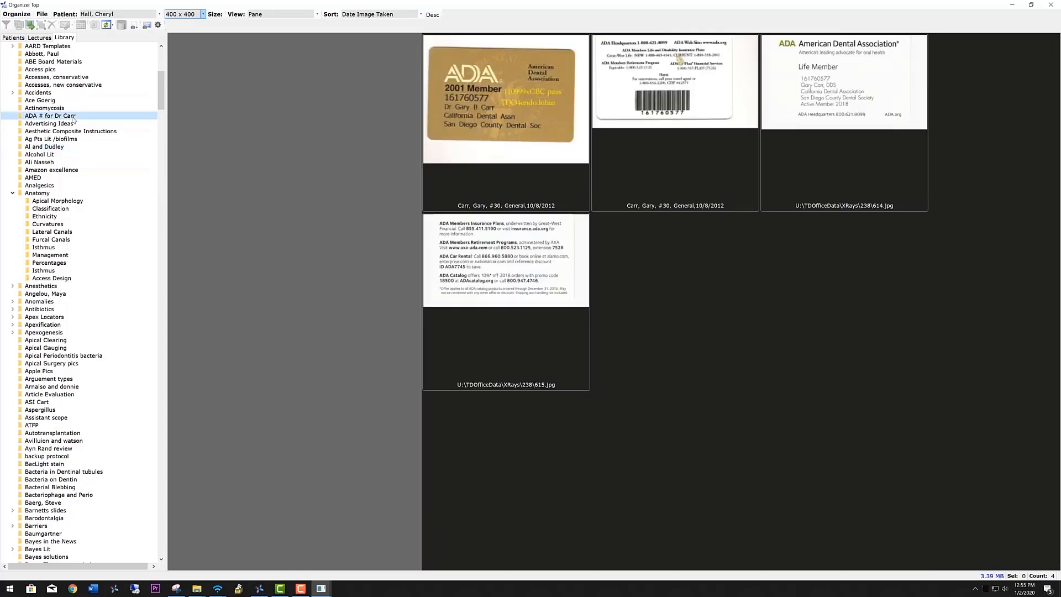
Step: Create a new lecture under the Lectures root and begin naming it '2020'
{"action": "scroll", "scroll_direction": "down", "scroll_amount": 3}
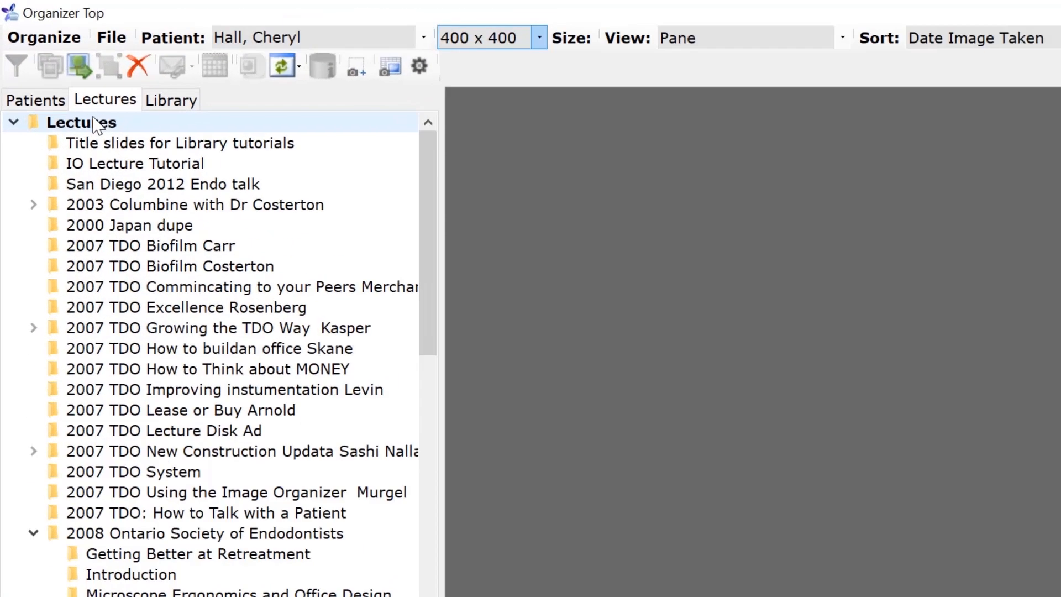
{"action": "right_click", "coordinate": [80, 122]}
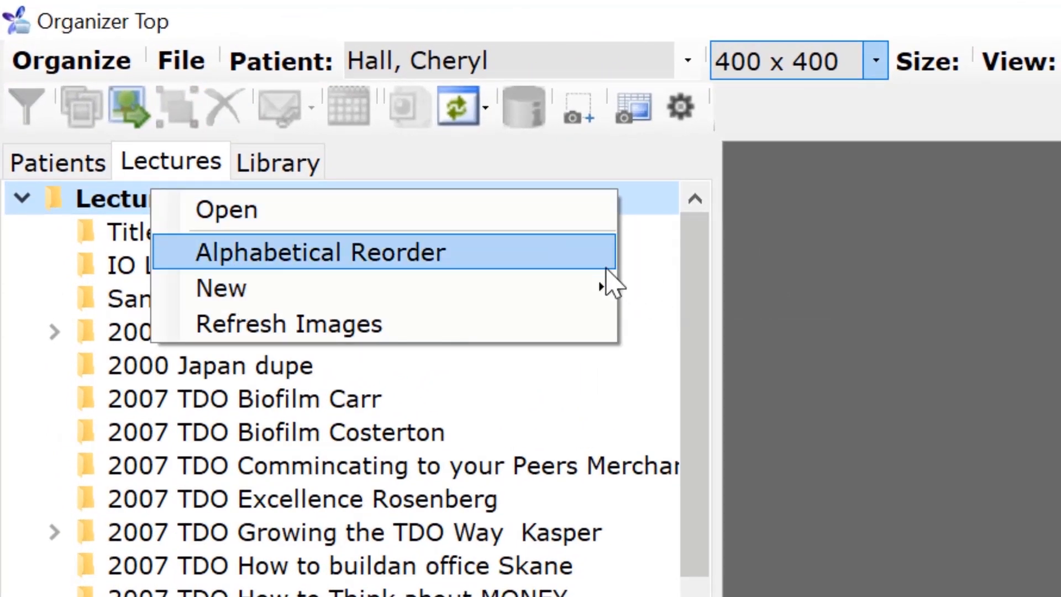
{"action": "mouse_move", "coordinate": [220, 289]}
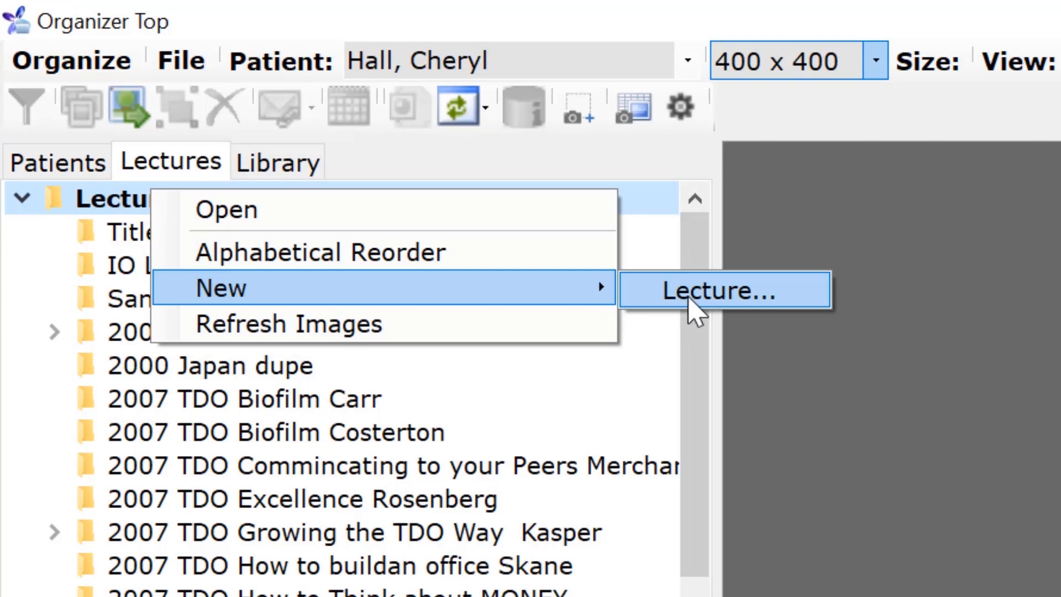
{"action": "left_click", "coordinate": [722, 291]}
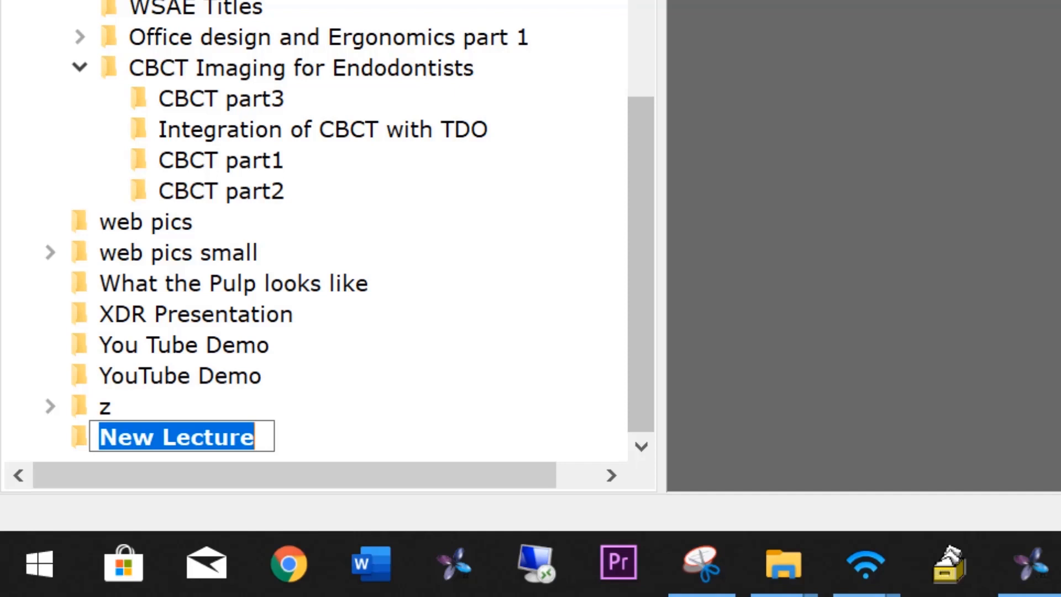
{"action": "type", "text": "202"}
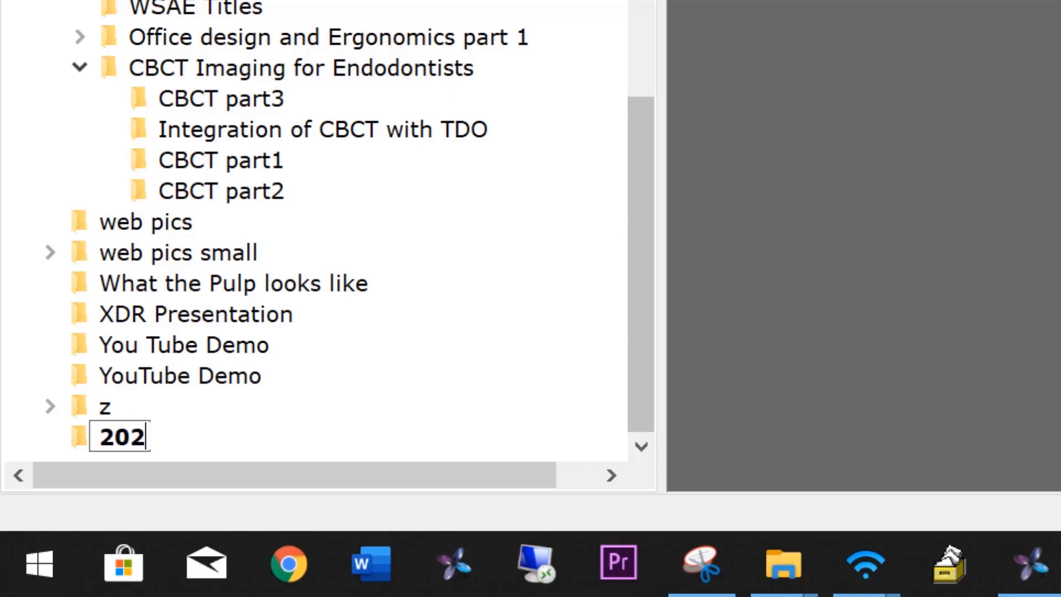
{"action": "type", "text": "0"}
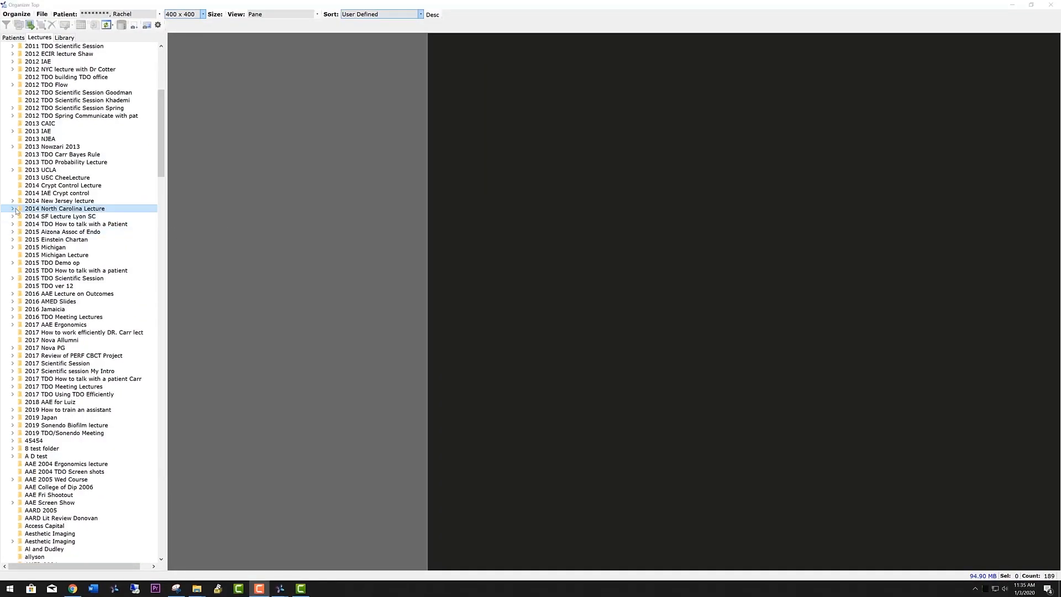
Step: In 2014 North Carolina Lecture's Title slides, add the System II thinking and Professional quote slides to the selection
{"action": "left_click", "coordinate": [13, 209]}
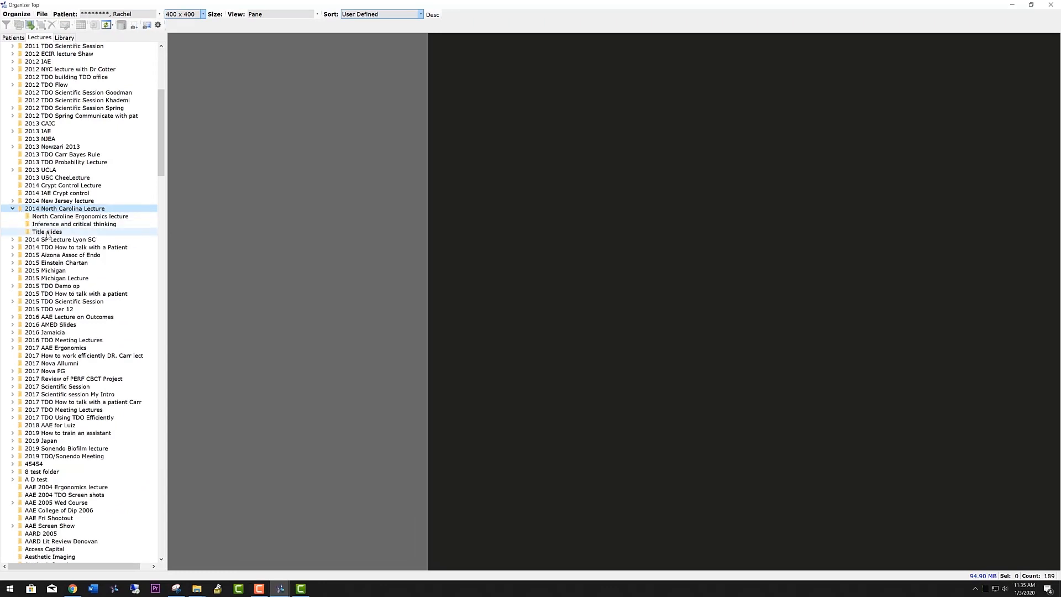
{"action": "left_click", "coordinate": [47, 230]}
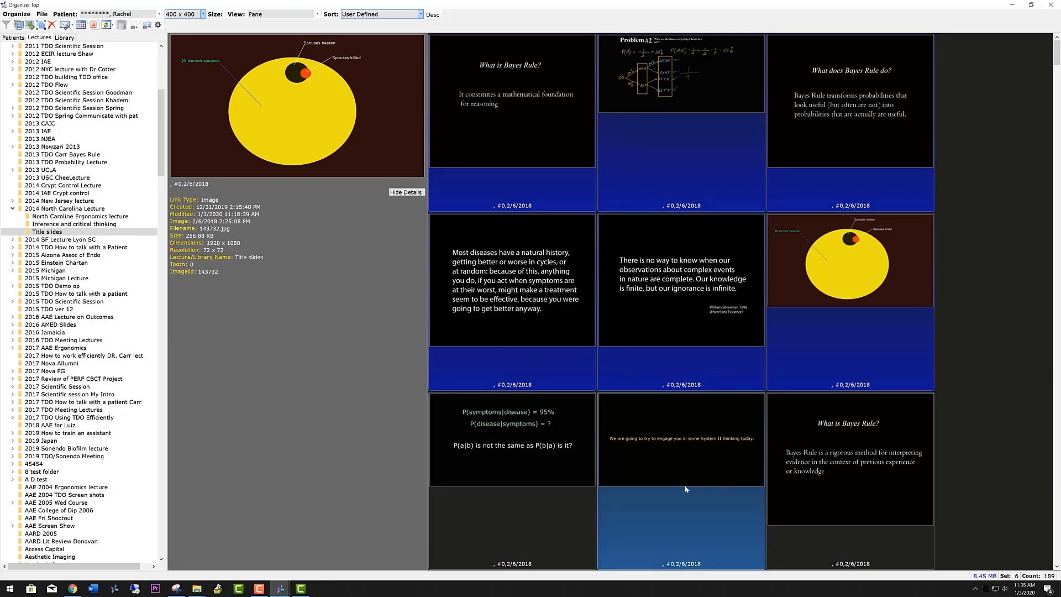
{"action": "left_click", "coordinate": [679, 440]}
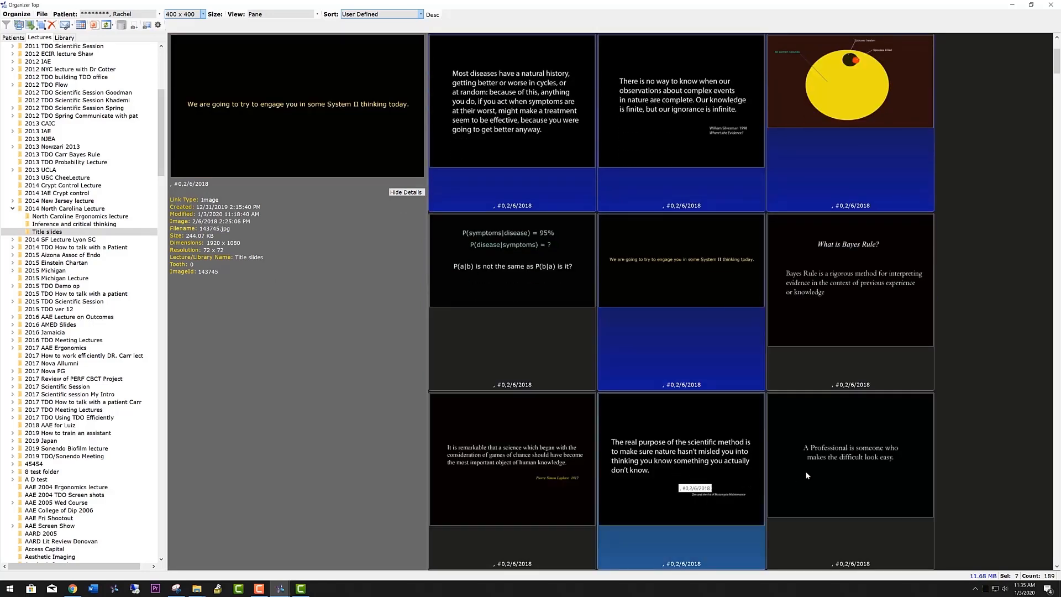
{"action": "left_click", "coordinate": [849, 459]}
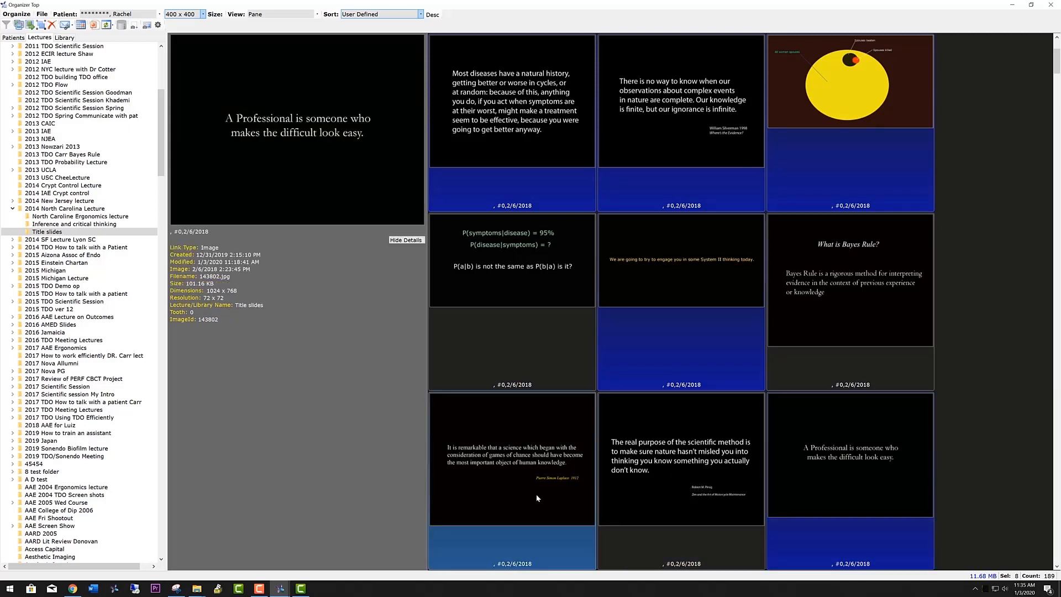
{"action": "mouse_move", "coordinate": [522, 498]}
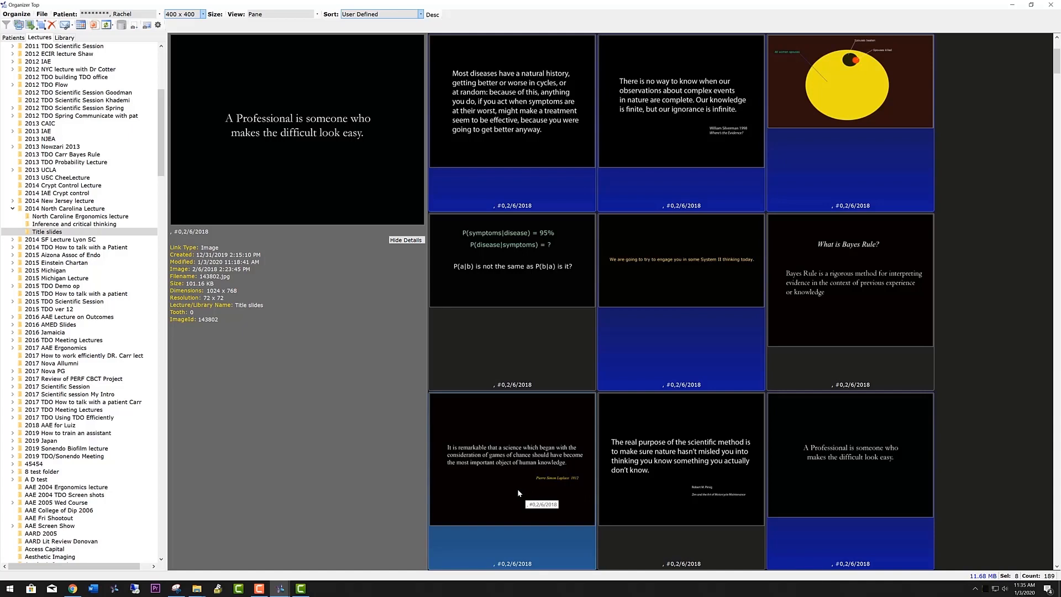
{"action": "mouse_move", "coordinate": [529, 465]}
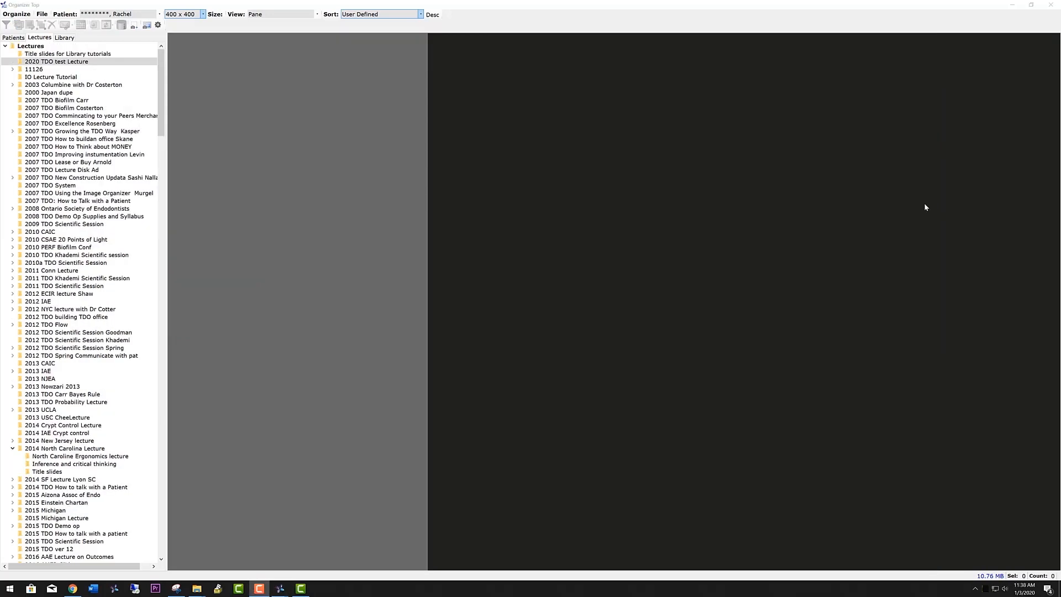
{"action": "left_click", "coordinate": [58, 62]}
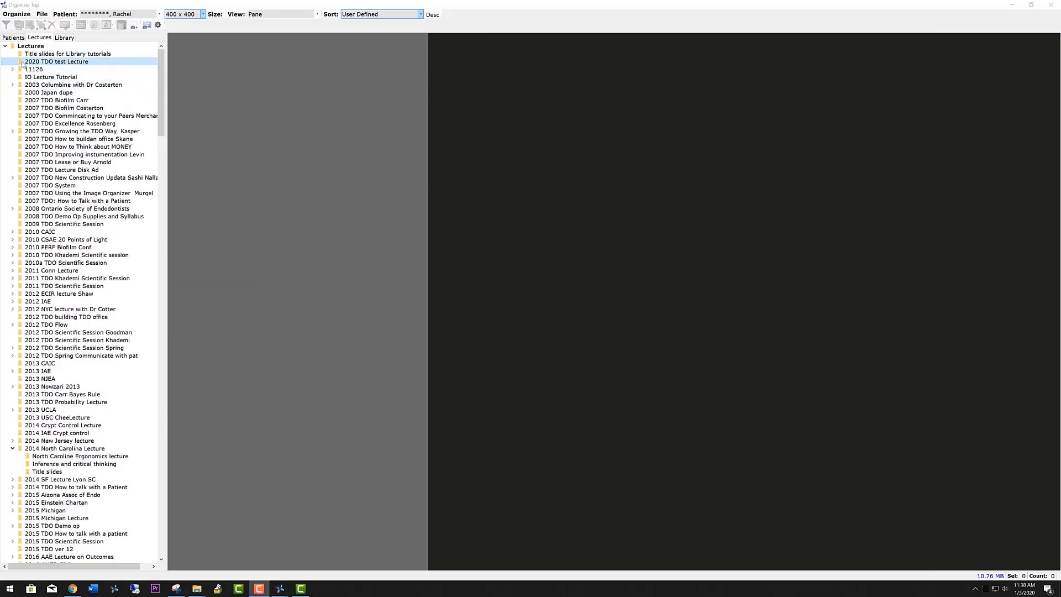
{"action": "right_click", "coordinate": [676, 183]}
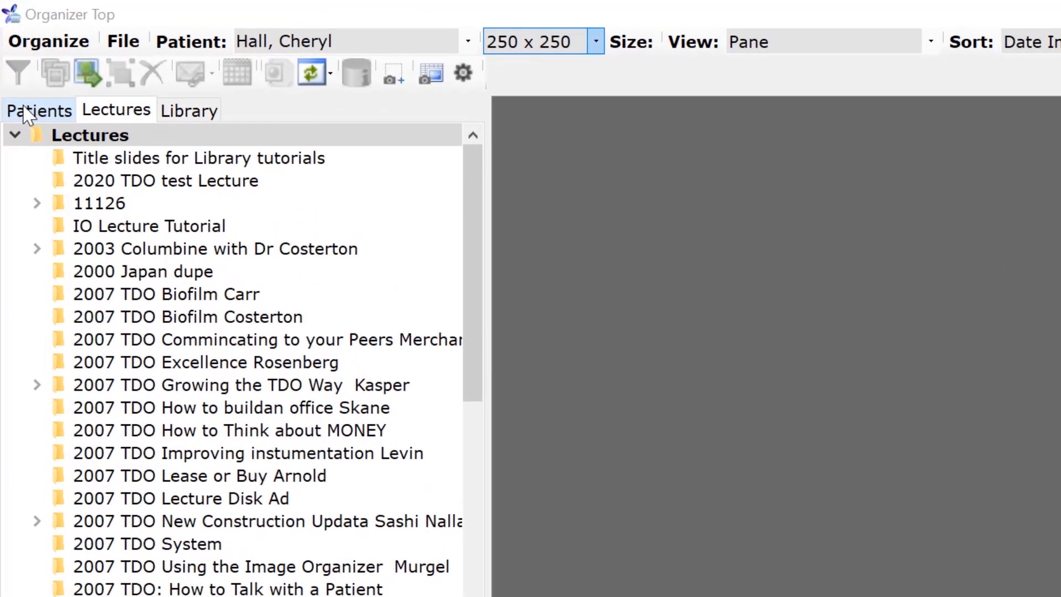
{"action": "left_click", "coordinate": [39, 111]}
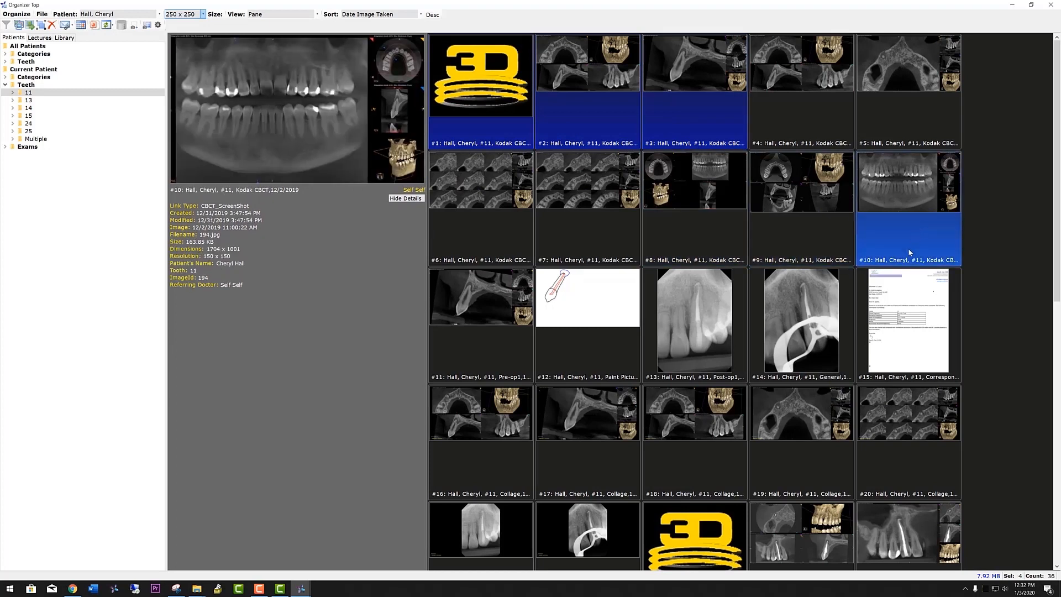
{"action": "left_click", "coordinate": [694, 321]}
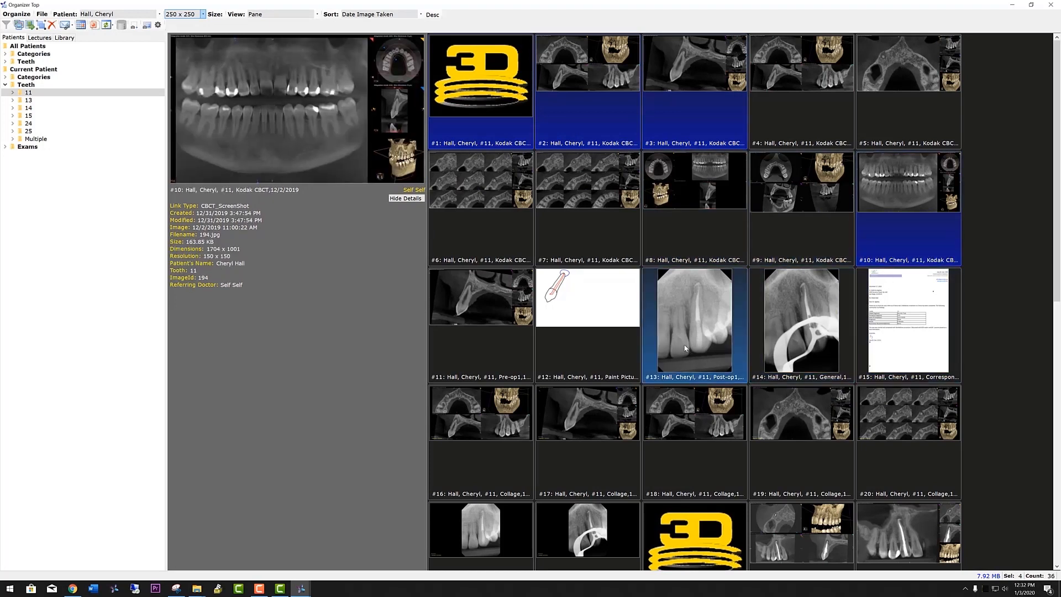
{"action": "left_click", "coordinate": [694, 321]}
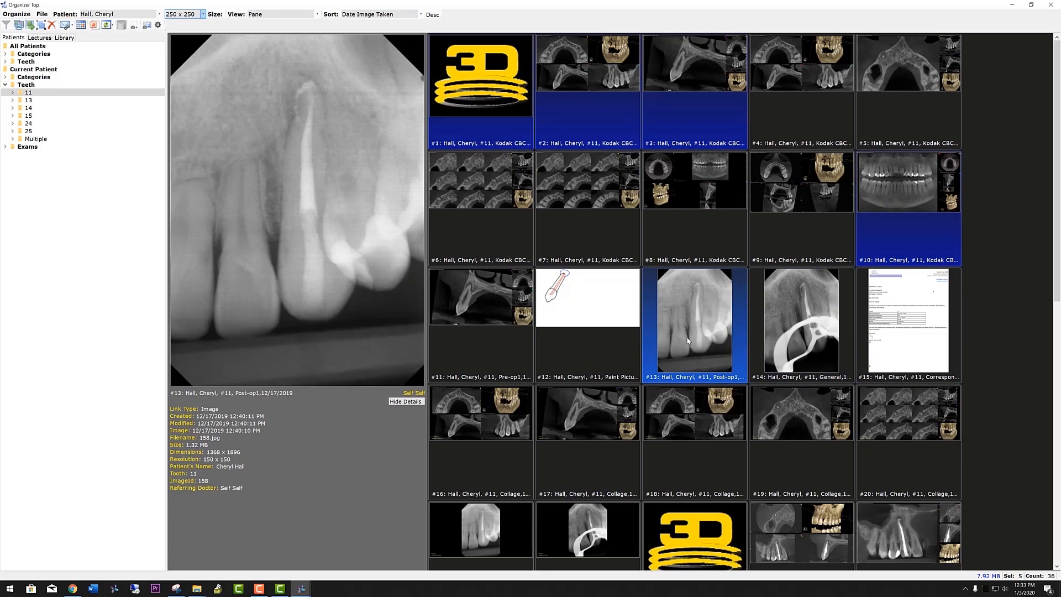
{"action": "mouse_move", "coordinate": [682, 309]}
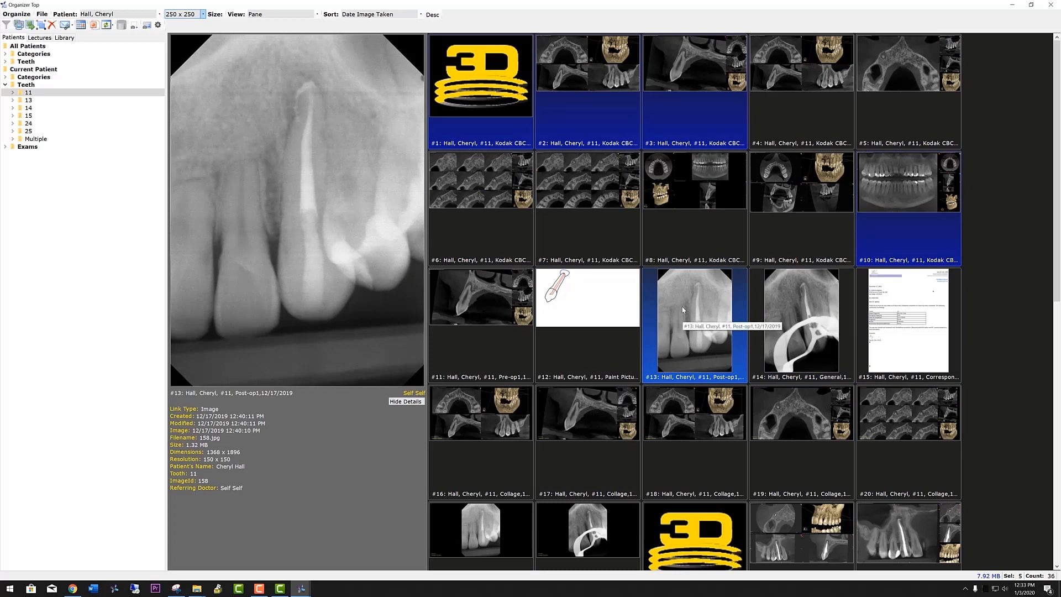
Step: Copy the selected tooth 11 images and paste them into 2020 TDO test Lecture, confirming the completion message
{"action": "right_click", "coordinate": [694, 318]}
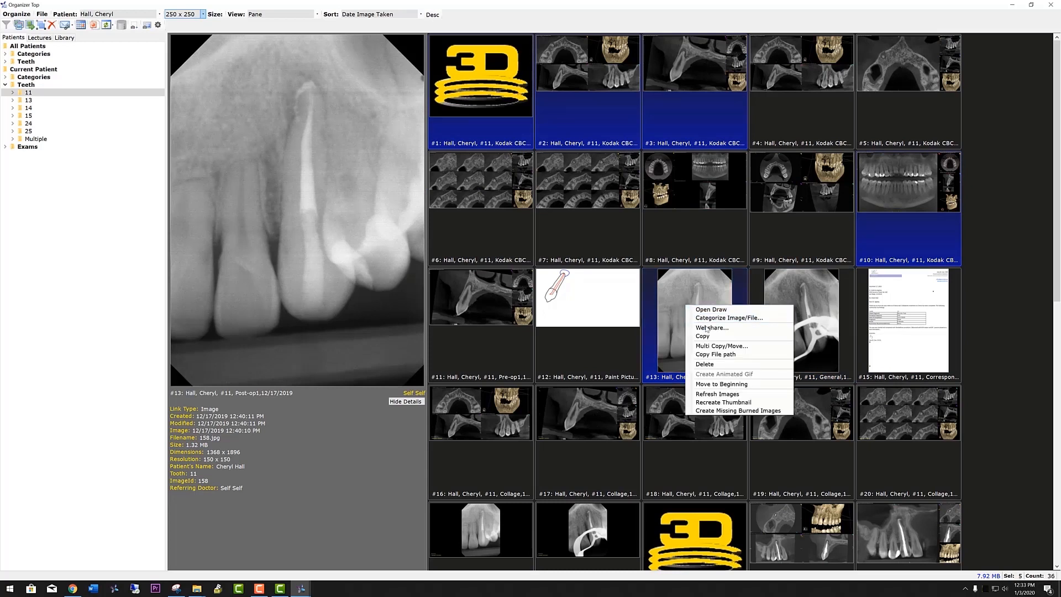
{"action": "left_click", "coordinate": [694, 321]}
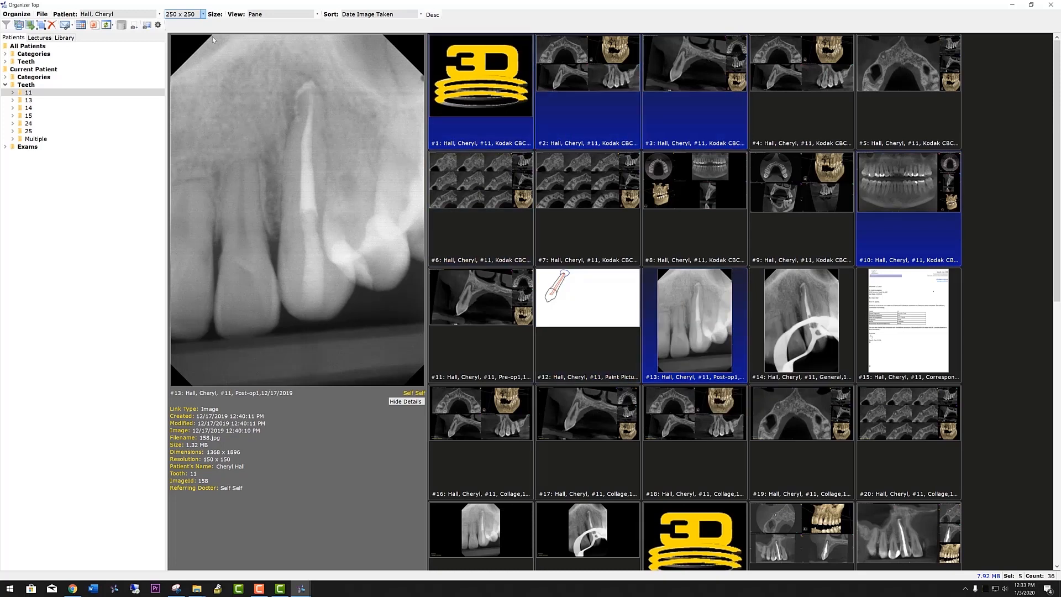
{"action": "left_click", "coordinate": [39, 37]}
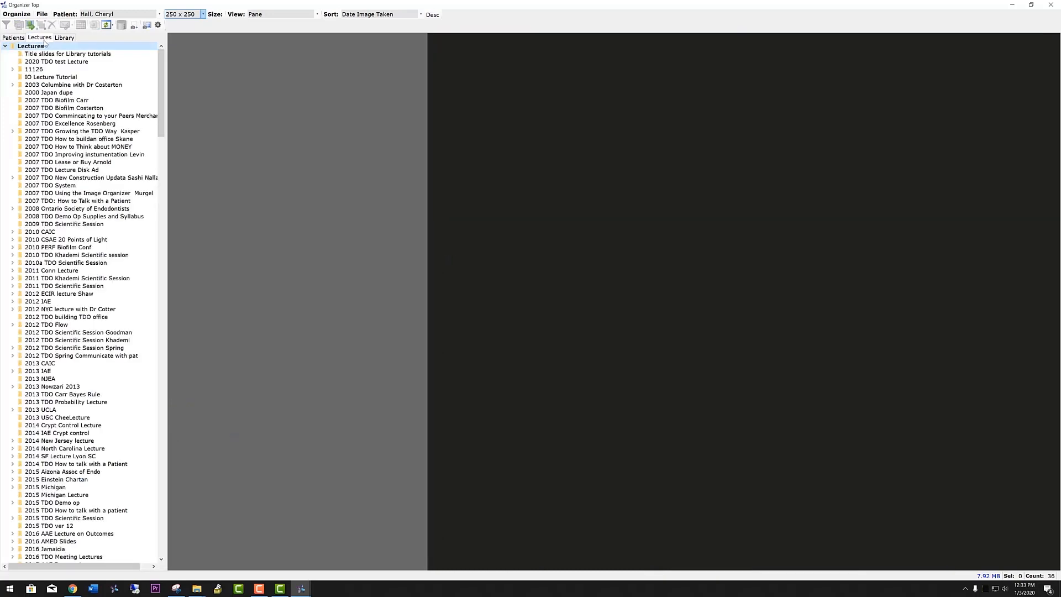
{"action": "left_click", "coordinate": [58, 62]}
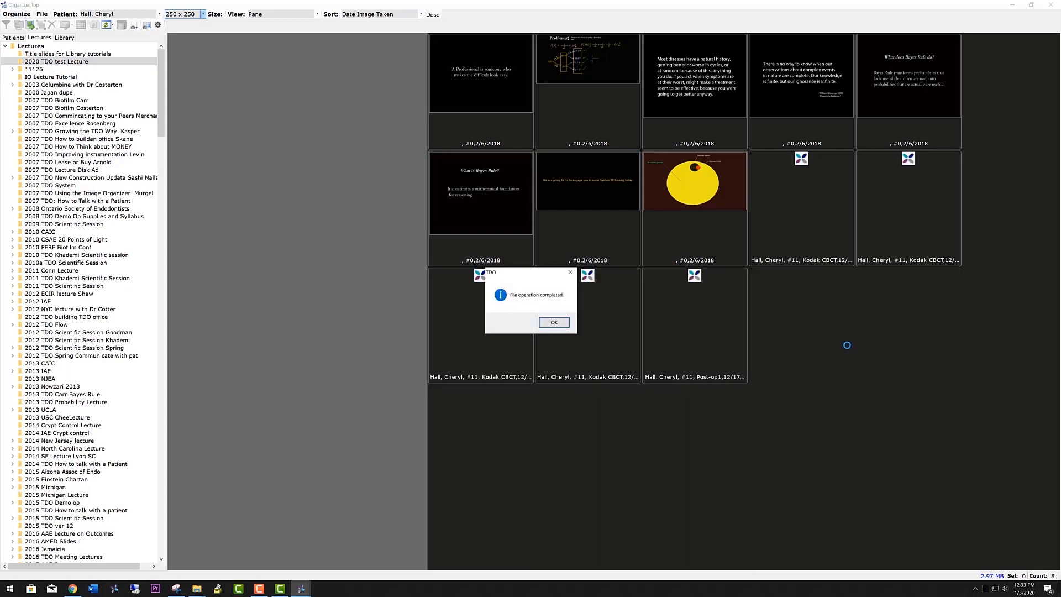
{"action": "left_click", "coordinate": [554, 322]}
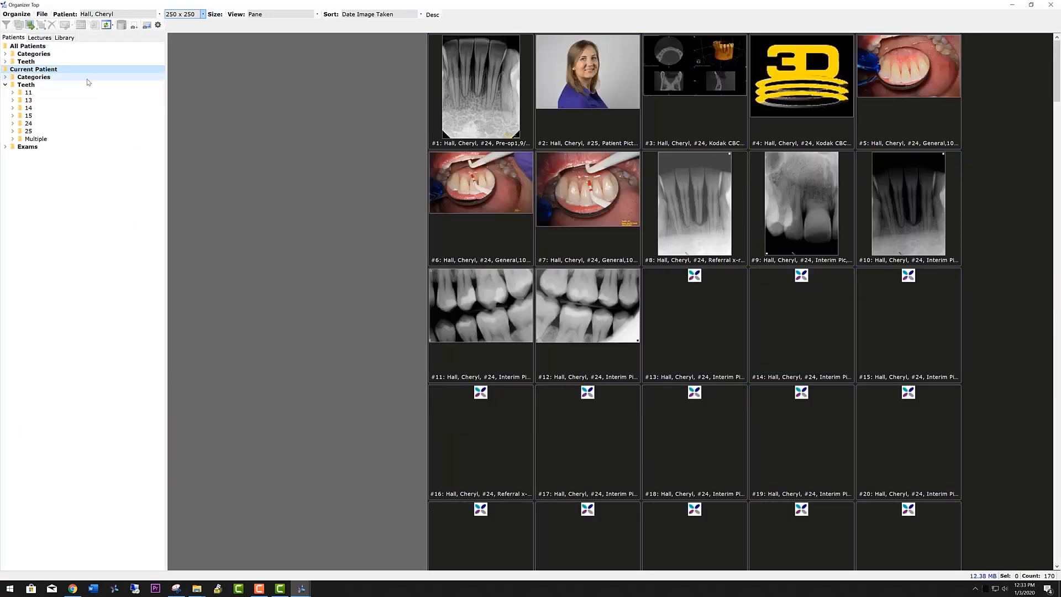
Step: Select a tooth 24 intraoral photo among the current patient's images and paste the batch into 2020 TDO test Lecture
{"action": "left_click", "coordinate": [585, 189]}
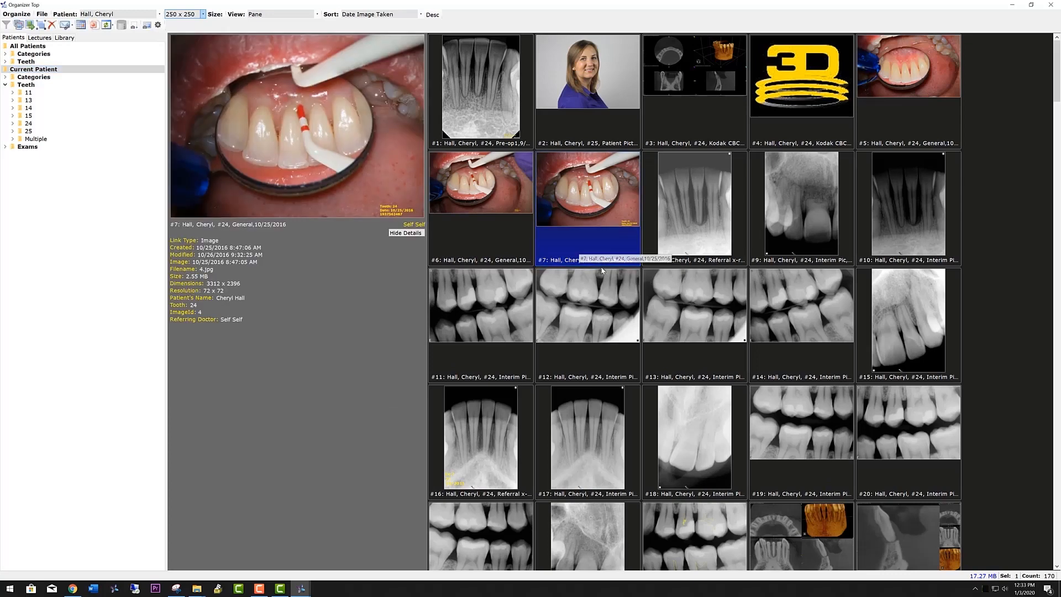
{"action": "scroll", "scroll_direction": "down", "scroll_amount": 3}
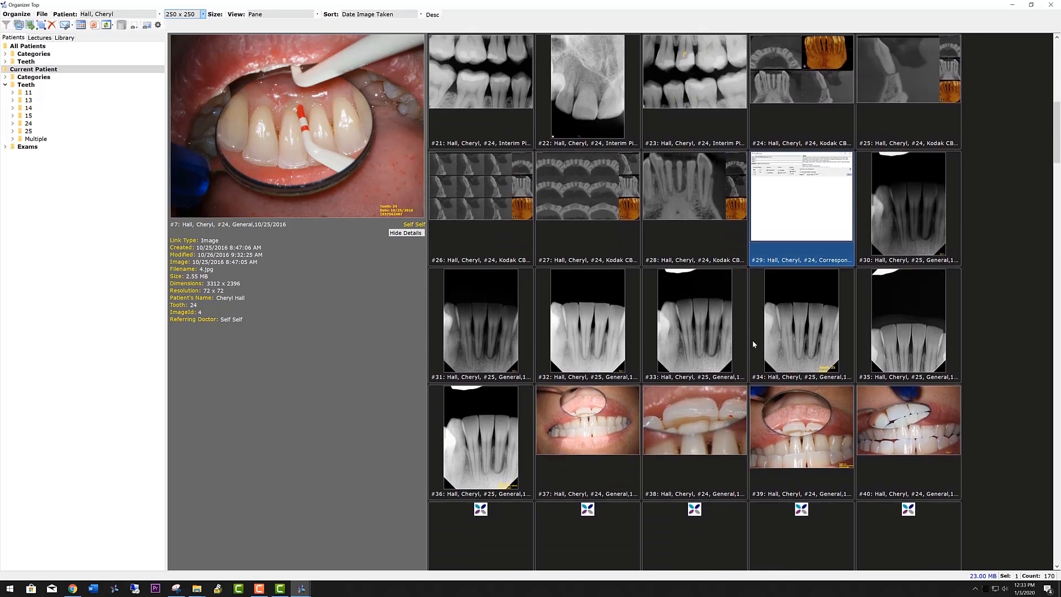
{"action": "scroll", "scroll_direction": "down", "scroll_amount": 3}
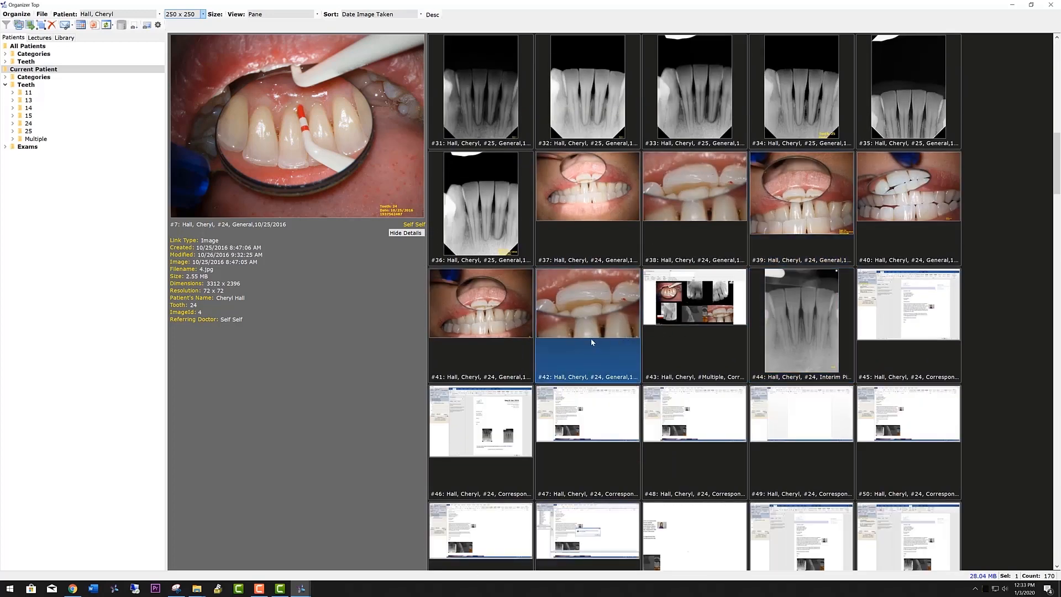
{"action": "left_click", "coordinate": [801, 196]}
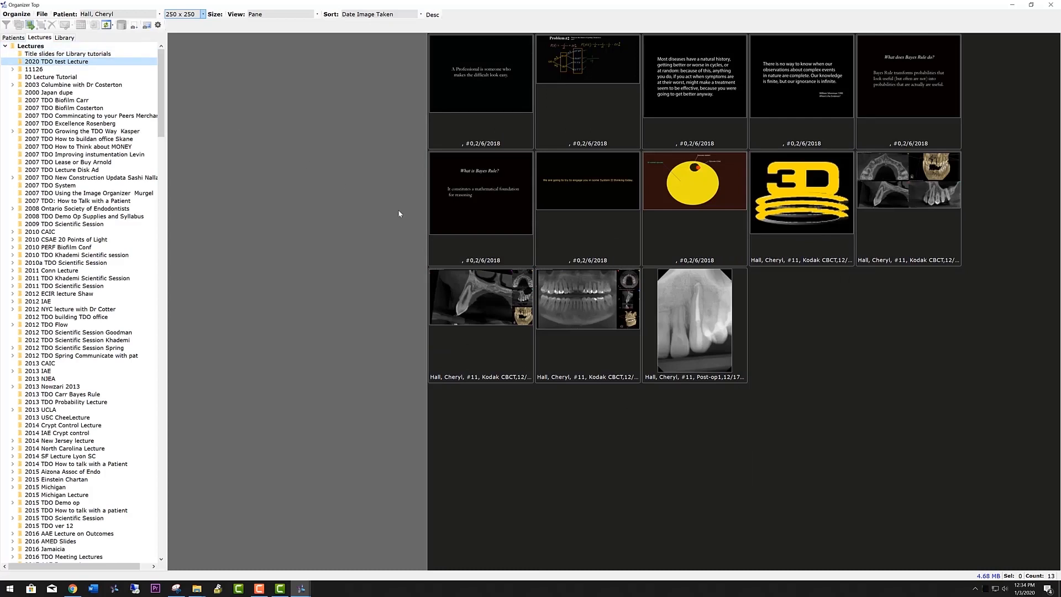
{"action": "right_click", "coordinate": [798, 355]}
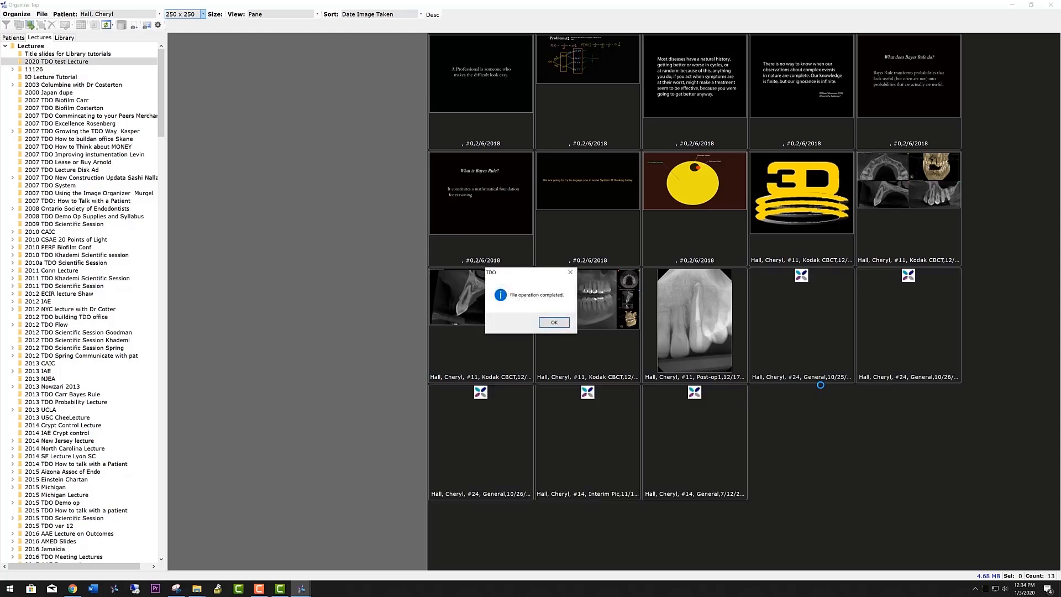
{"action": "left_click", "coordinate": [553, 321]}
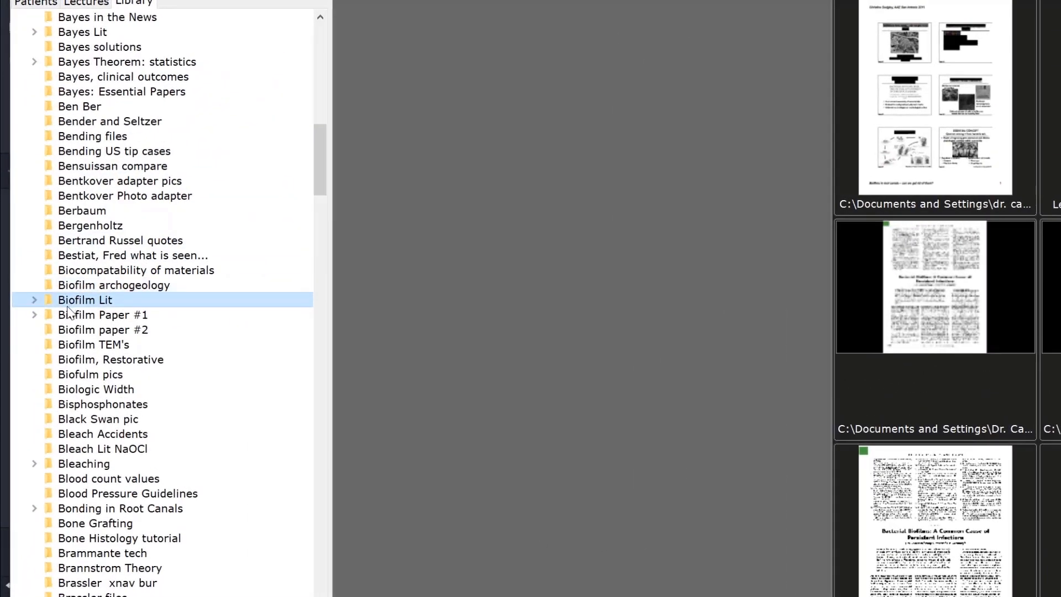
Step: Copy the Irrigation in Endodontics PDF from Biofilm Lit's Haapasallo articles folder for the lecture
{"action": "left_click", "coordinate": [34, 299]}
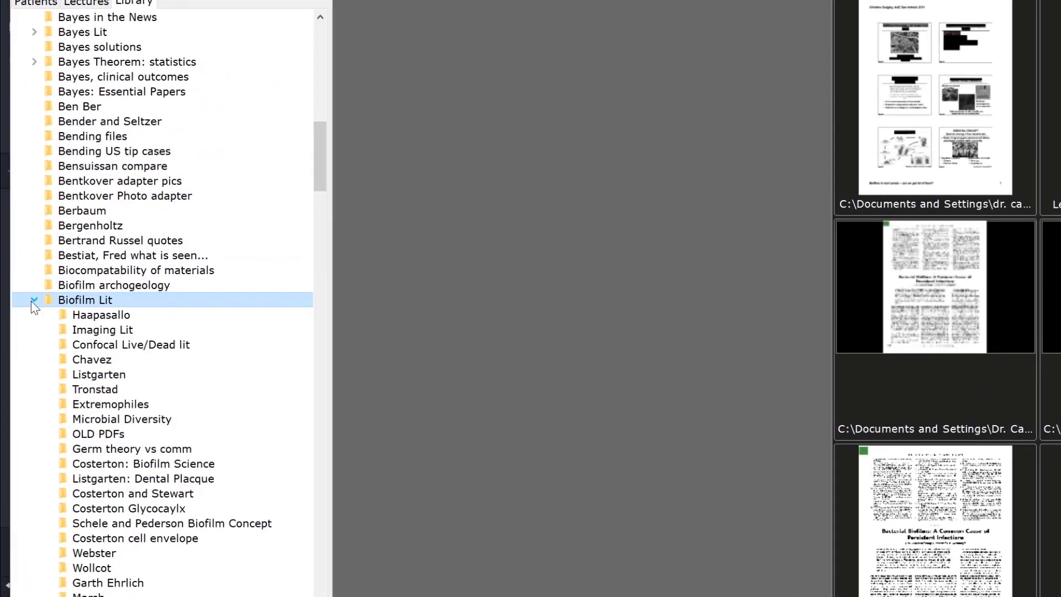
{"action": "left_click", "coordinate": [101, 315]}
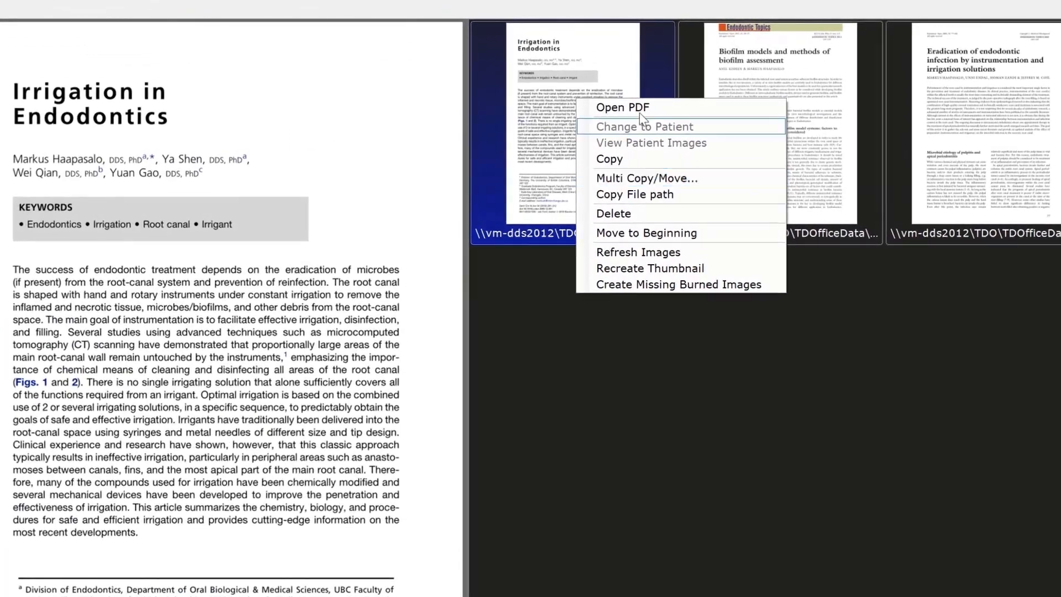
{"action": "mouse_move", "coordinate": [622, 159]}
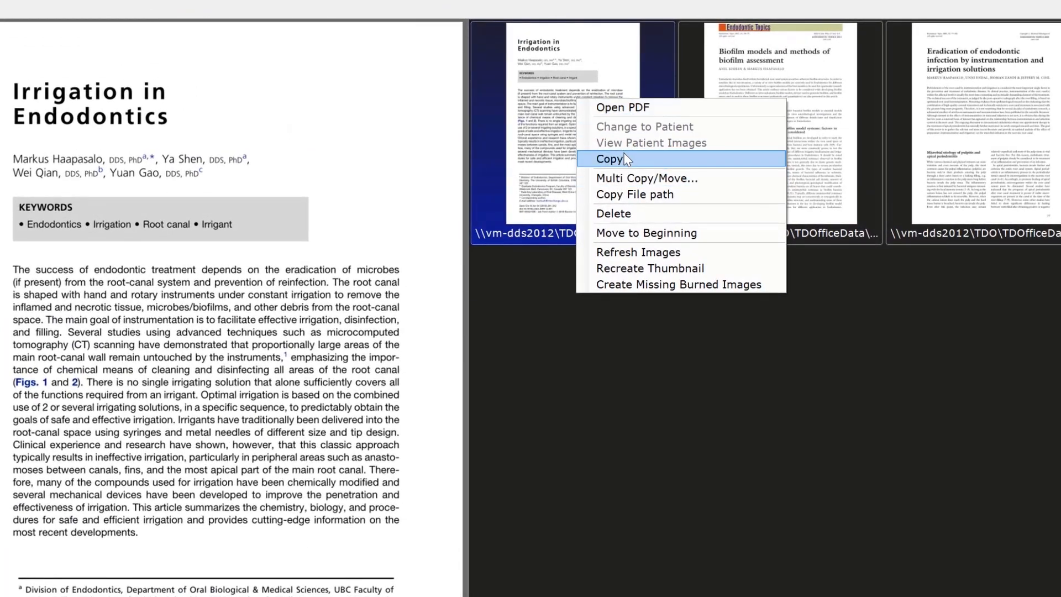
{"action": "left_click", "coordinate": [606, 158]}
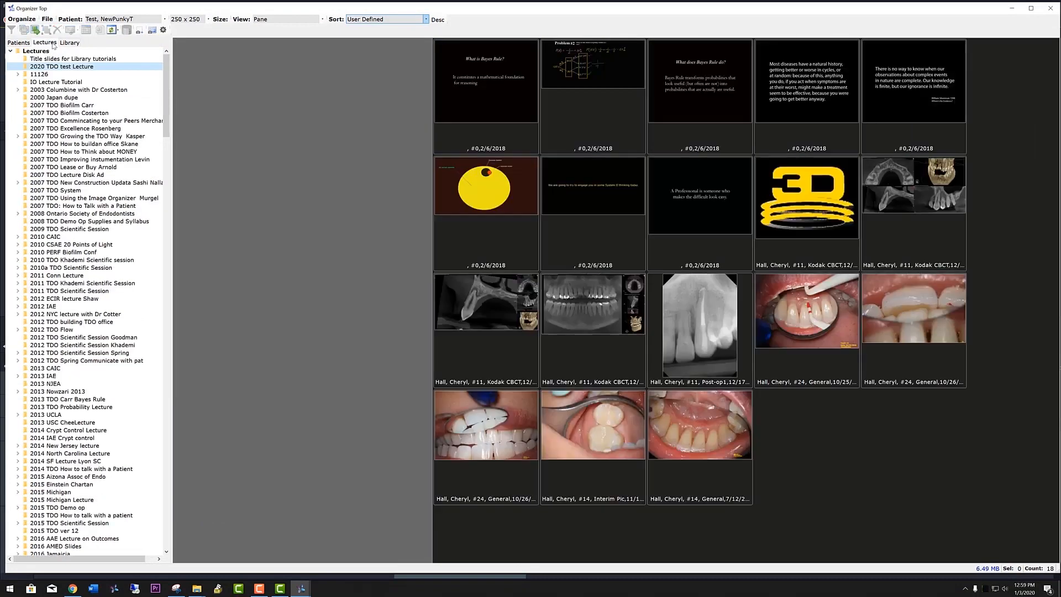
{"action": "mouse_move", "coordinate": [842, 432]}
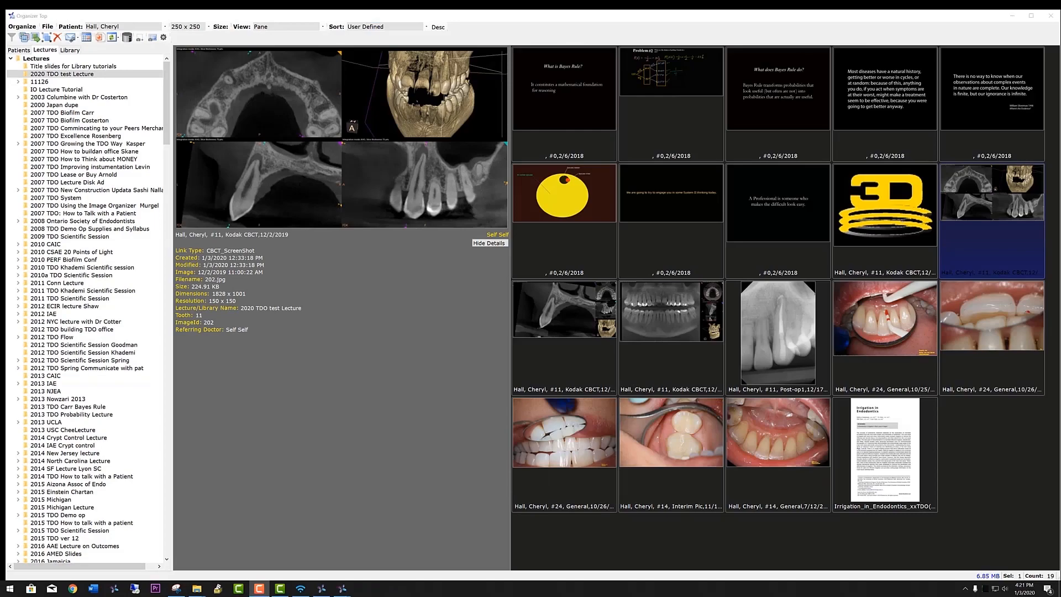
Step: Browse the Library to Goodman's TDO meeting video clips and show them as a detailed list
{"action": "left_click", "coordinate": [70, 438]}
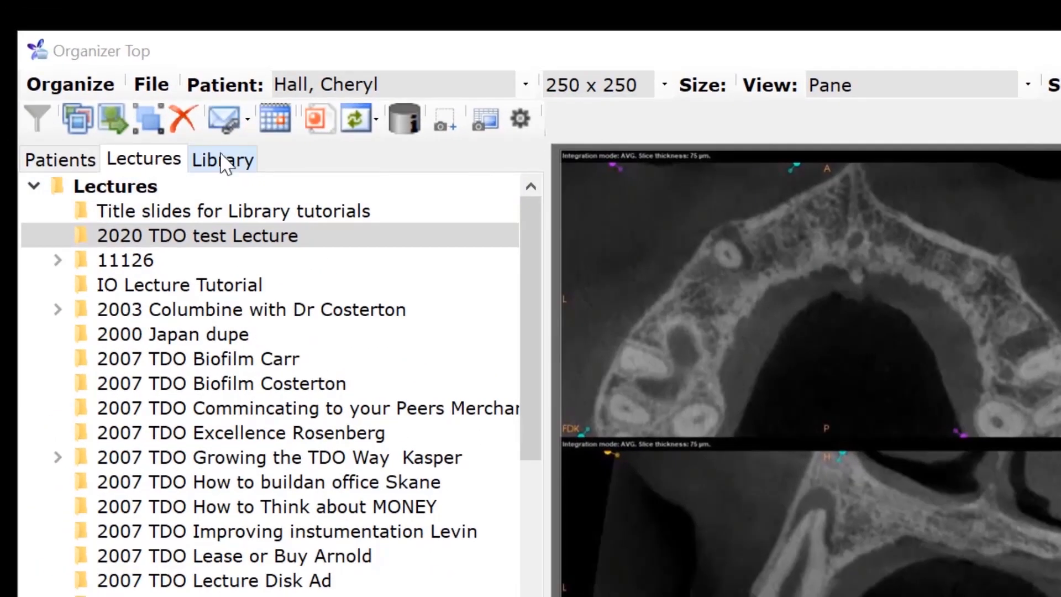
{"action": "left_click", "coordinate": [222, 159]}
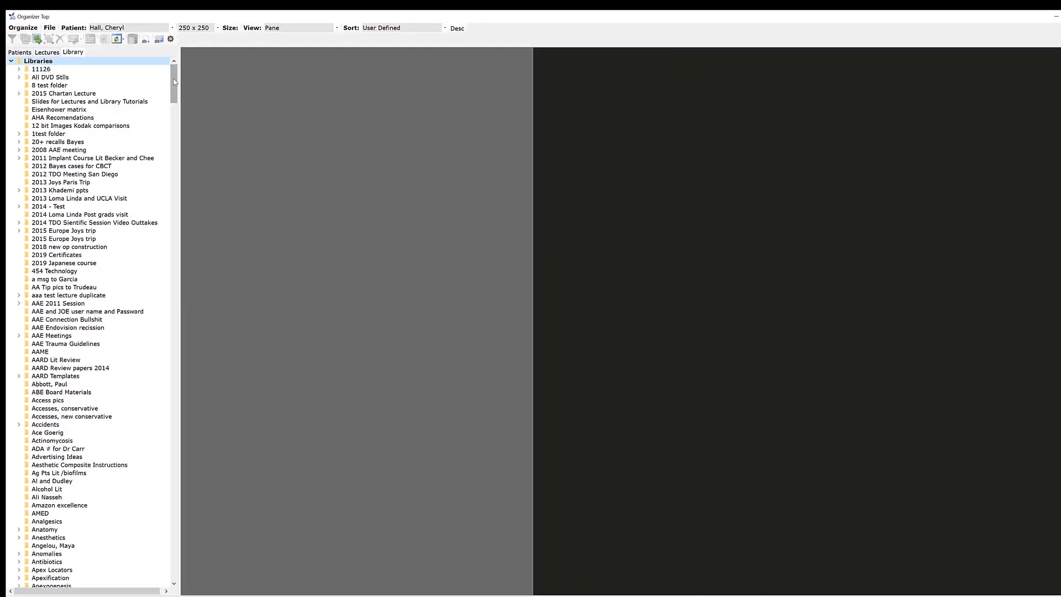
{"action": "scroll", "scroll_direction": "down", "scroll_amount": 3}
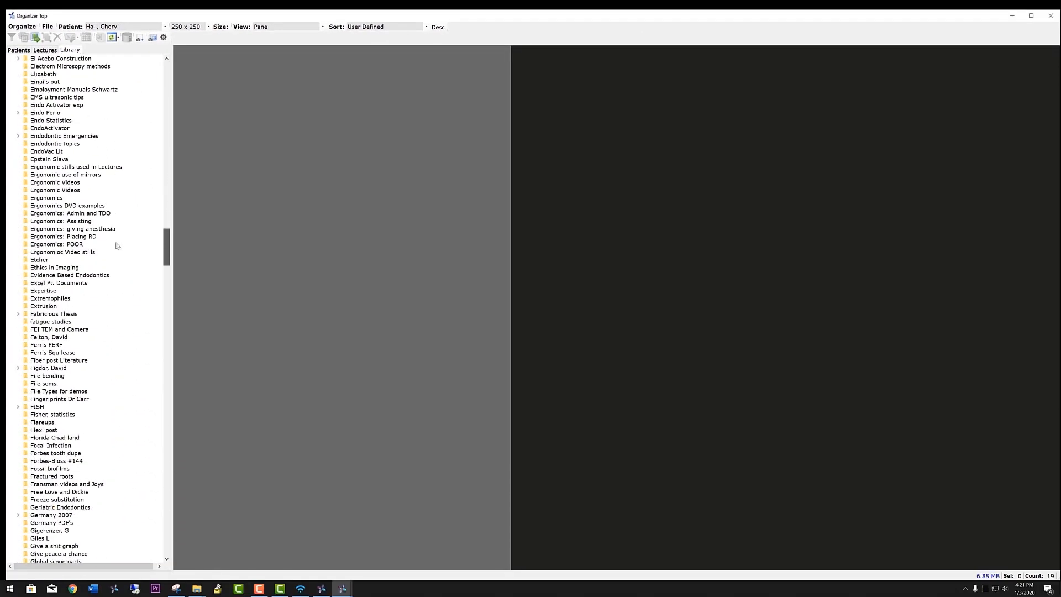
{"action": "scroll", "scroll_direction": "down", "scroll_amount": 3}
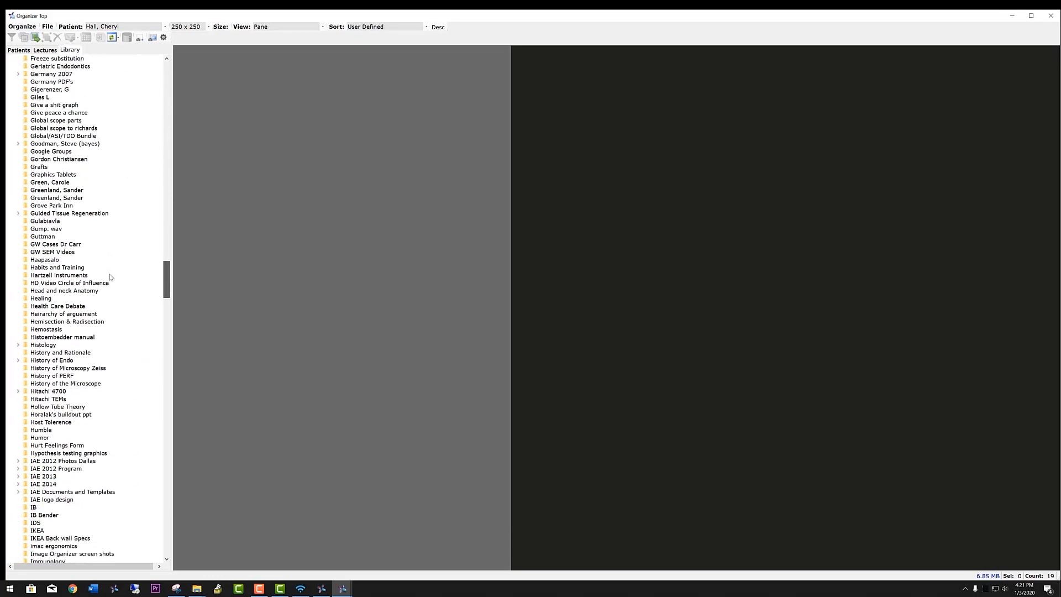
{"action": "left_click", "coordinate": [50, 182]}
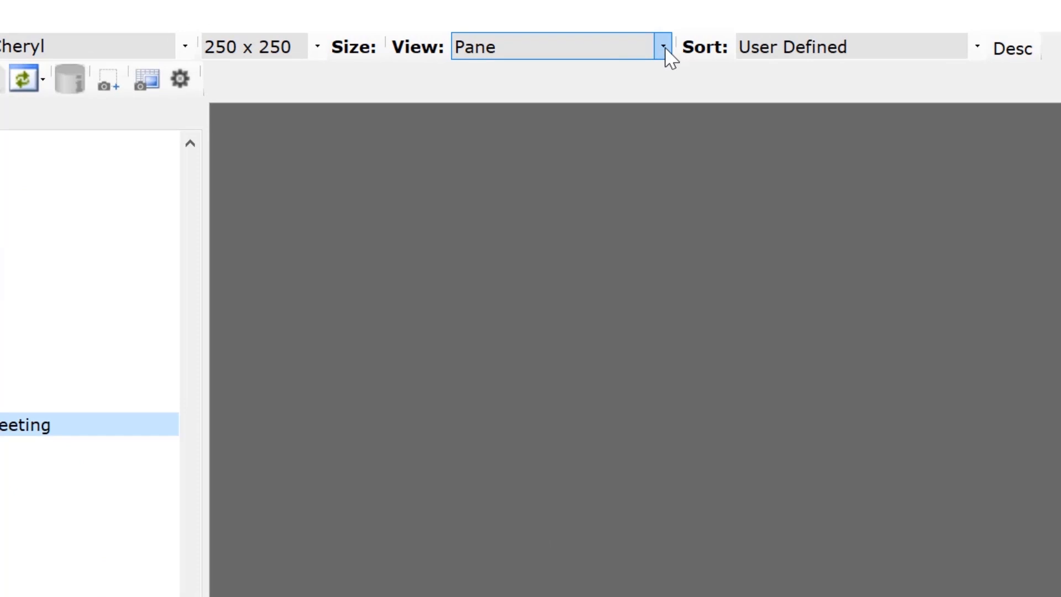
{"action": "left_click", "coordinate": [661, 46]}
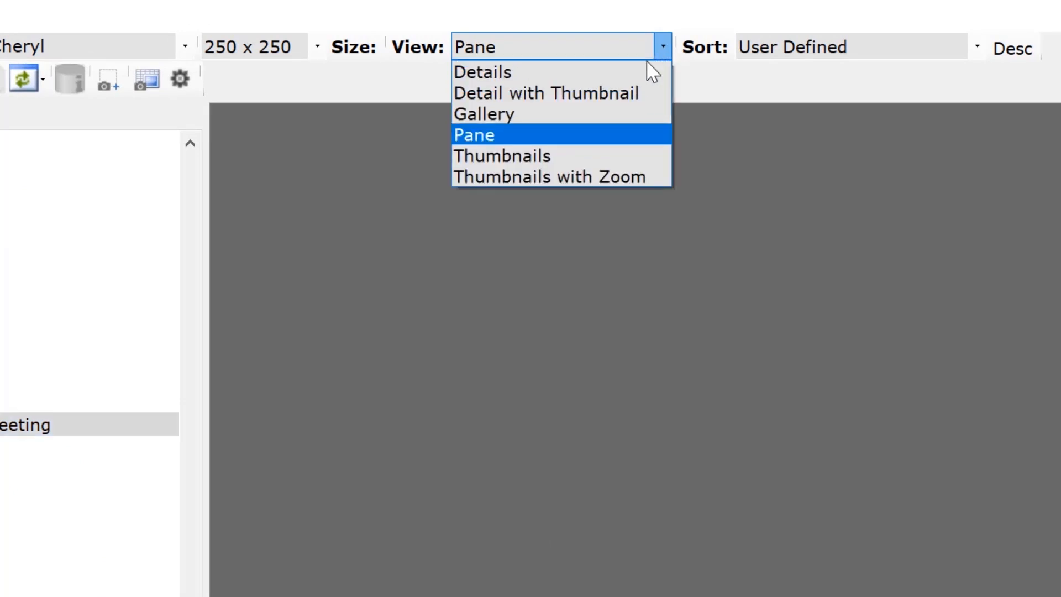
{"action": "left_click", "coordinate": [482, 72]}
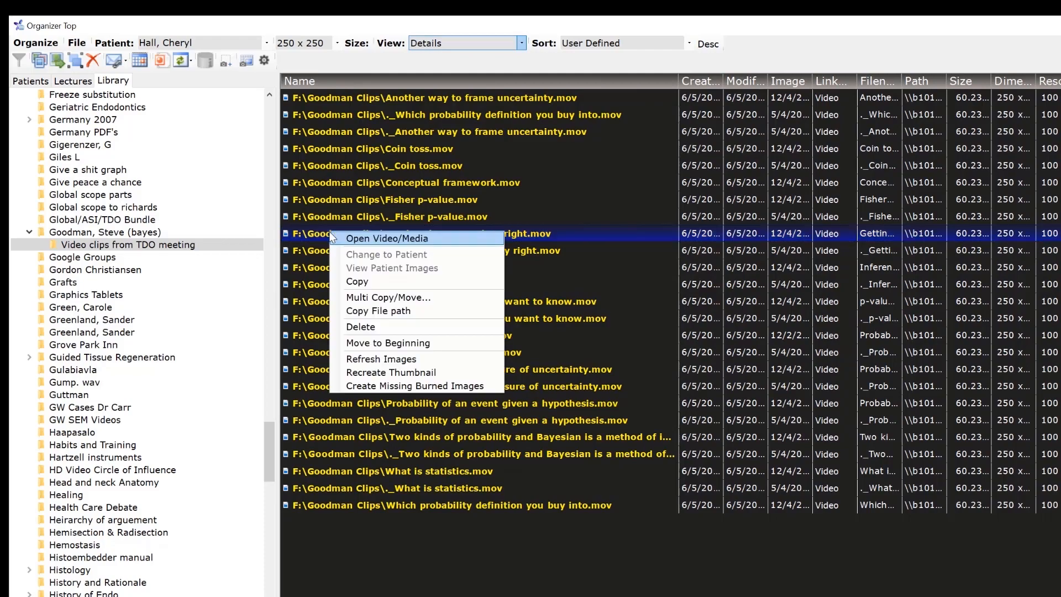
{"action": "mouse_move", "coordinate": [376, 282]}
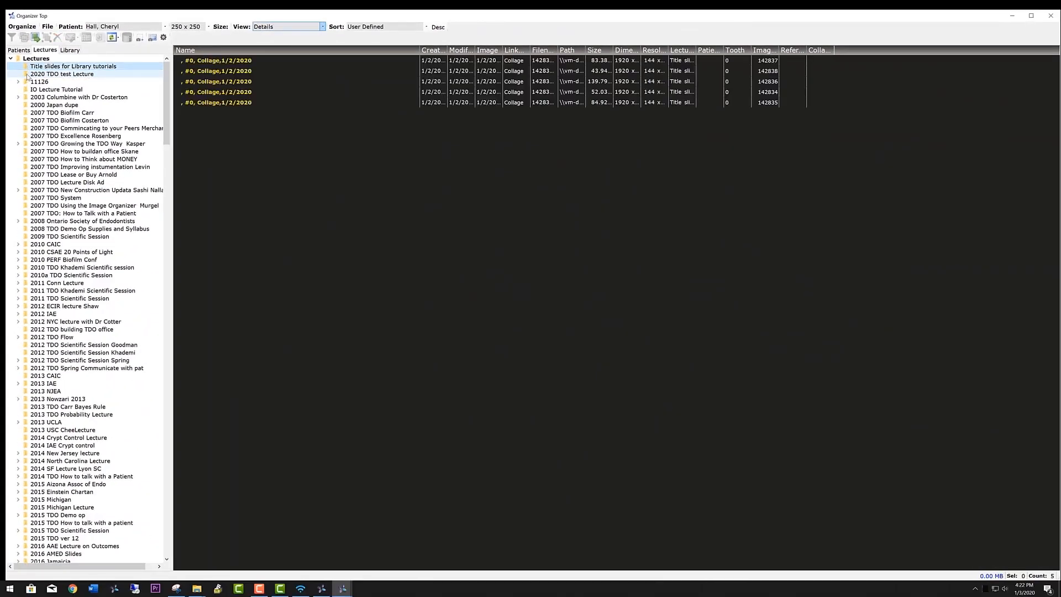
Step: Paste the copied .mov clip into the 2020 TDO test Lecture in Pane view and play it
{"action": "left_click", "coordinate": [62, 74]}
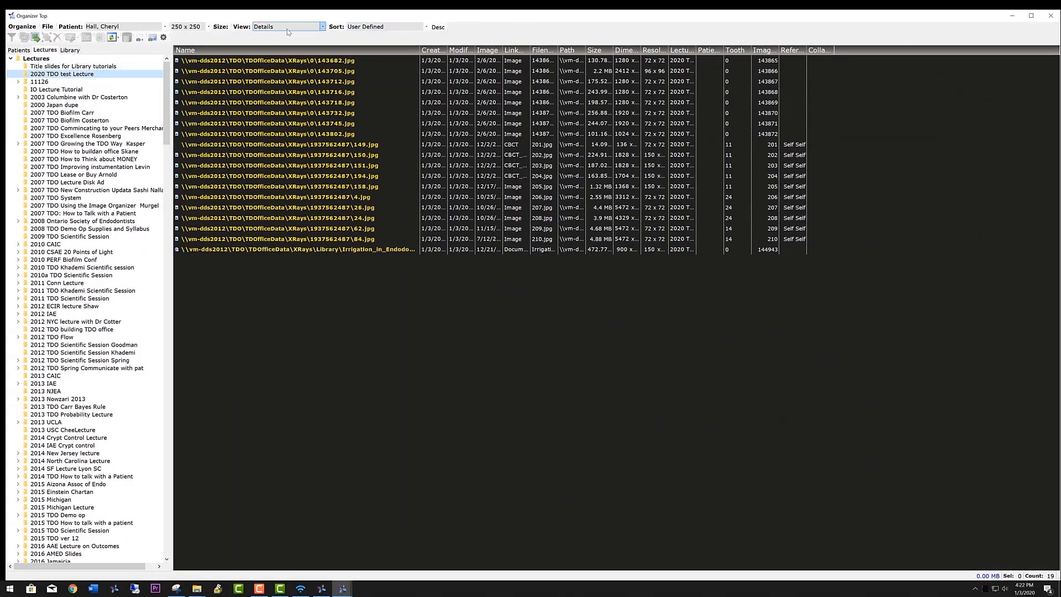
{"action": "left_click", "coordinate": [287, 26]}
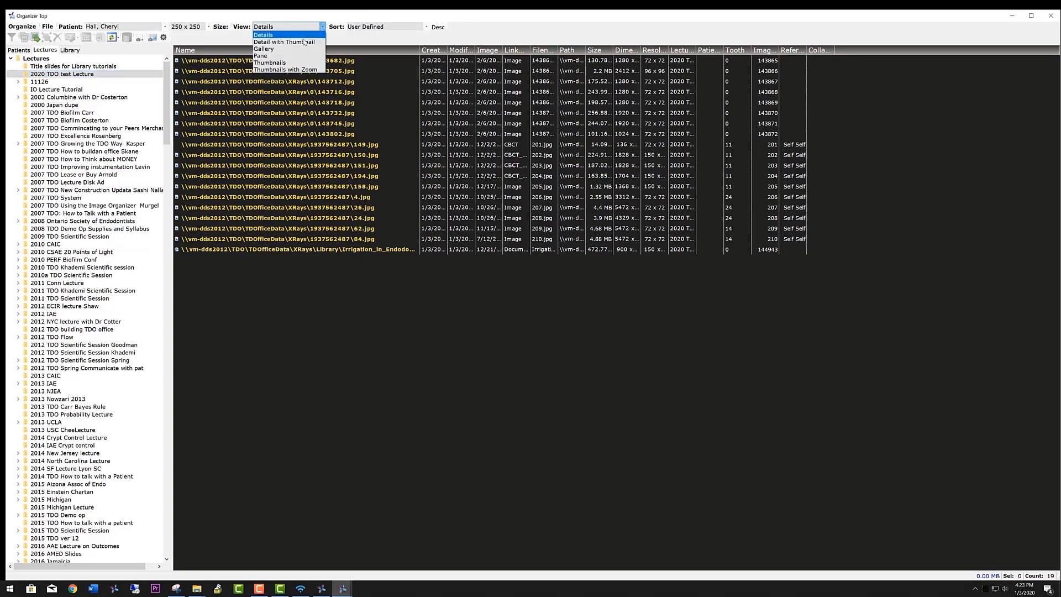
{"action": "left_click", "coordinate": [262, 55]}
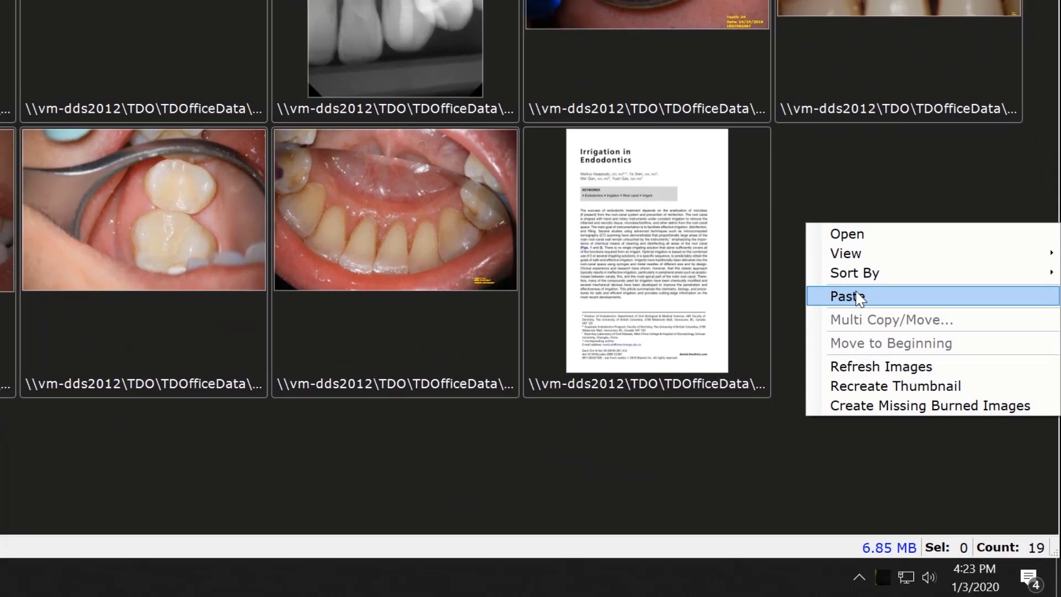
{"action": "left_click", "coordinate": [845, 296]}
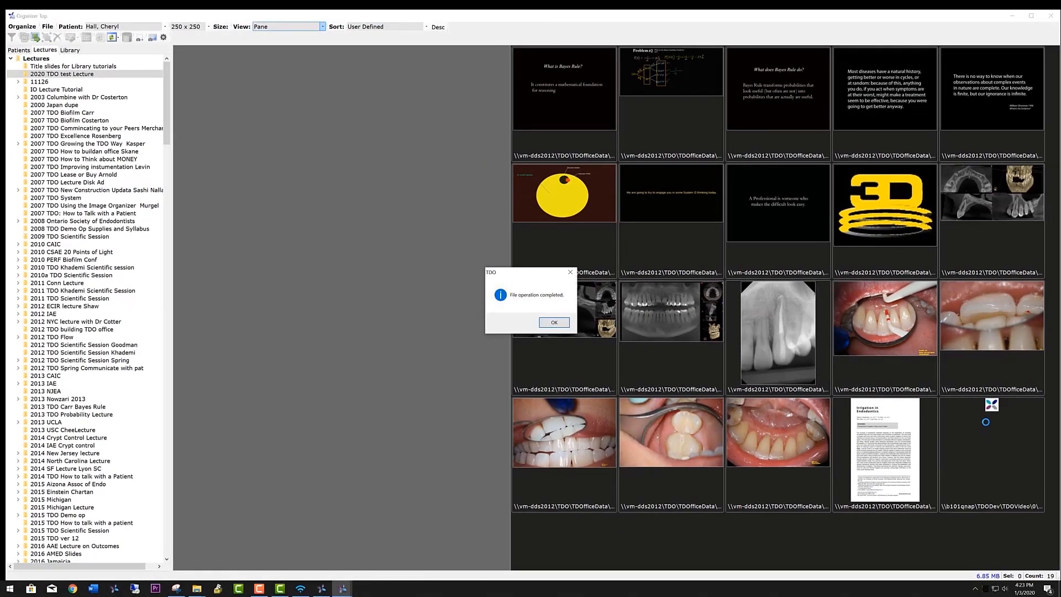
{"action": "left_click", "coordinate": [553, 321]}
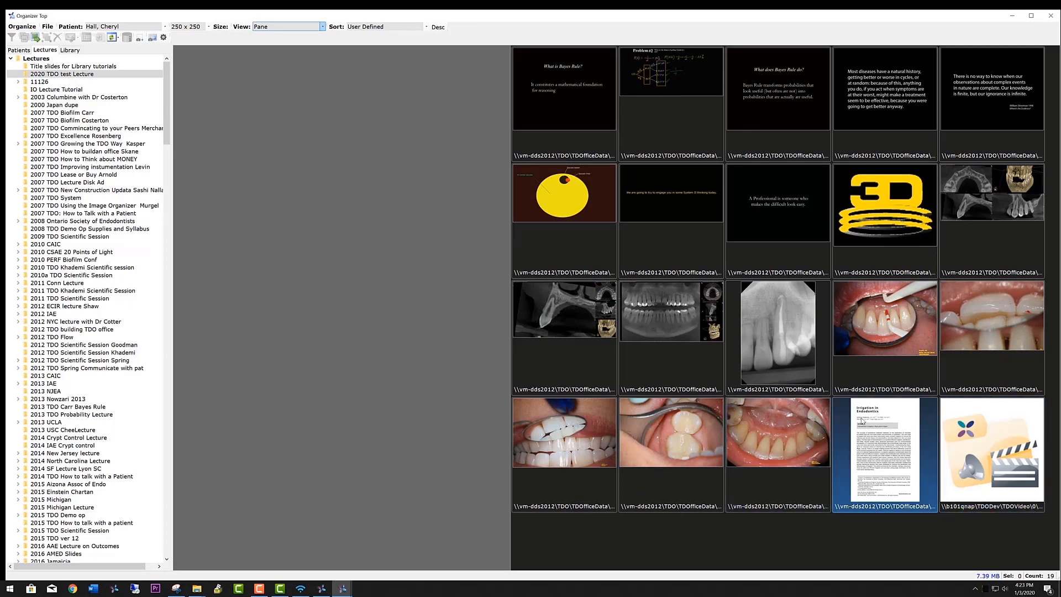
{"action": "left_click", "coordinate": [991, 450]}
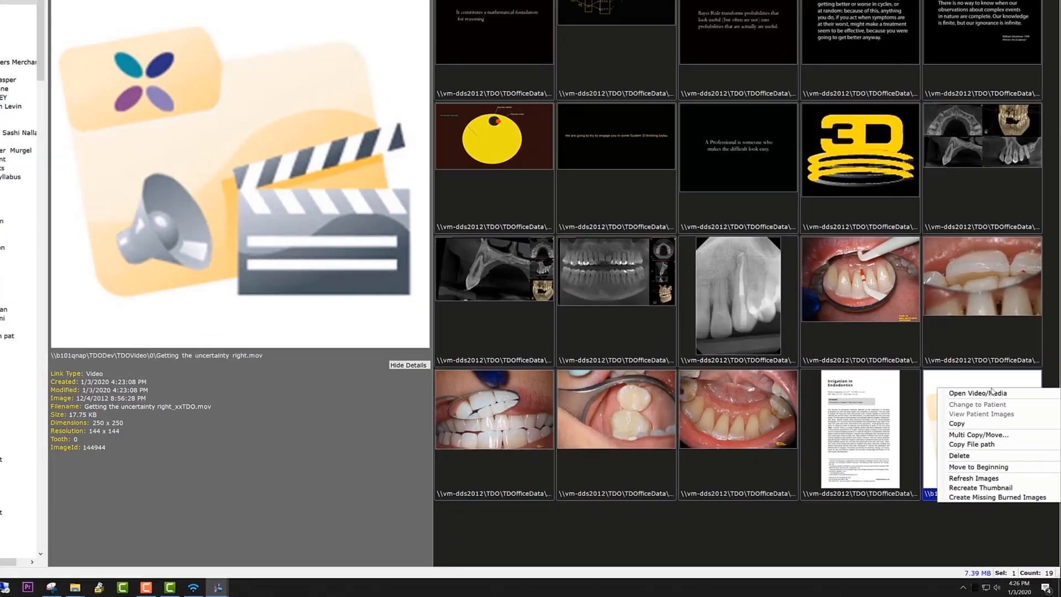
{"action": "left_click", "coordinate": [977, 392]}
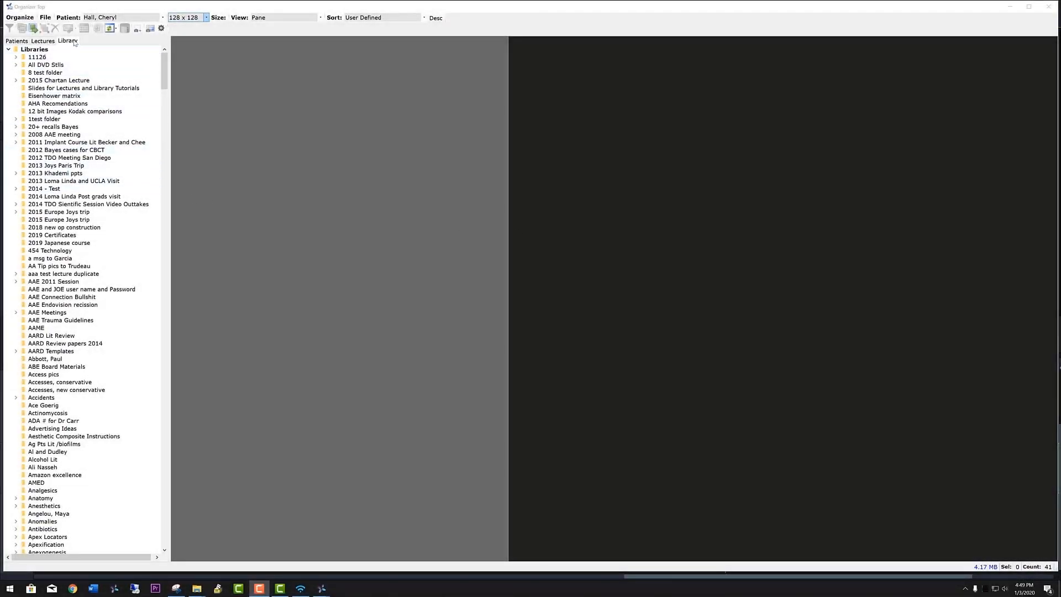
Step: Open the PERF Research 250260 Biofilm palatal root folder with thumbnails enlarged to 225 x 225
{"action": "scroll", "scroll_direction": "down", "scroll_amount": 3}
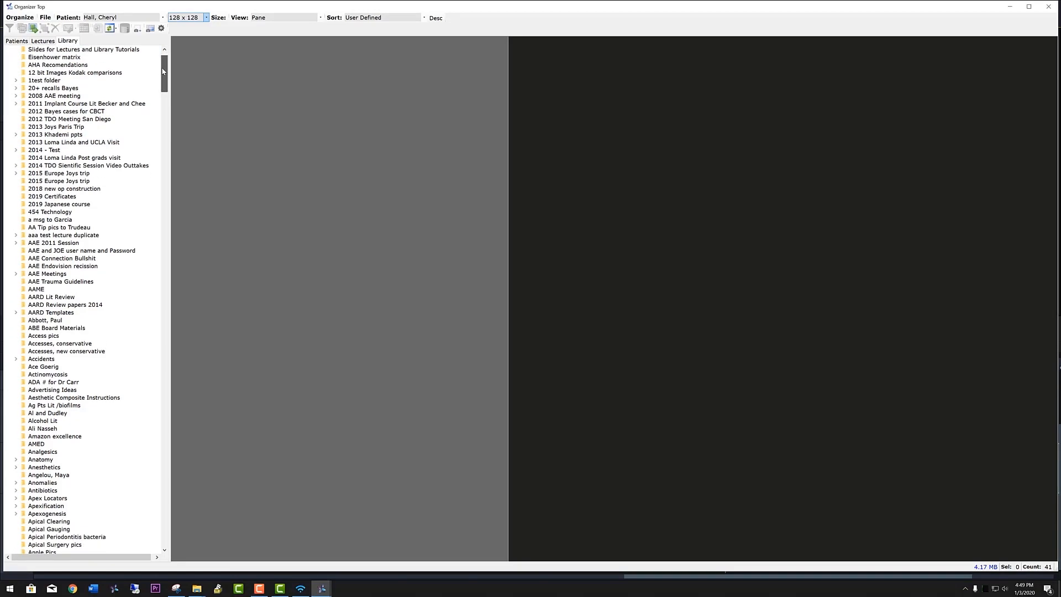
{"action": "scroll", "scroll_direction": "down", "scroll_amount": 3}
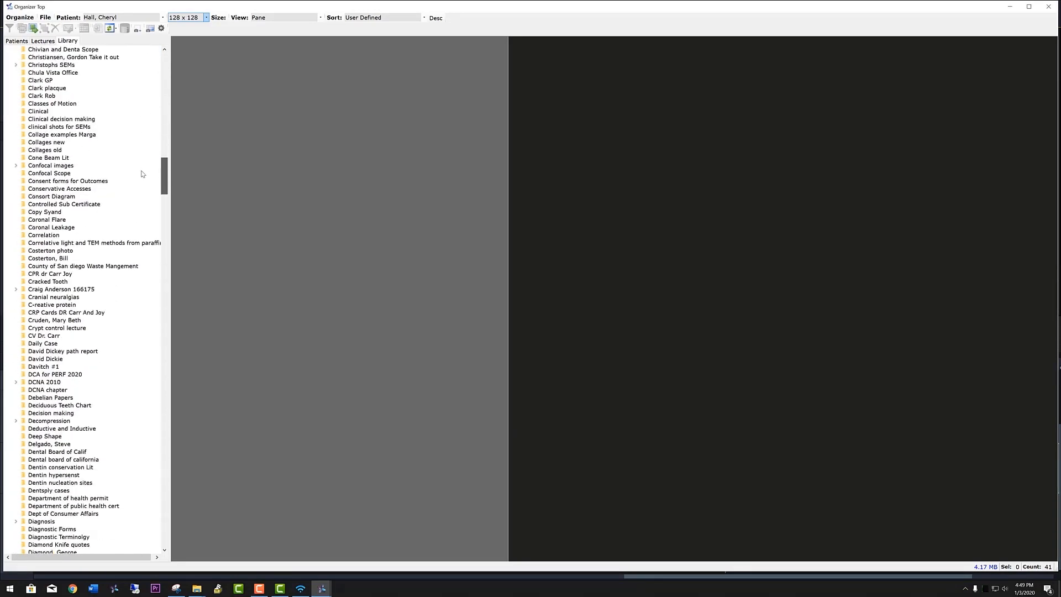
{"action": "left_click", "coordinate": [56, 296]}
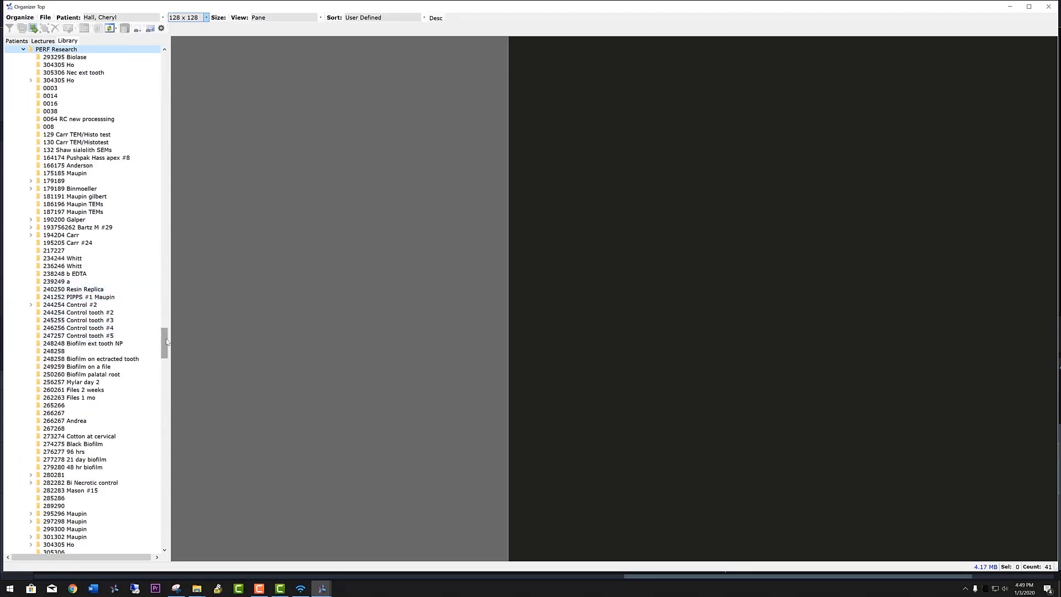
{"action": "scroll", "scroll_direction": "down", "scroll_amount": 3}
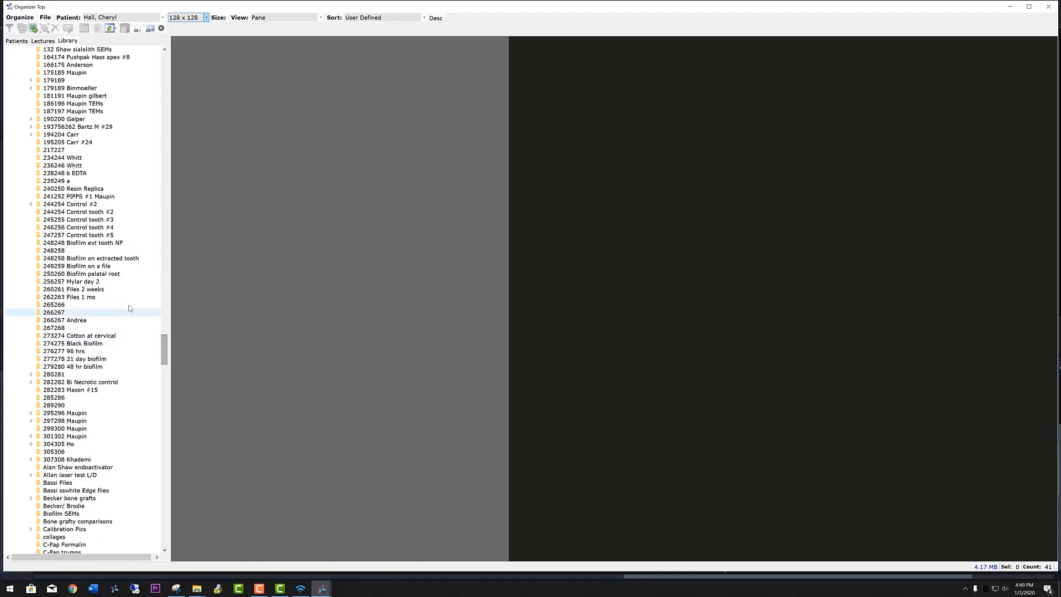
{"action": "left_click", "coordinate": [81, 273]}
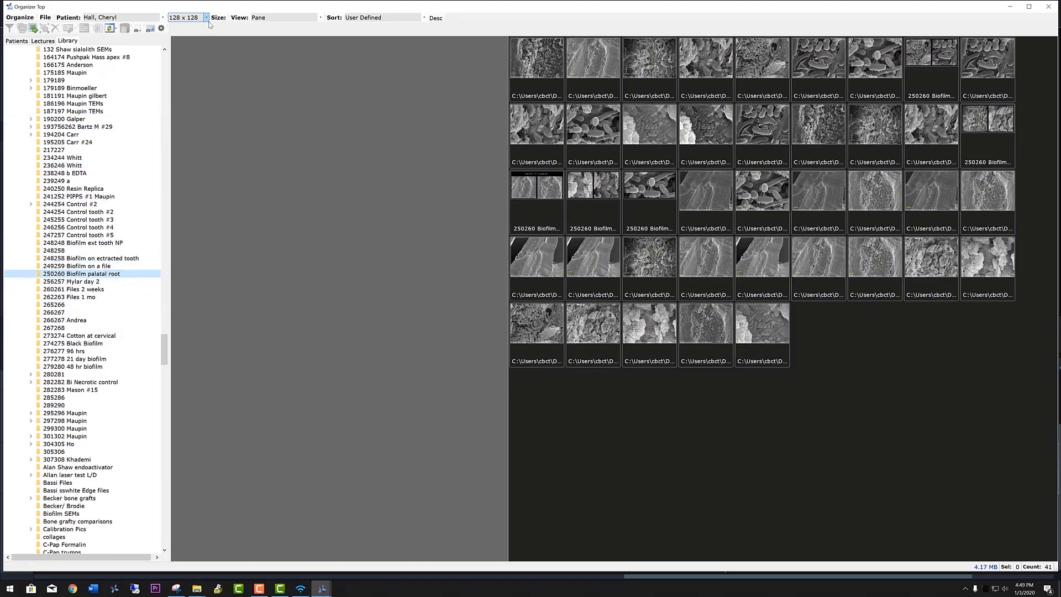
{"action": "left_click", "coordinate": [205, 16]}
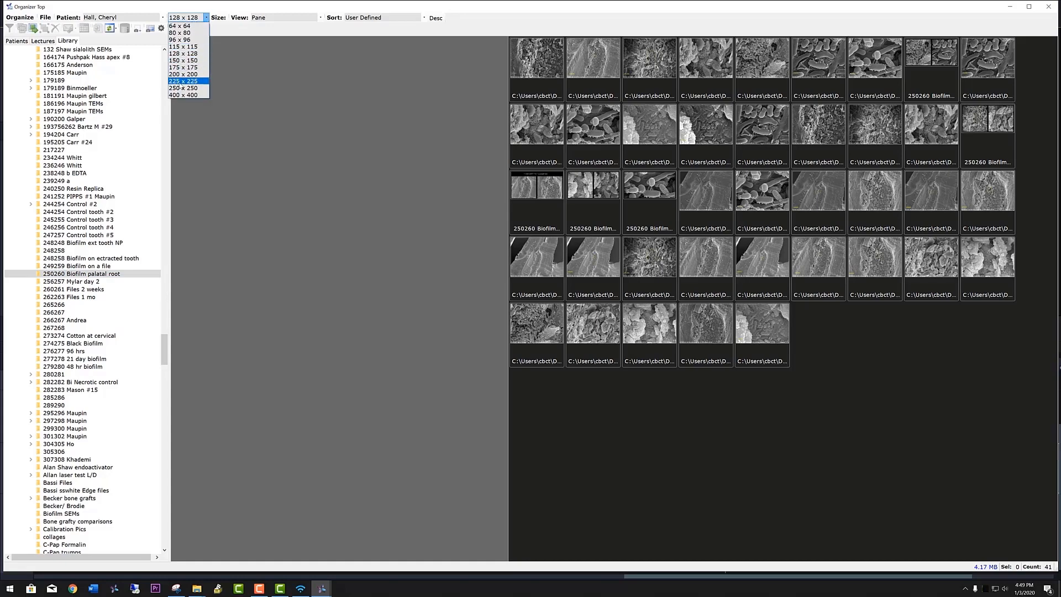
{"action": "left_click", "coordinate": [182, 81]}
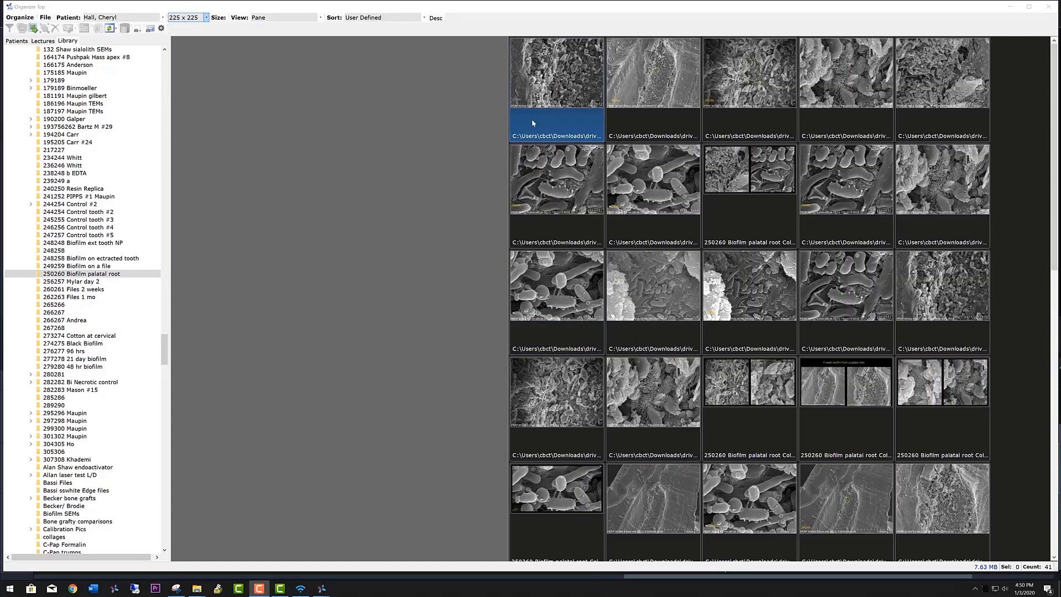
Step: Preview several of the biofilm micrographs in the folder's top two rows
{"action": "left_click", "coordinate": [652, 73]}
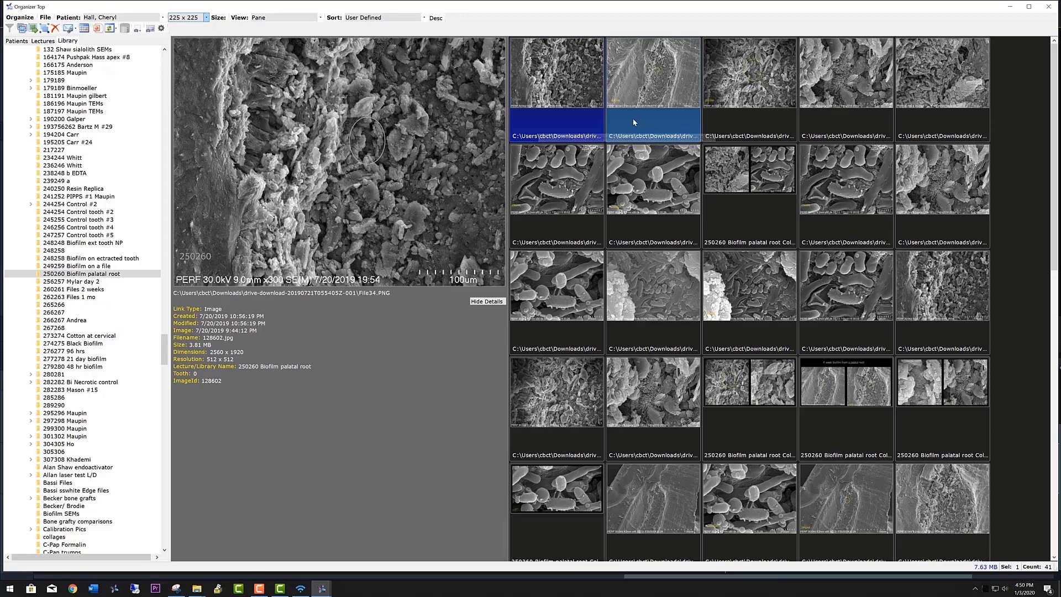
{"action": "mouse_move", "coordinate": [653, 122]}
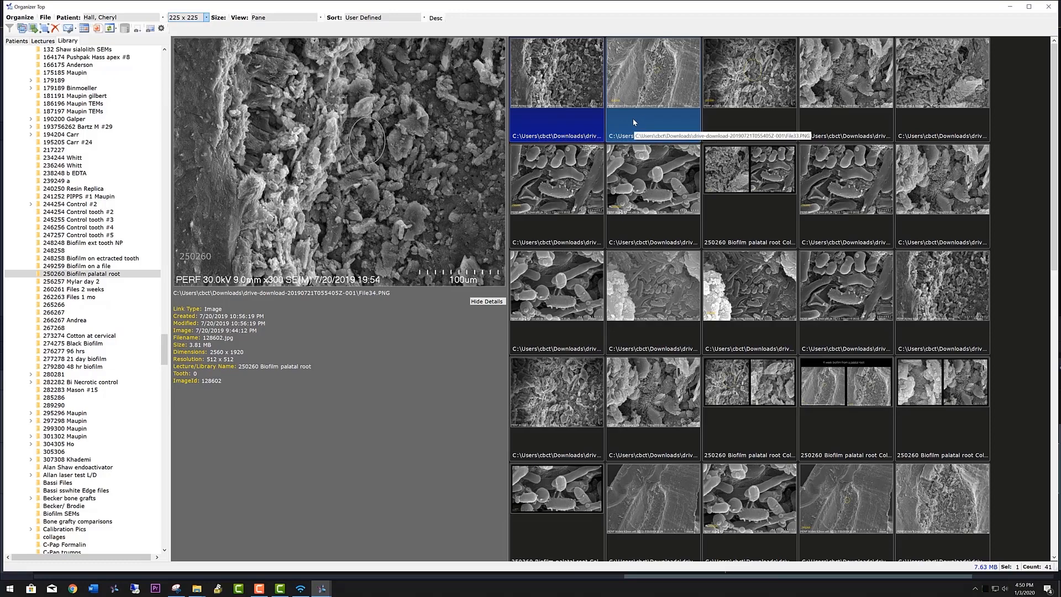
{"action": "mouse_move", "coordinate": [636, 124]}
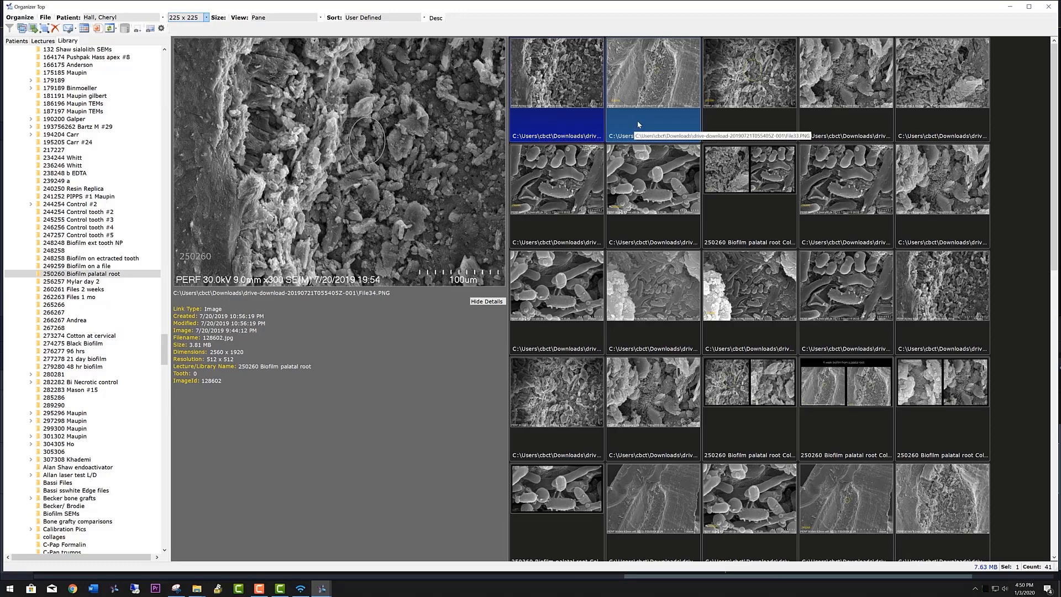
{"action": "left_click", "coordinate": [941, 73]}
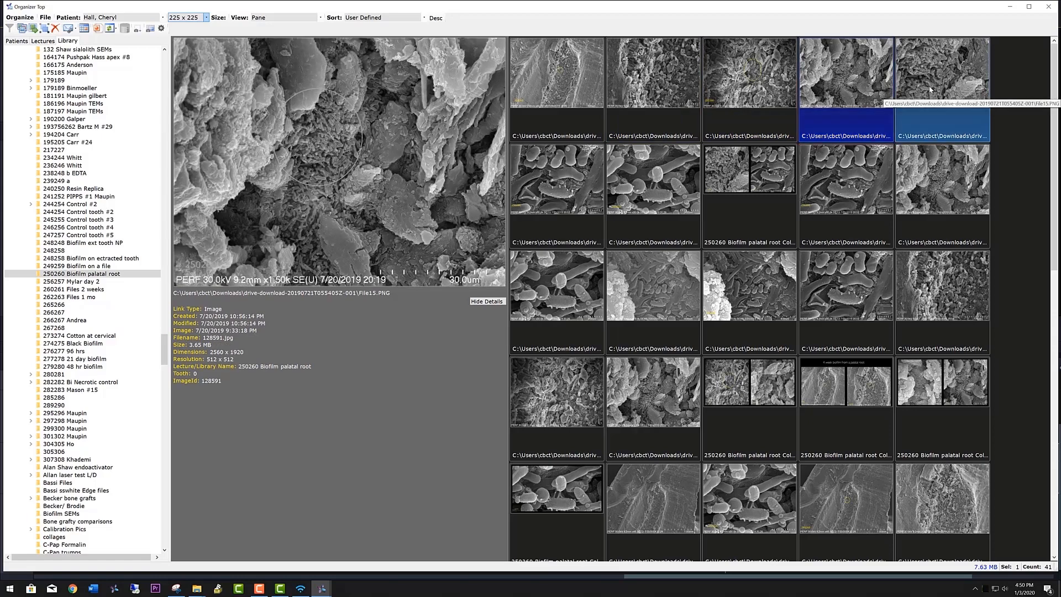
{"action": "left_click", "coordinate": [556, 179]}
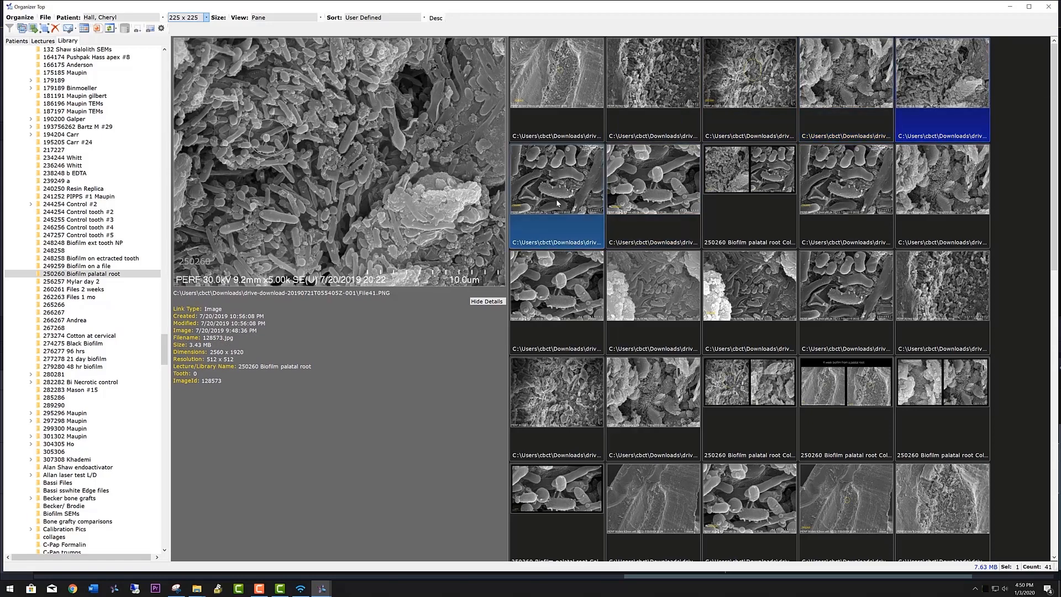
{"action": "left_click", "coordinate": [652, 177]}
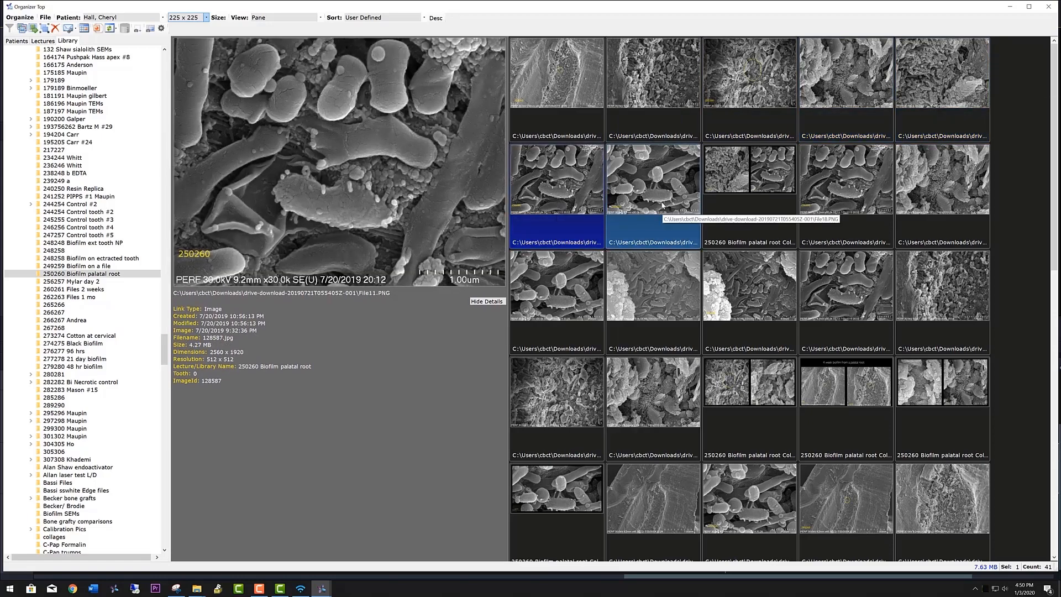
{"action": "left_click", "coordinate": [556, 72]}
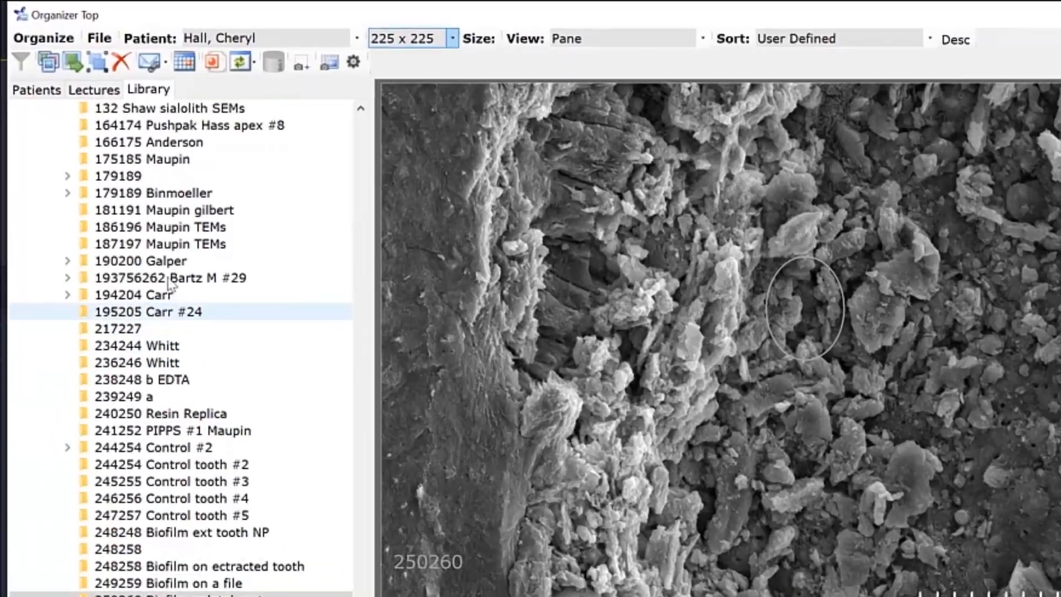
Step: Paste the copied micrographs into the 2020 TDO test Lecture and confirm the completed message
{"action": "left_click", "coordinate": [97, 92]}
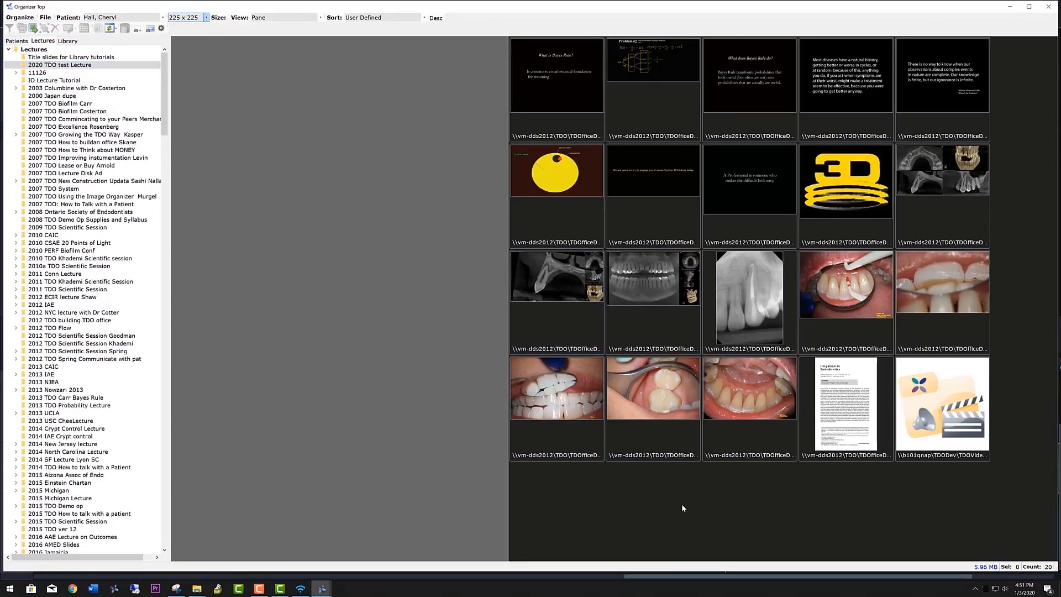
{"action": "right_click", "coordinate": [682, 509]}
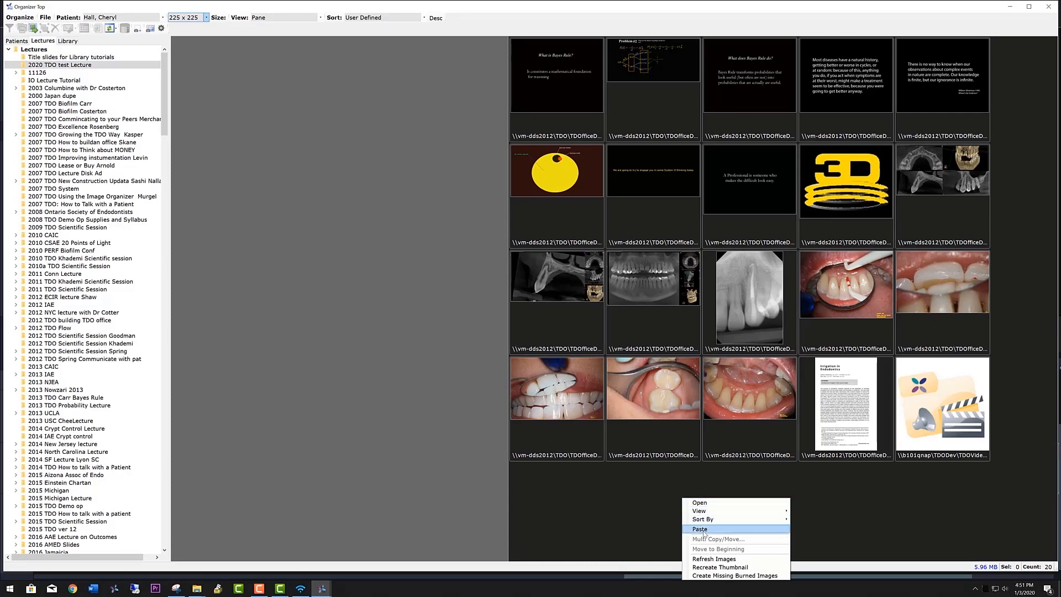
{"action": "left_click", "coordinate": [699, 528]}
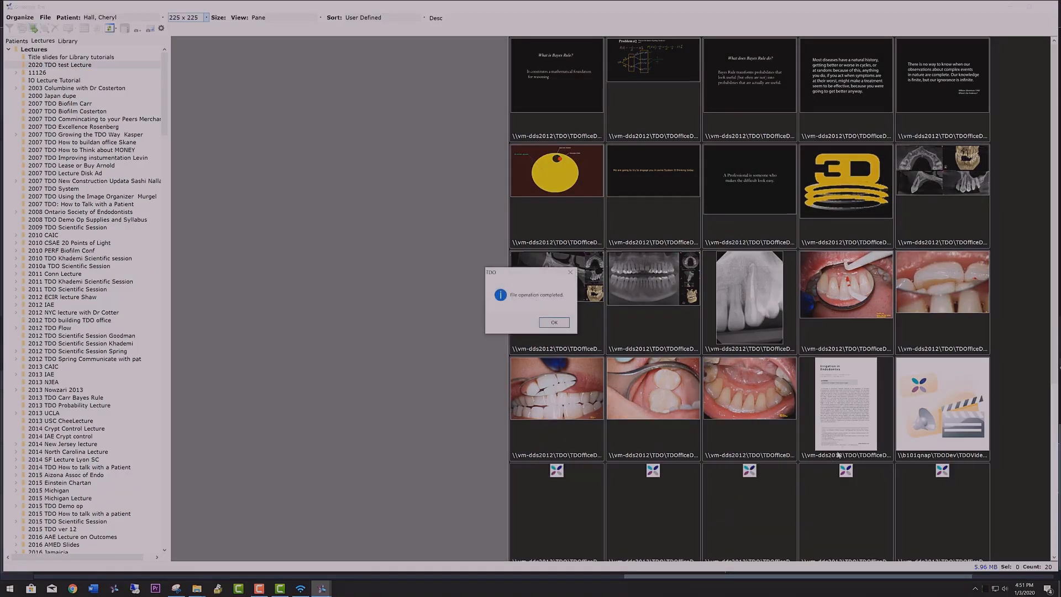
{"action": "left_click", "coordinate": [552, 321]}
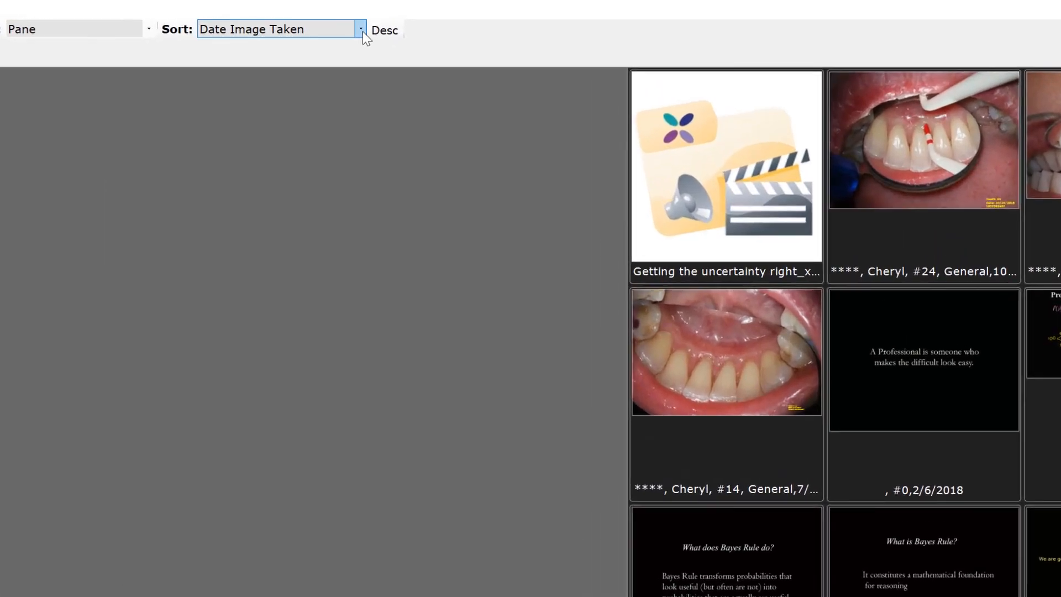
Step: Sort the 2020 TDO test Lecture by Modified Date of Image
{"action": "left_click", "coordinate": [360, 28]}
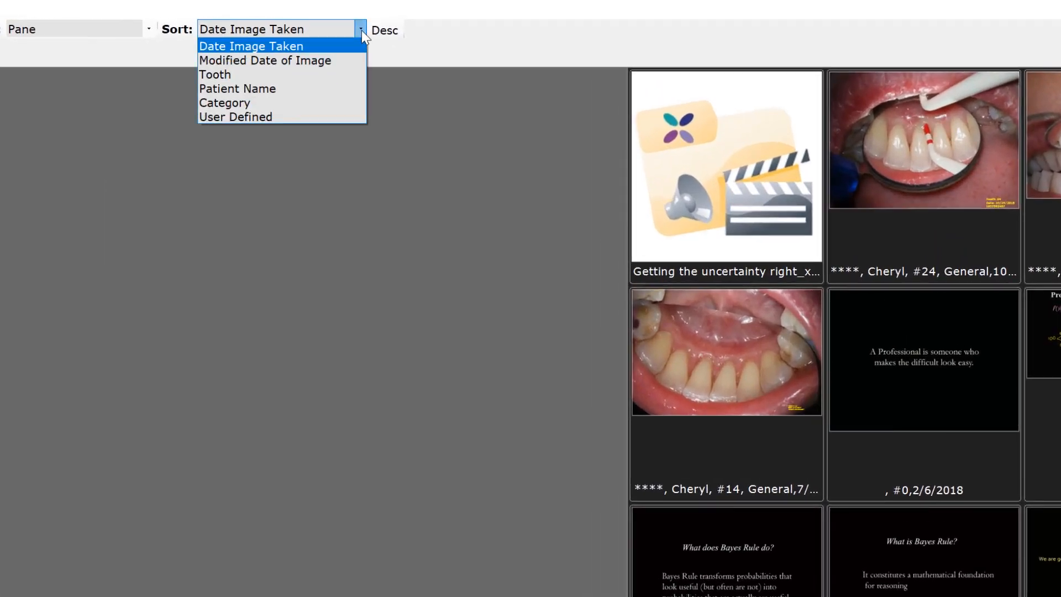
{"action": "mouse_move", "coordinate": [294, 51]}
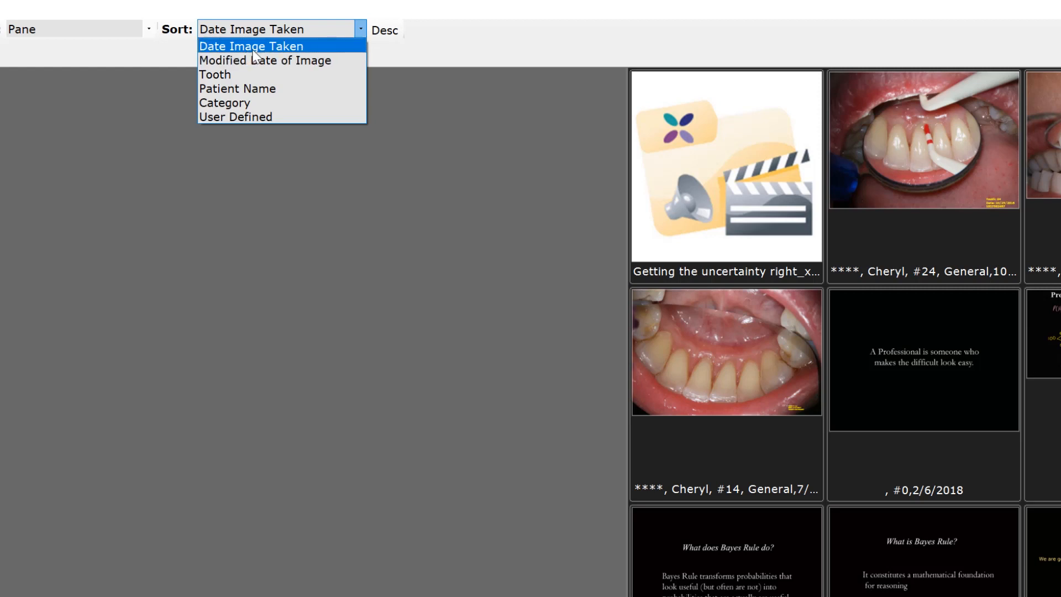
{"action": "mouse_move", "coordinate": [276, 60]}
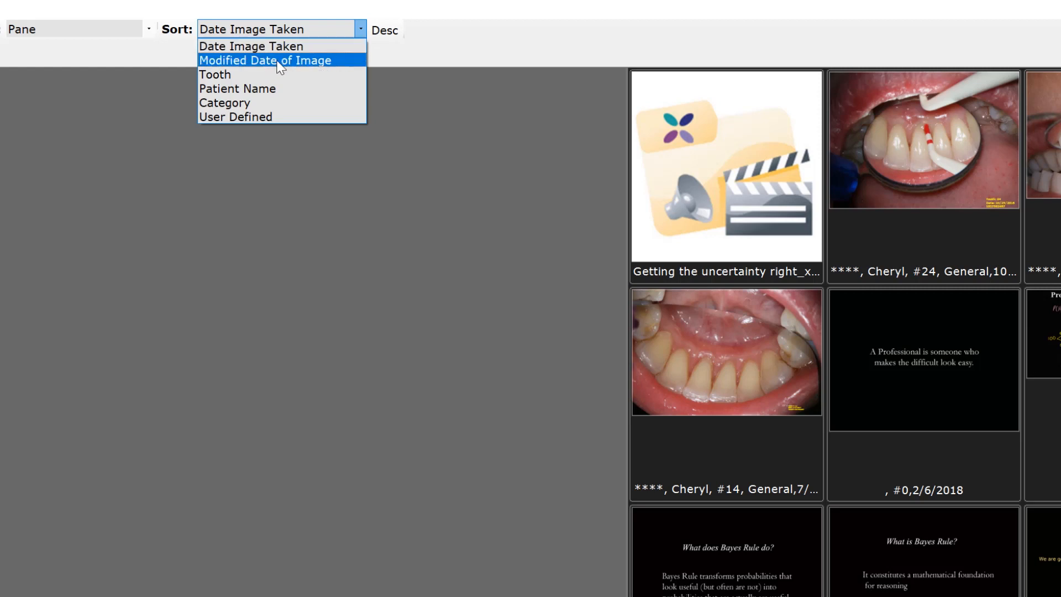
{"action": "mouse_move", "coordinate": [254, 89]}
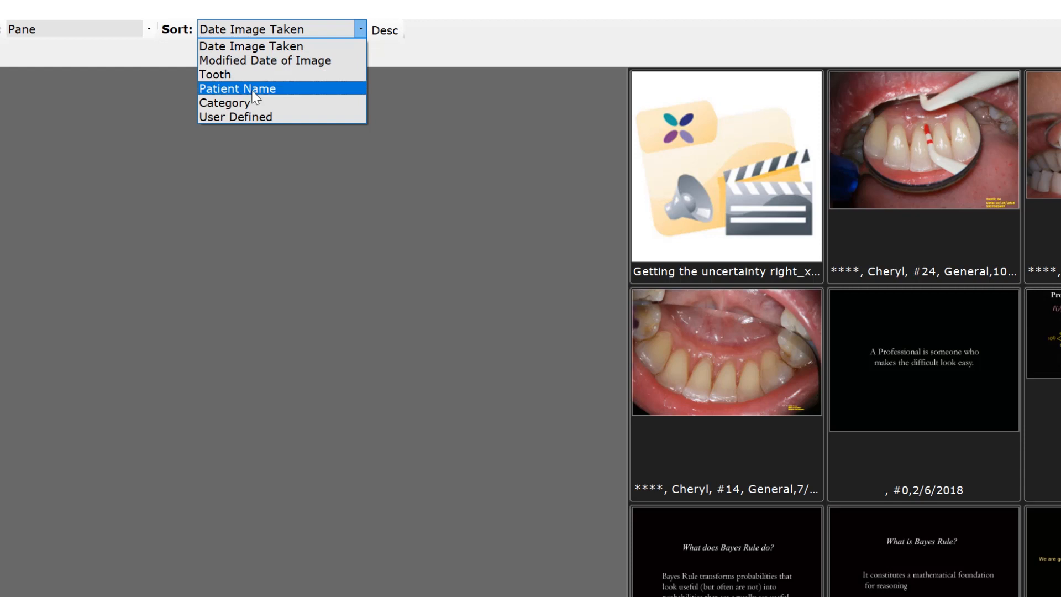
{"action": "mouse_move", "coordinate": [215, 74]}
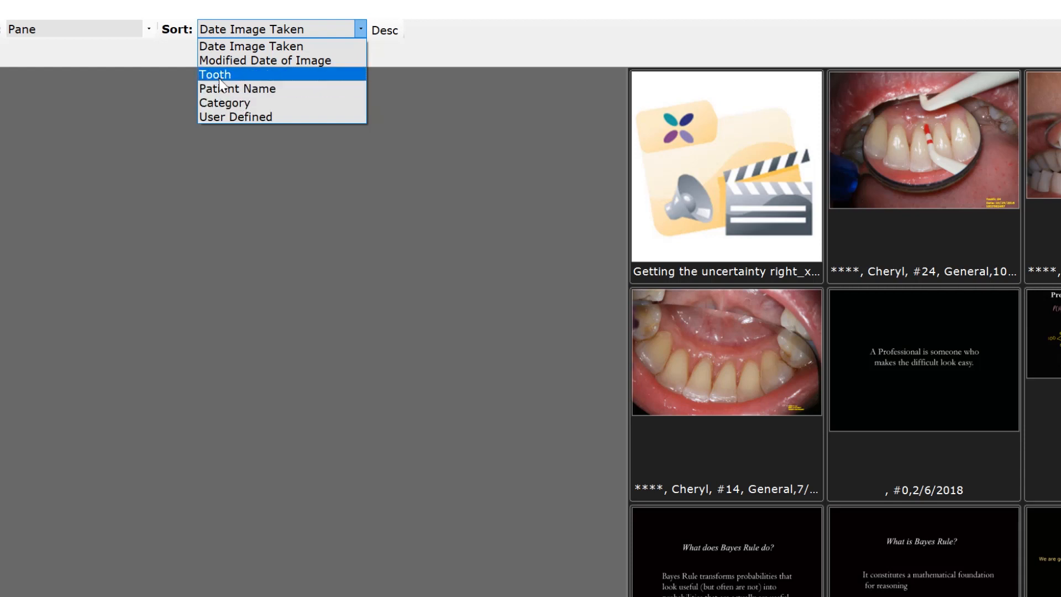
{"action": "mouse_move", "coordinate": [254, 116]}
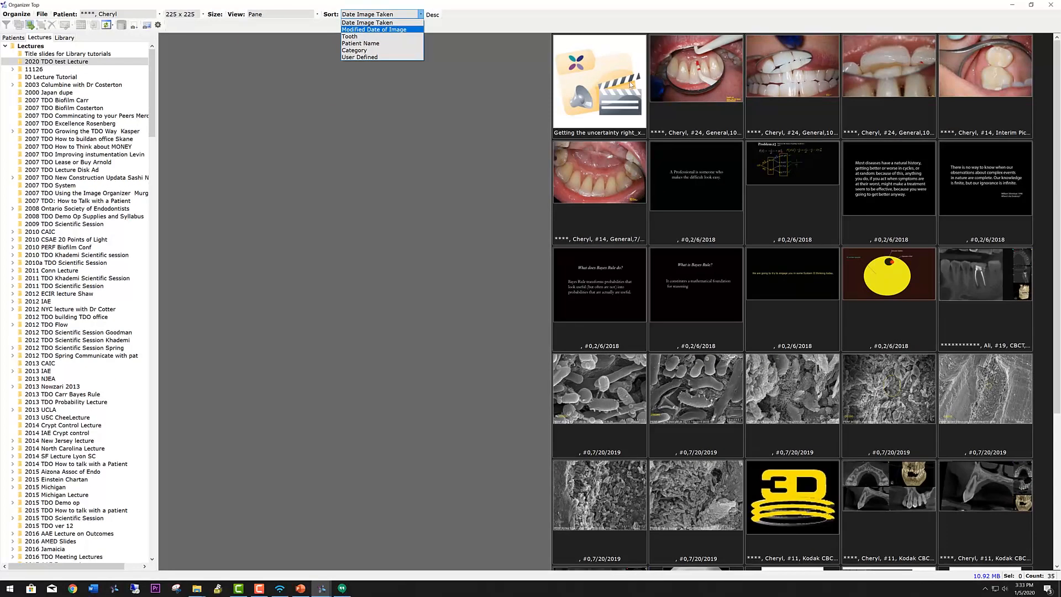
{"action": "mouse_move", "coordinate": [703, 154]}
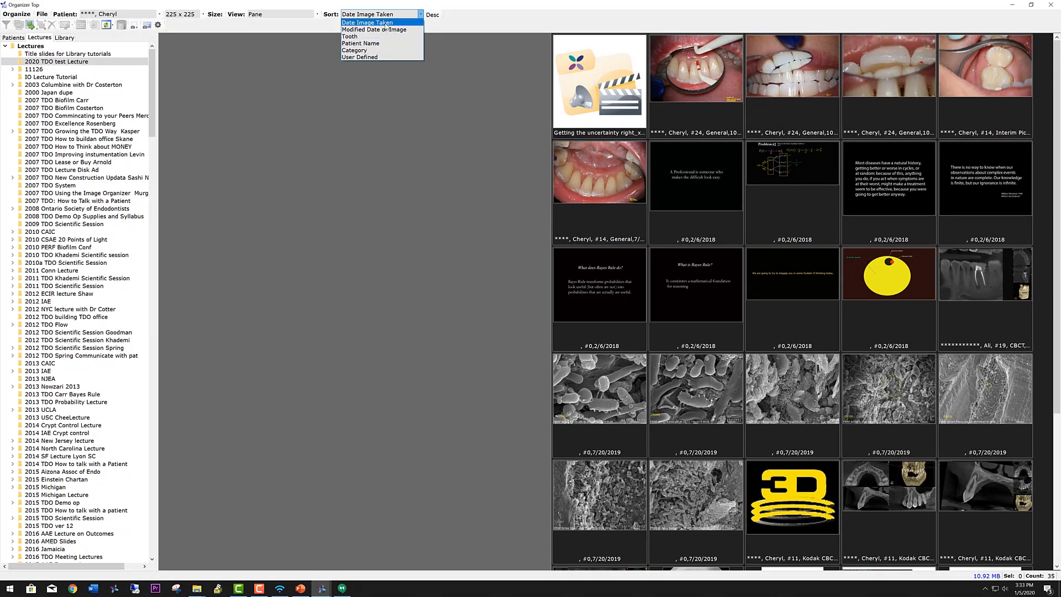
{"action": "mouse_move", "coordinate": [374, 28]}
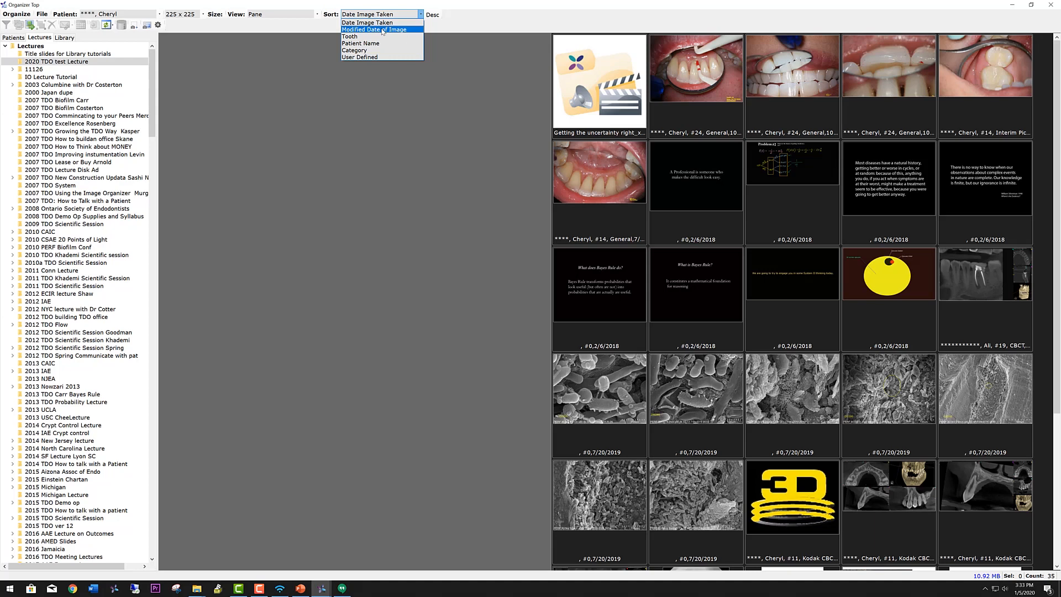
{"action": "left_click", "coordinate": [372, 29]}
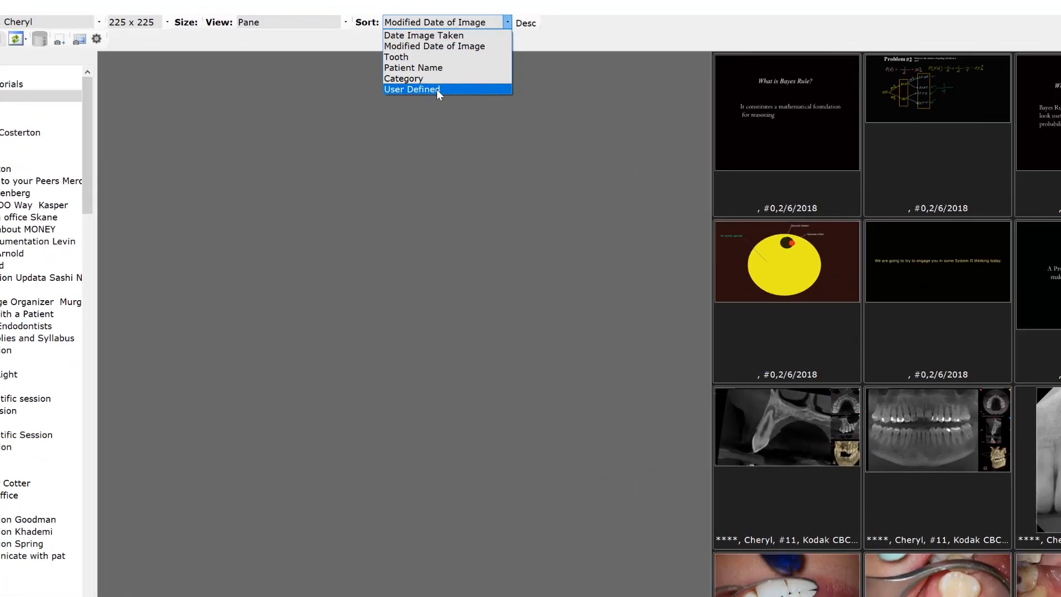
Step: Return to User Defined sort and rearrange the Bayes Rule and Professional quote slides
{"action": "left_click", "coordinate": [411, 89]}
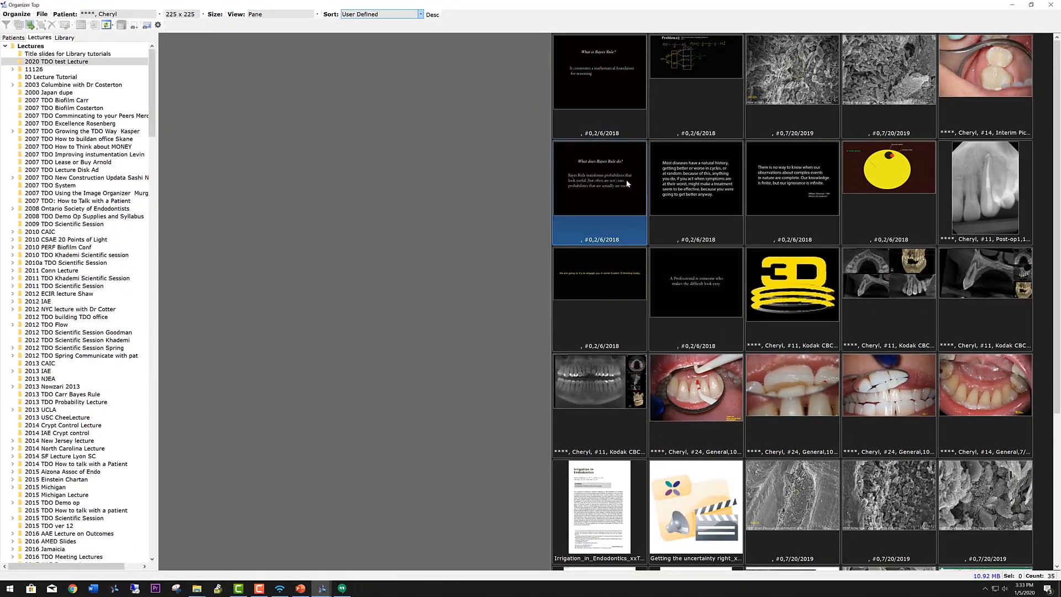
{"action": "left_click", "coordinate": [695, 189]}
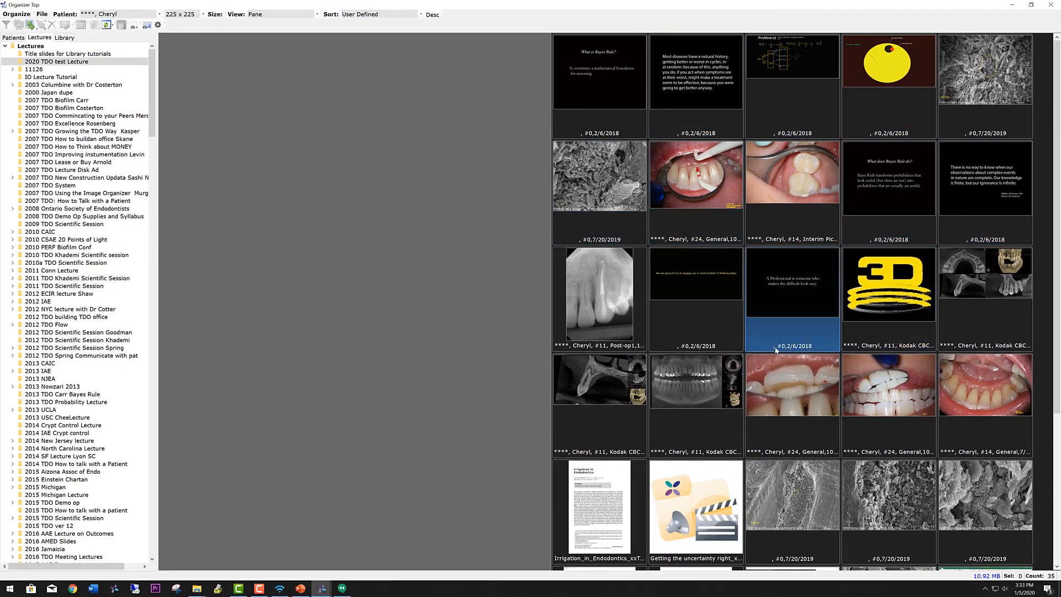
{"action": "left_click", "coordinate": [791, 284]}
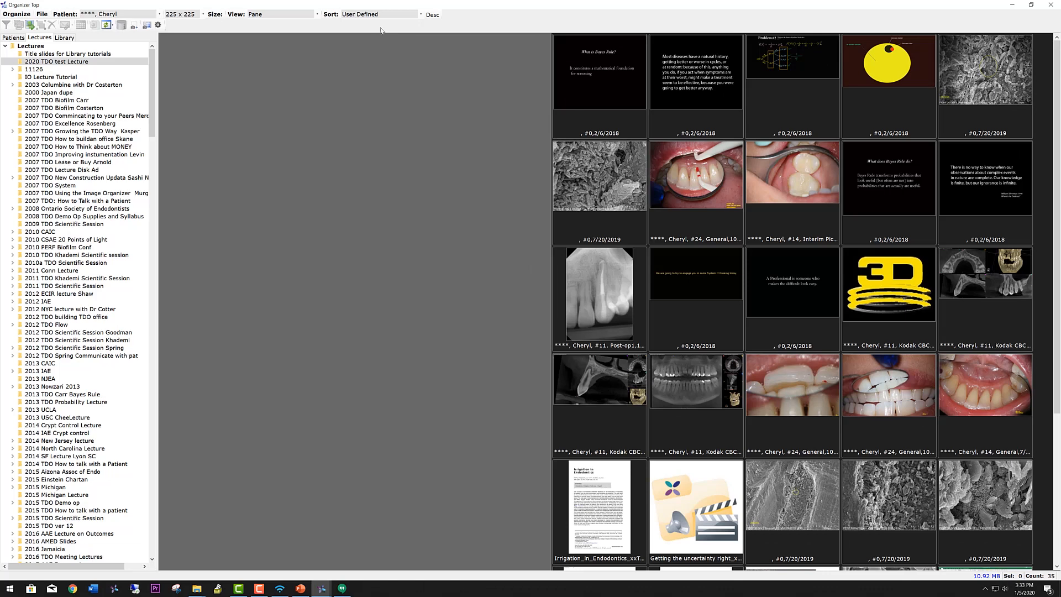
{"action": "left_click", "coordinate": [695, 175]}
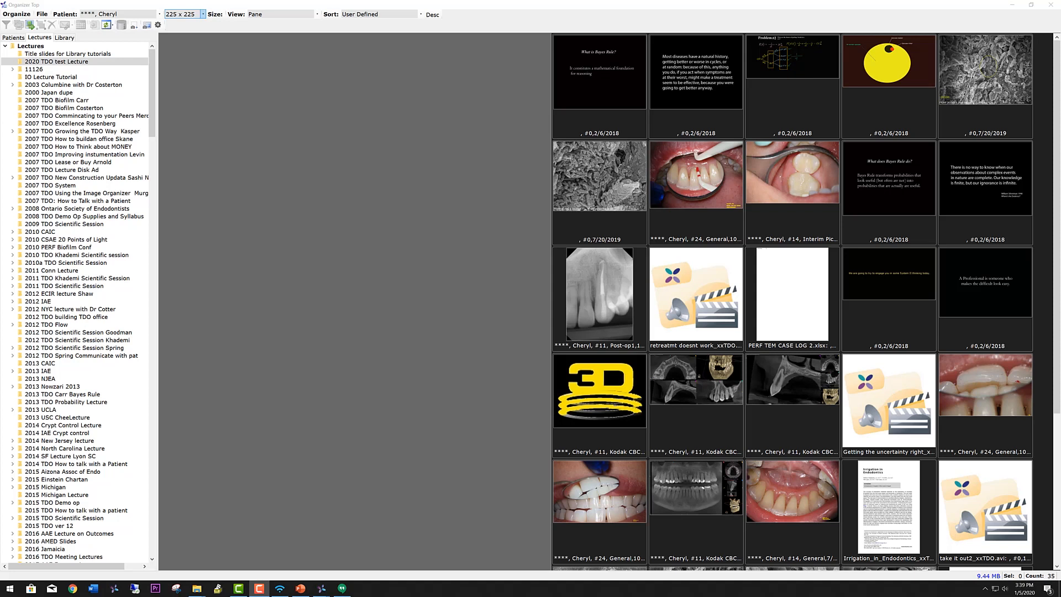
{"action": "mouse_move", "coordinate": [82, 177]}
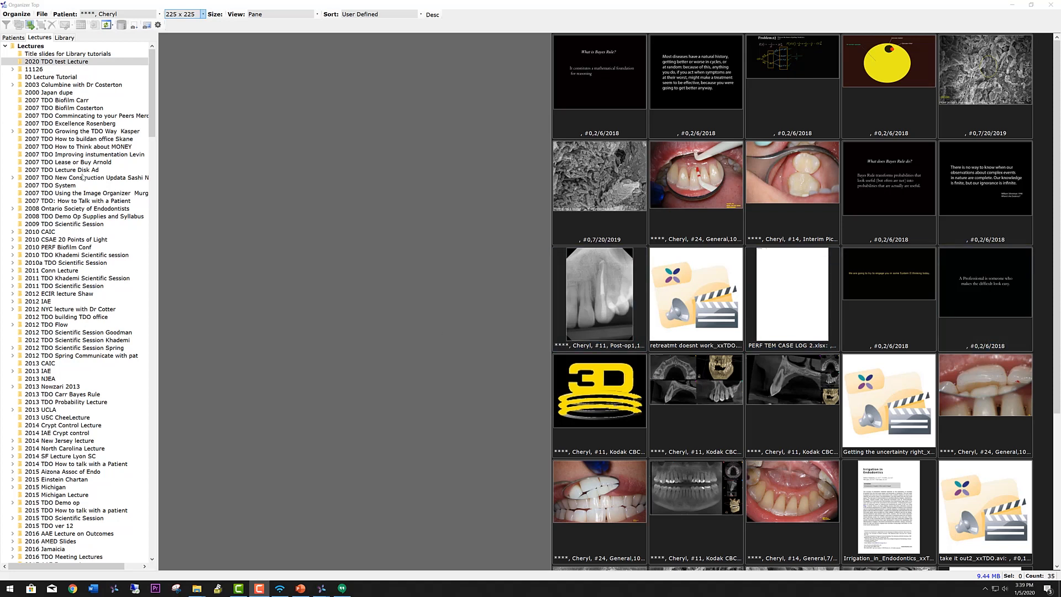
Step: Open the 2007 TDO Biofilm Carr lecture with thumbnails at 128 x 128
{"action": "left_click", "coordinate": [56, 101]}
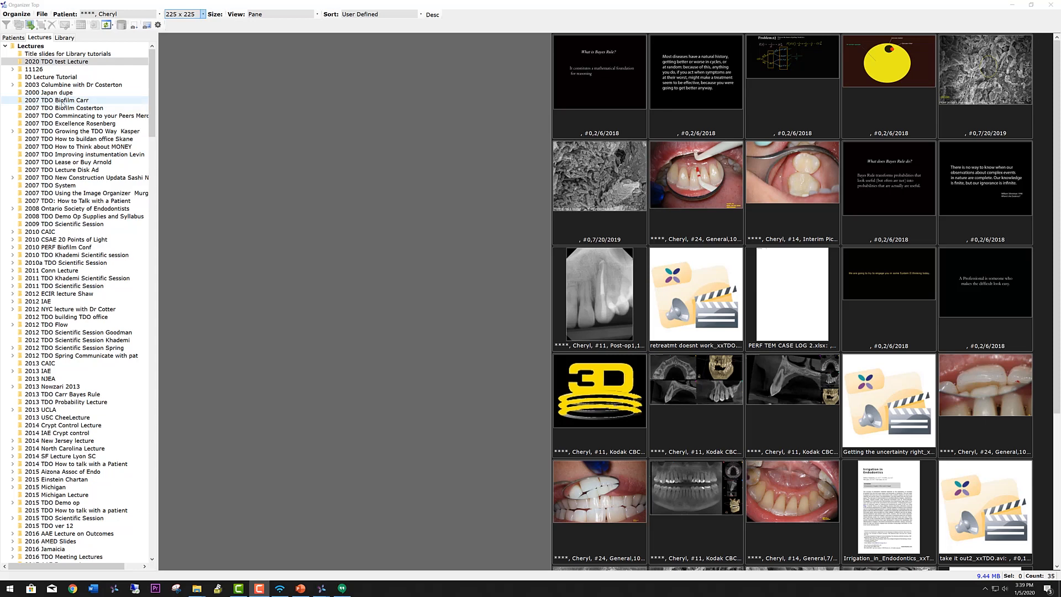
{"action": "left_click", "coordinate": [56, 101]}
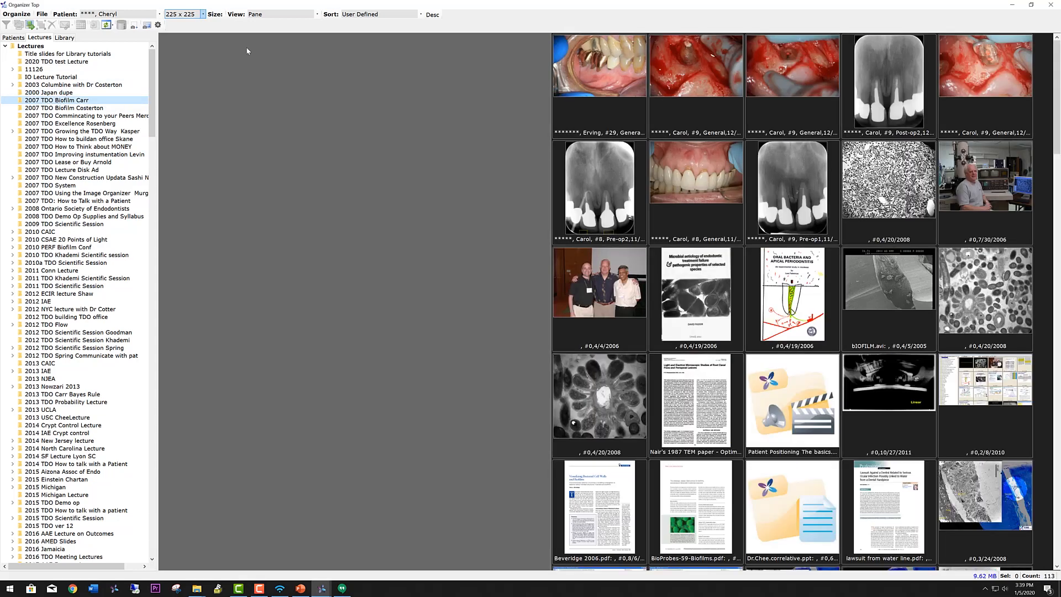
{"action": "left_click", "coordinate": [201, 14]}
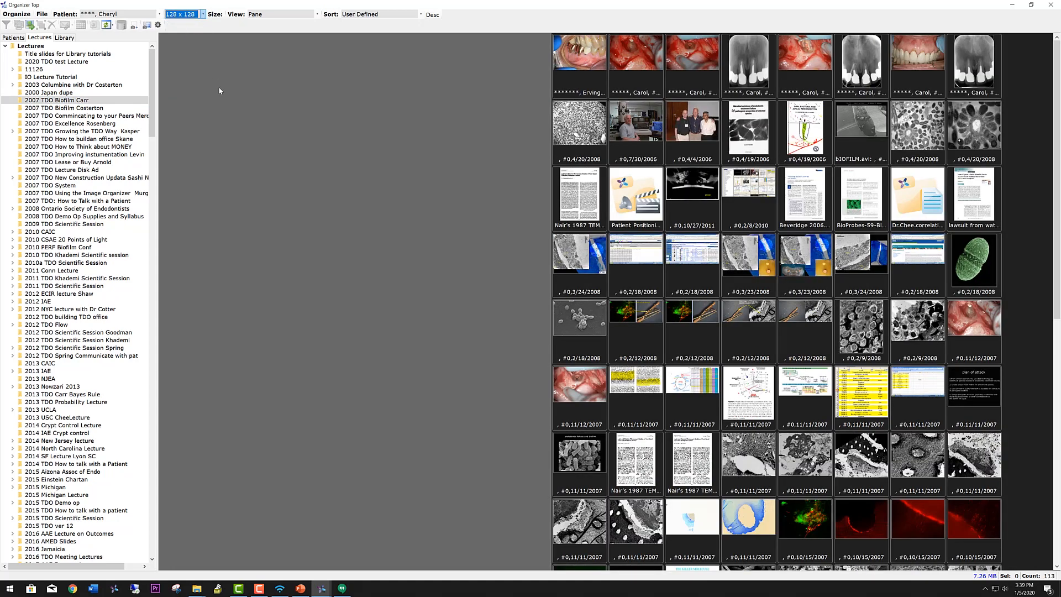
Step: Preview the Live/Dead stain image, the Oral Bacteria and Apical Periodontitis page and other items with details
{"action": "left_click", "coordinate": [918, 323]}
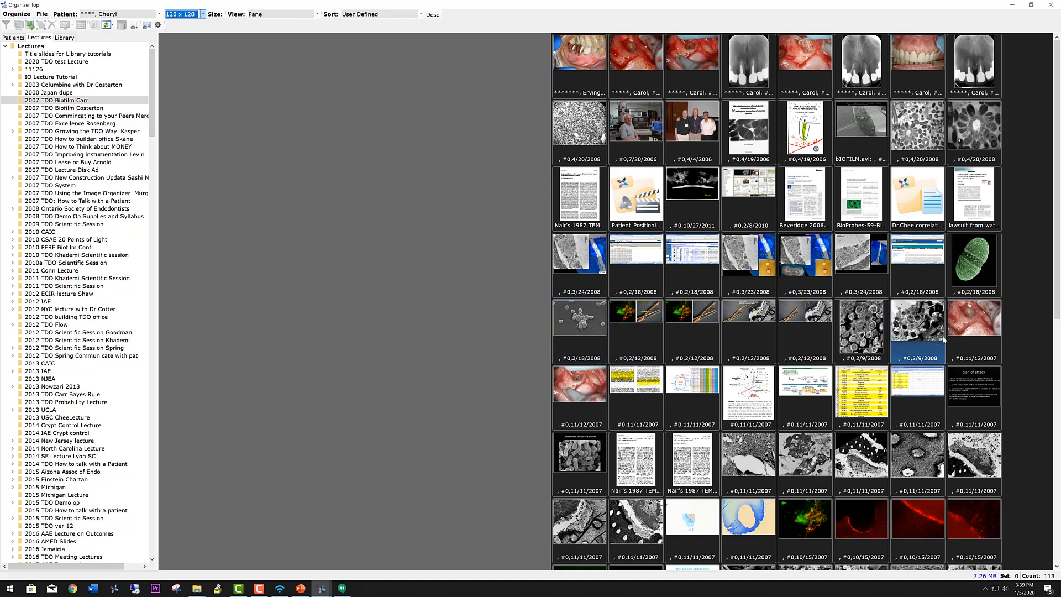
{"action": "left_click", "coordinate": [748, 332]}
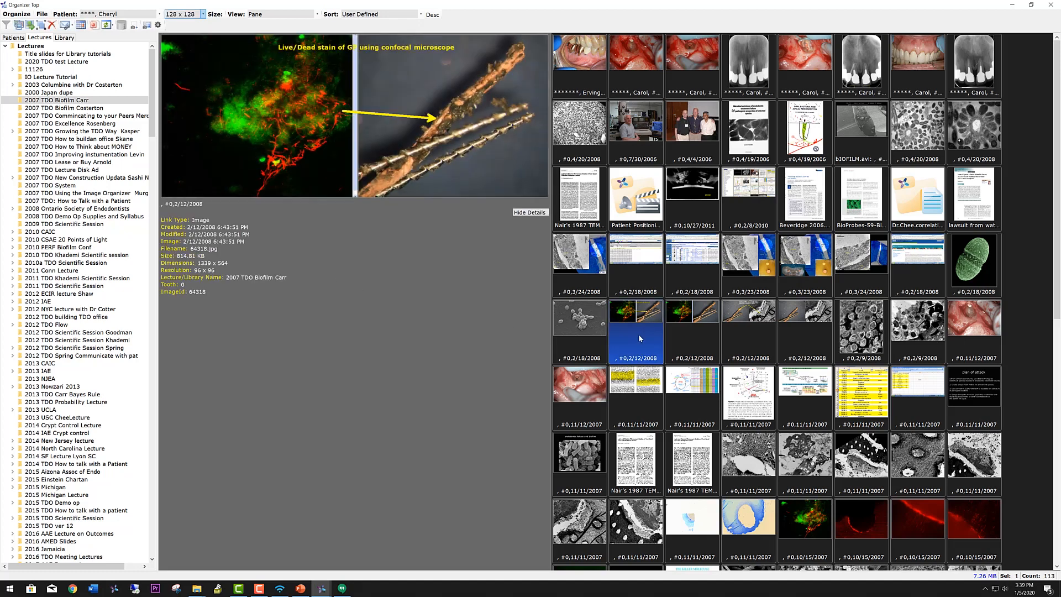
{"action": "left_click", "coordinate": [748, 261]}
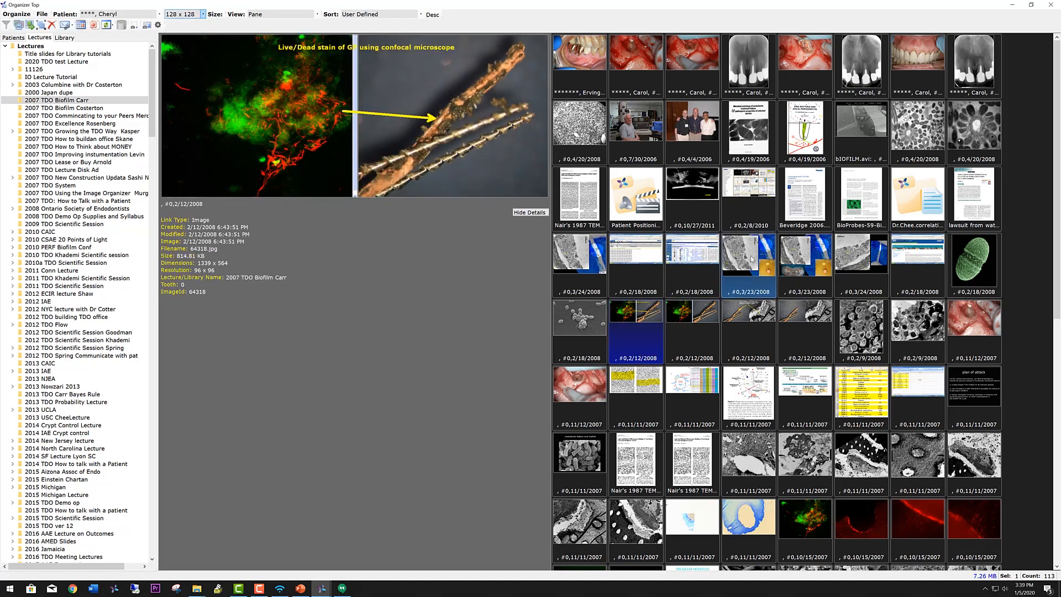
{"action": "left_click", "coordinate": [748, 264]}
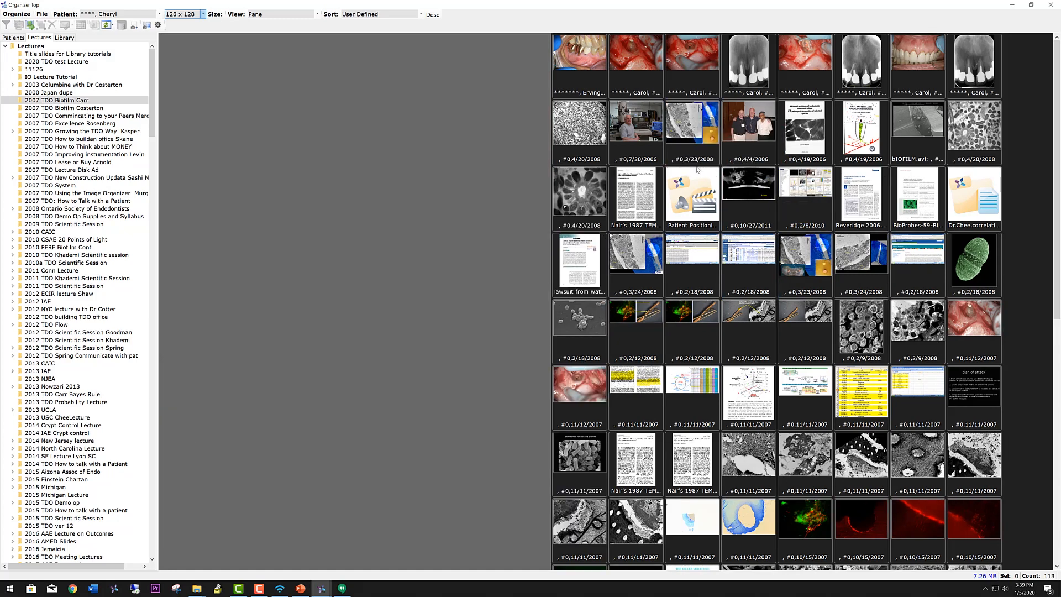
{"action": "left_click", "coordinate": [748, 128]}
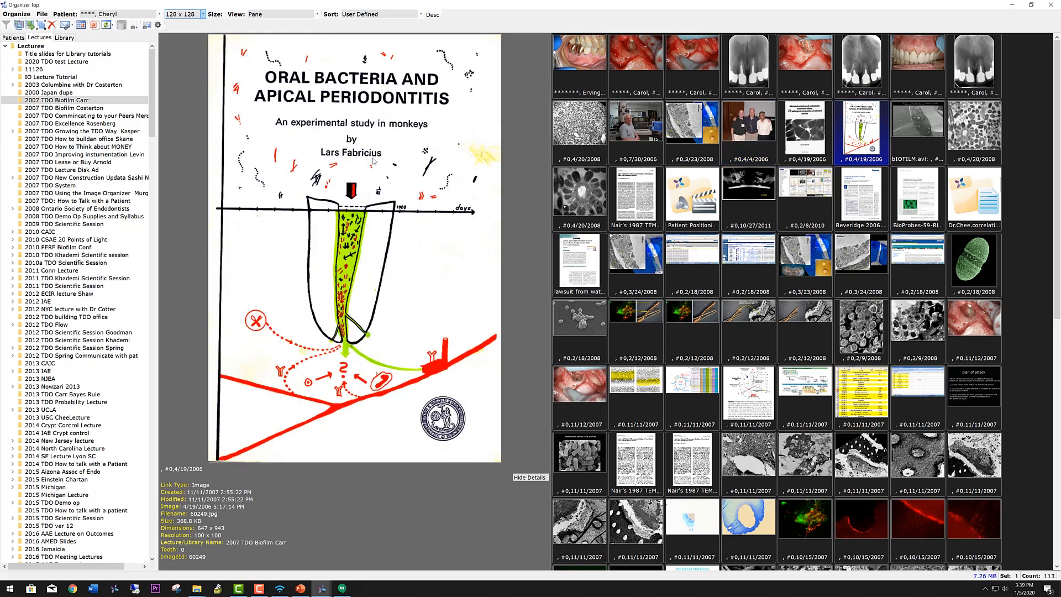
{"action": "left_click", "coordinate": [861, 328]}
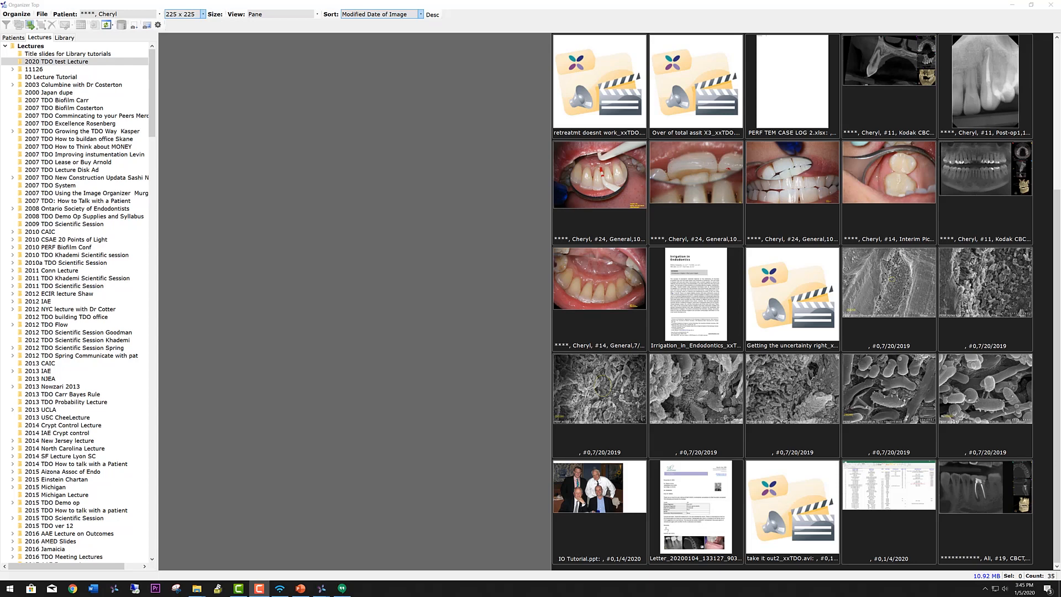
Step: Rearrange the lecture thumbnails so the Getting the uncertainty right video precedes the Kodak CBCT scan
{"action": "left_click", "coordinate": [695, 298]}
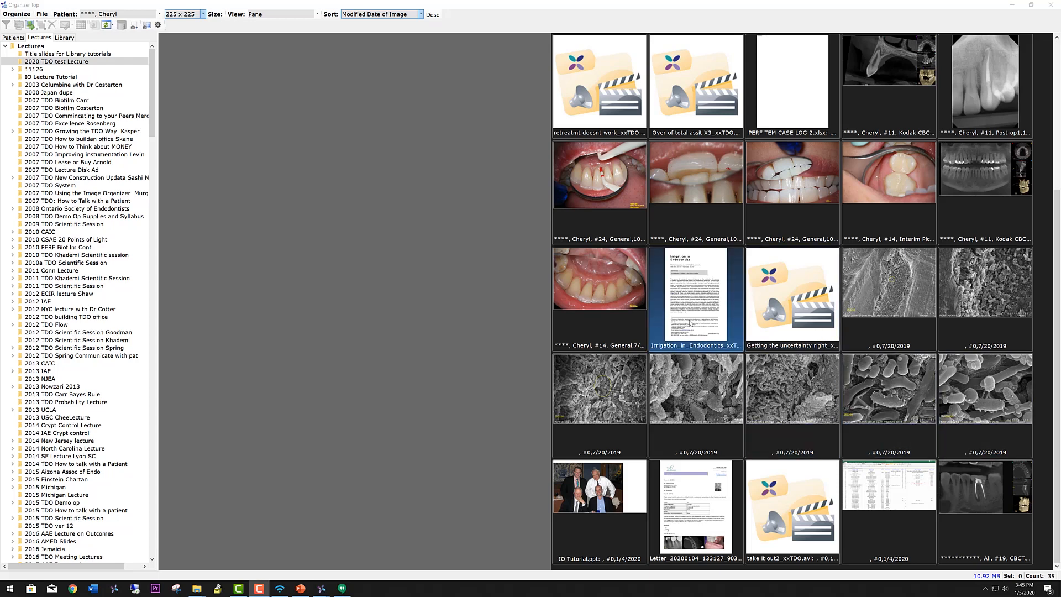
{"action": "mouse_move", "coordinate": [655, 322]}
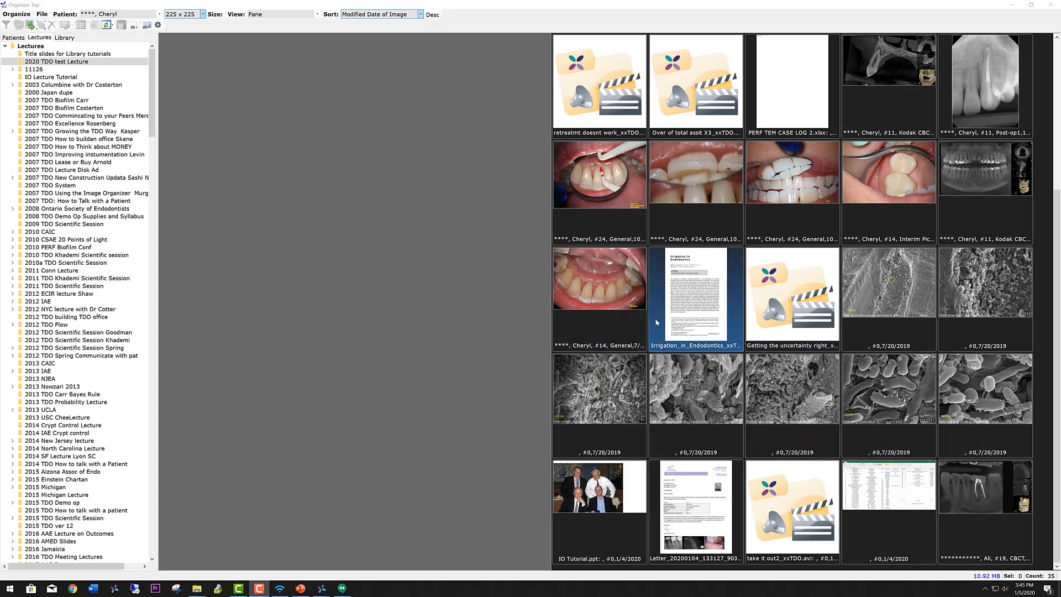
{"action": "left_click", "coordinate": [889, 281]}
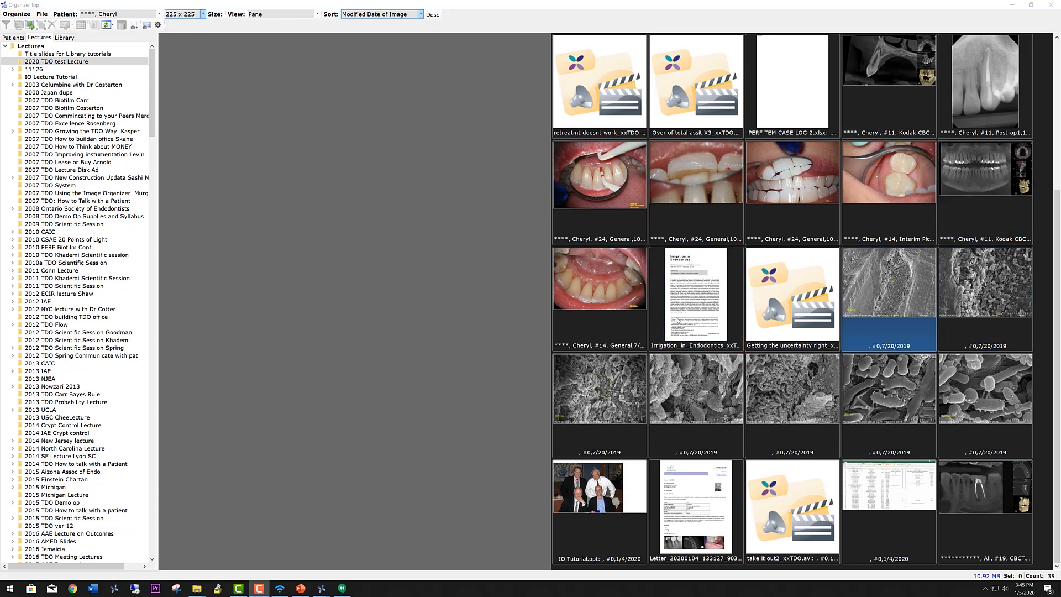
{"action": "left_click", "coordinate": [791, 298]}
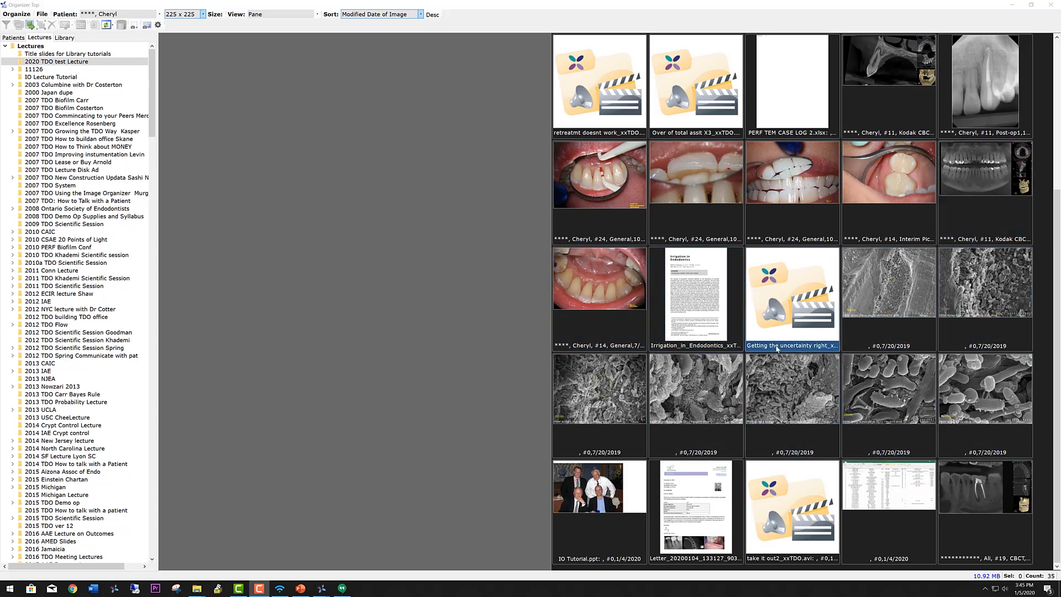
{"action": "left_click", "coordinate": [889, 282]}
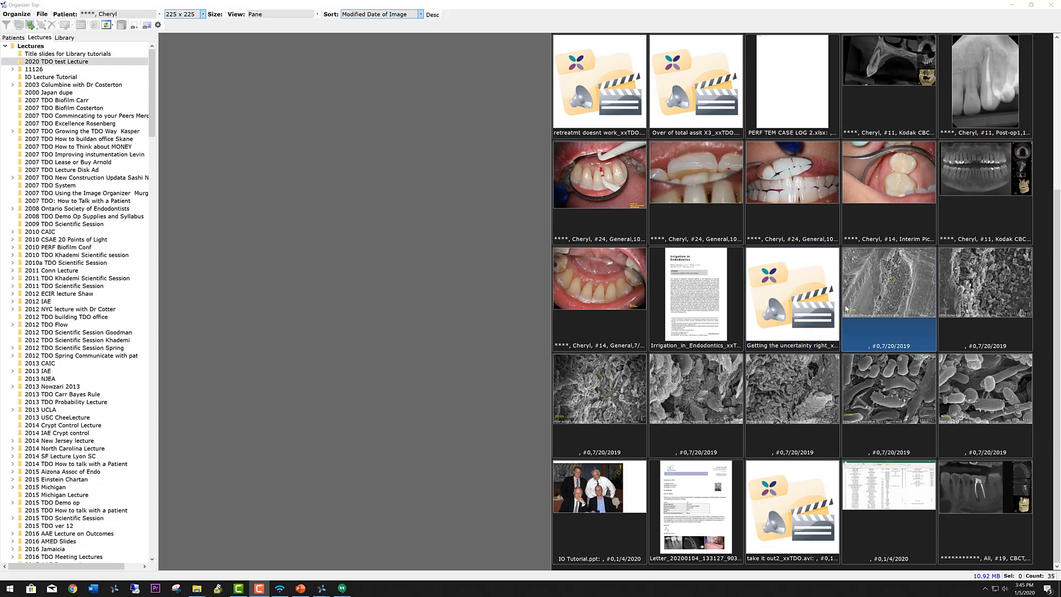
{"action": "left_click", "coordinate": [985, 170]}
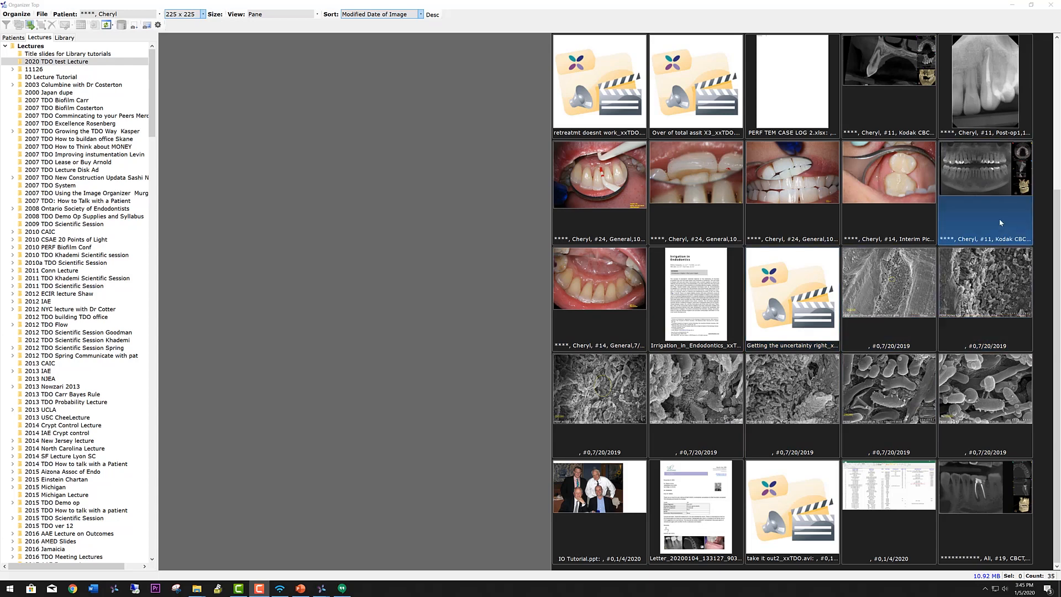
{"action": "mouse_move", "coordinate": [987, 198]}
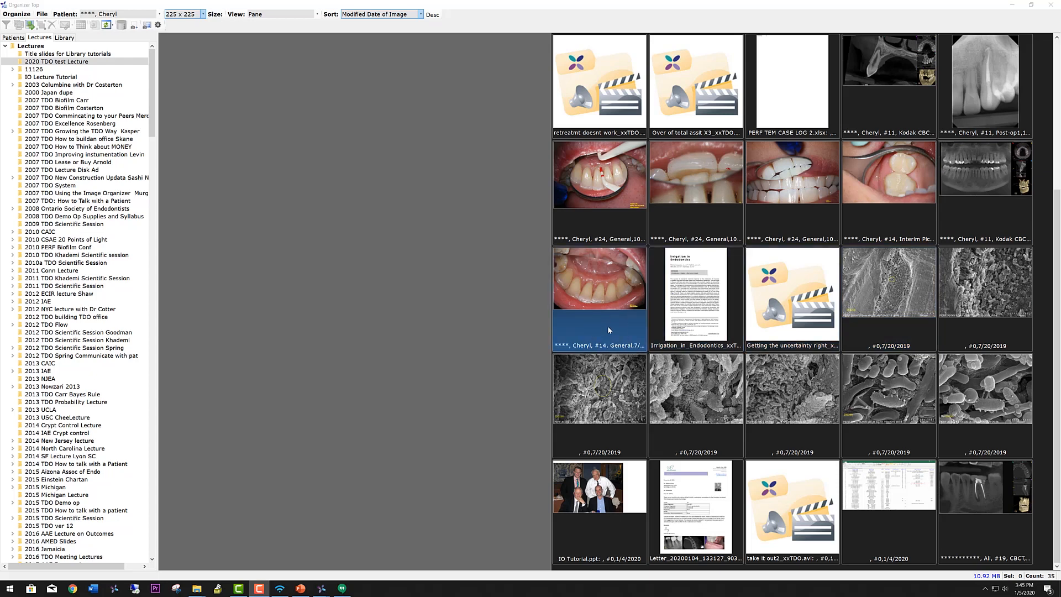
{"action": "left_click", "coordinate": [695, 298]}
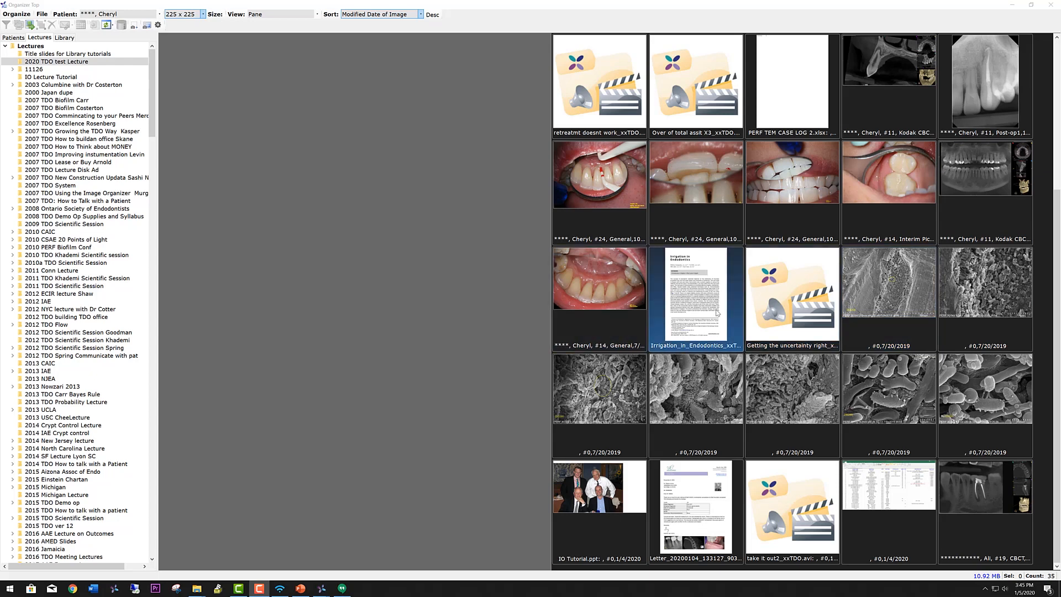
{"action": "left_click", "coordinate": [791, 298]}
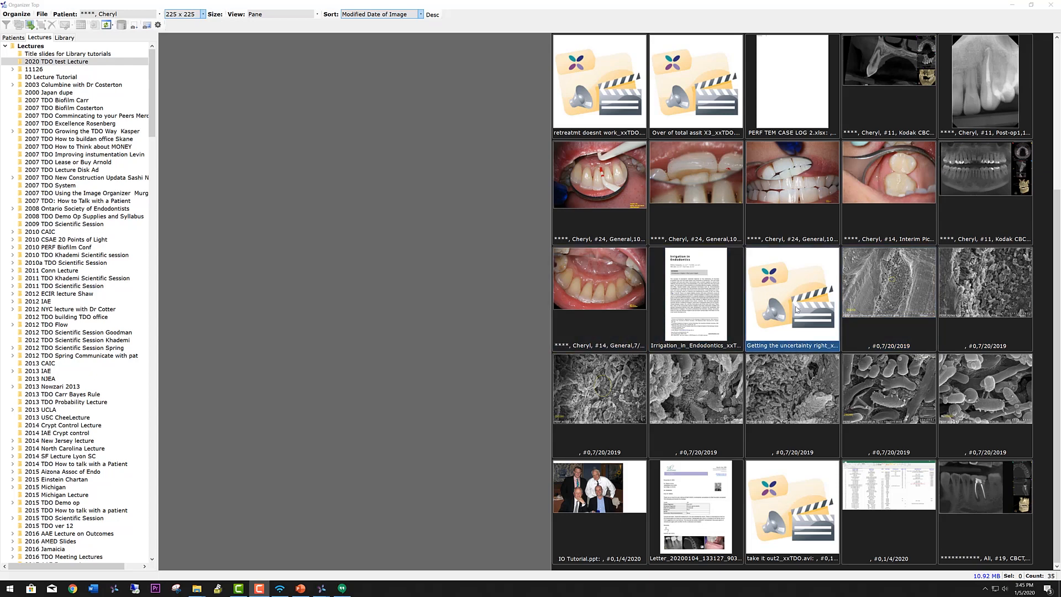
{"action": "left_click", "coordinate": [888, 282]}
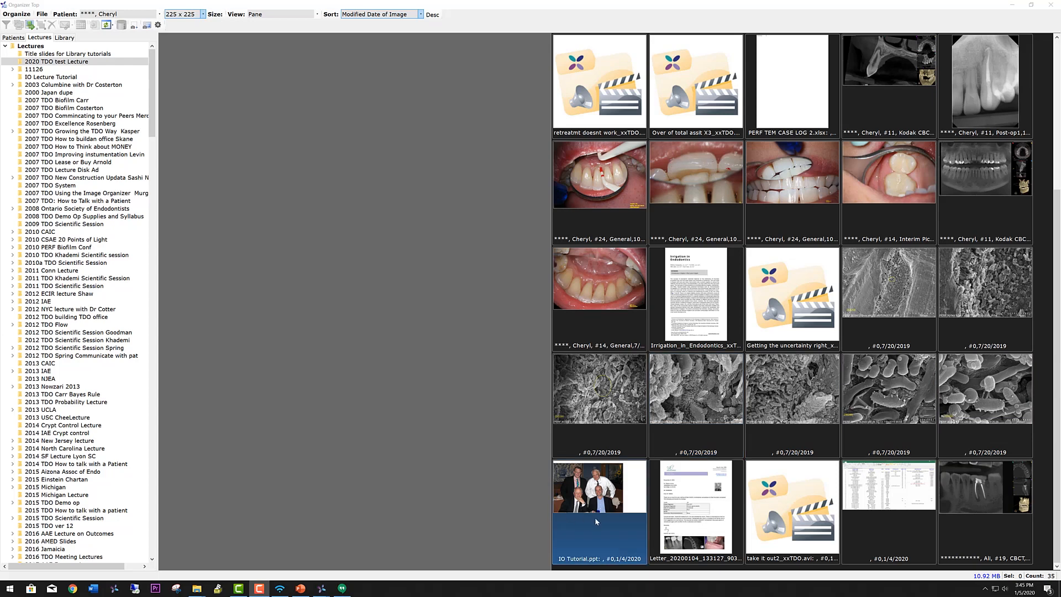
{"action": "left_click", "coordinate": [695, 508]}
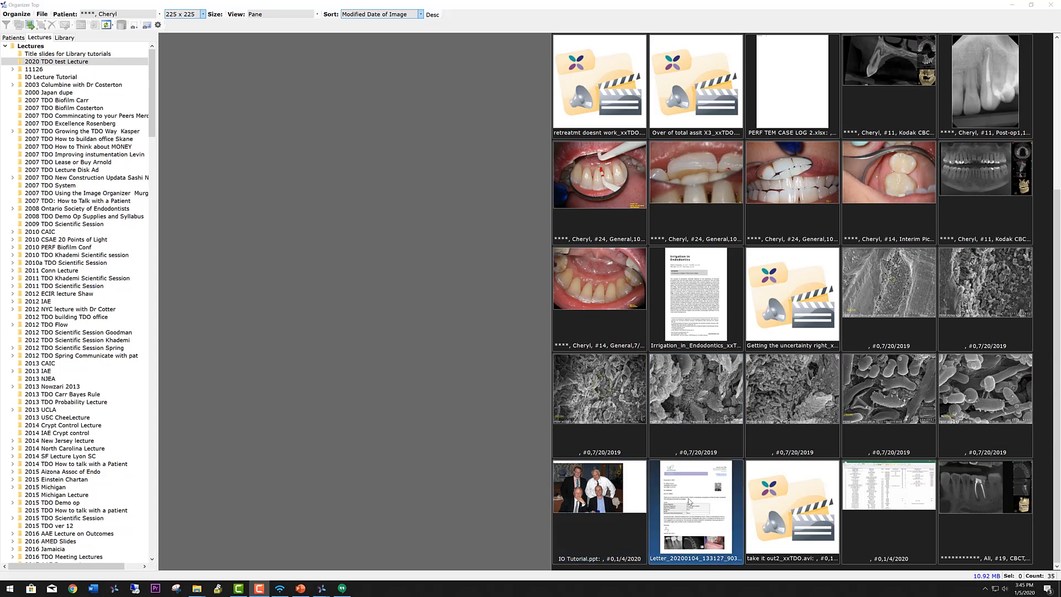
{"action": "left_click", "coordinate": [792, 507]}
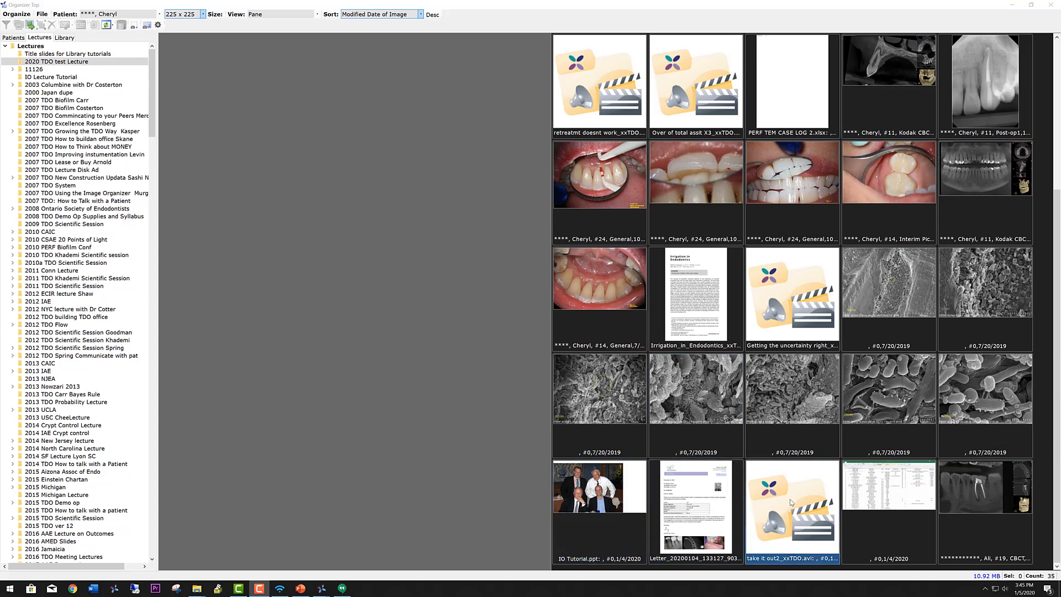
{"action": "left_click", "coordinate": [889, 510]}
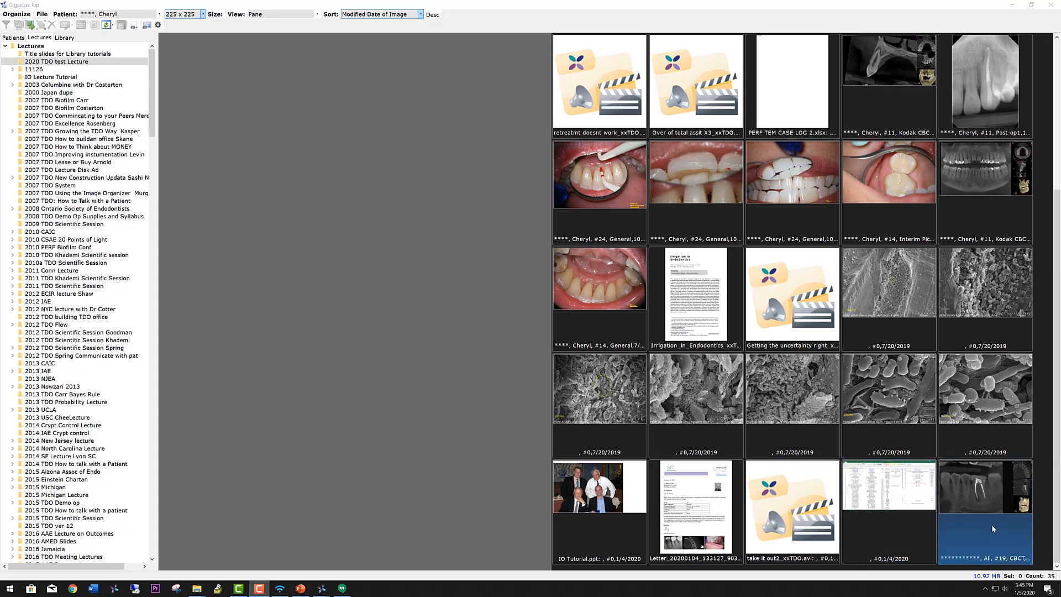
{"action": "mouse_move", "coordinate": [973, 505]}
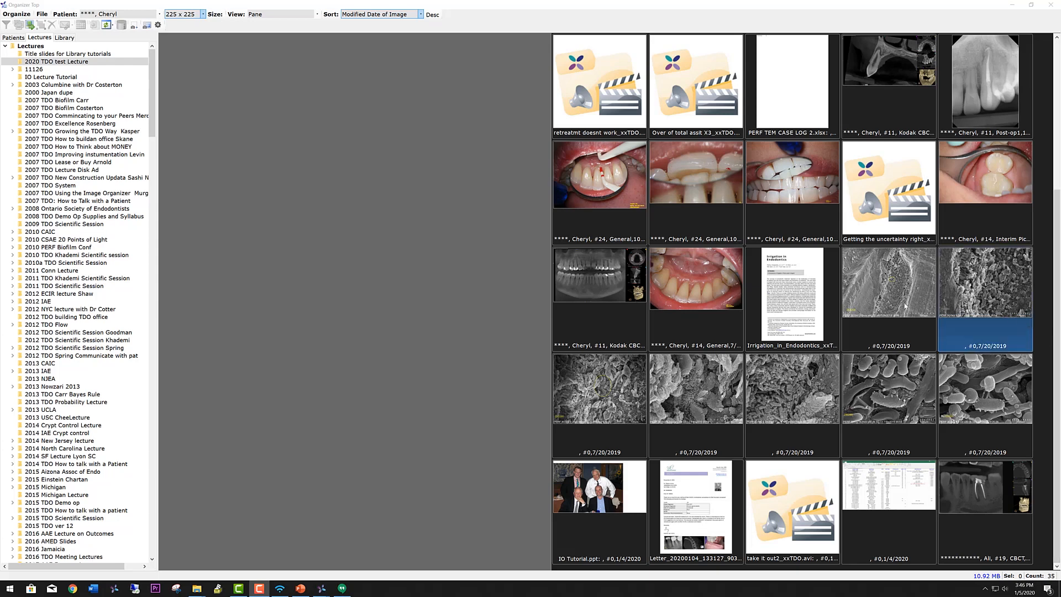
{"action": "left_click", "coordinate": [597, 318]}
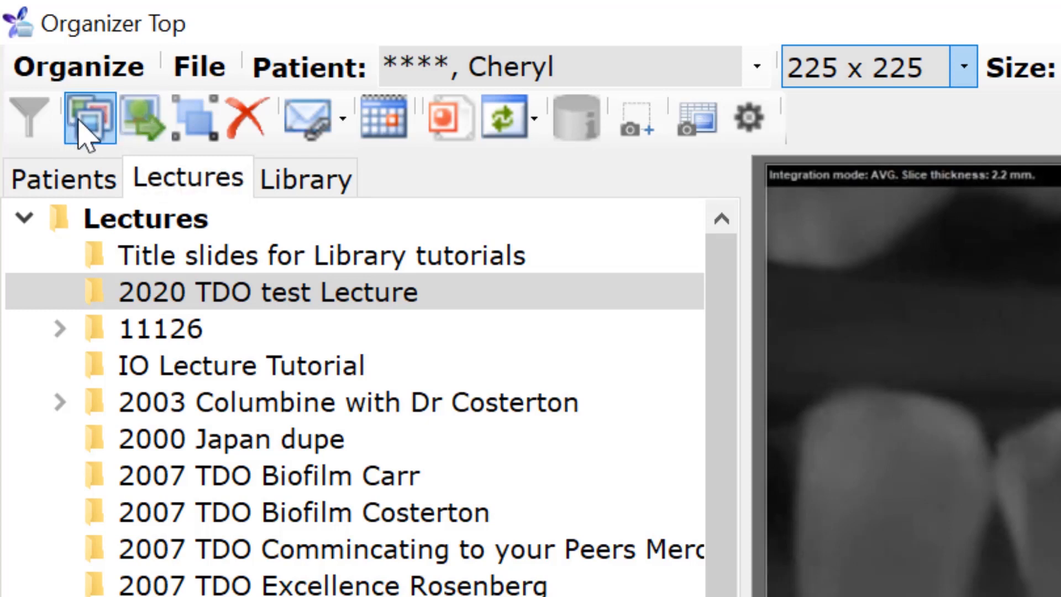
{"action": "mouse_move", "coordinate": [89, 119]}
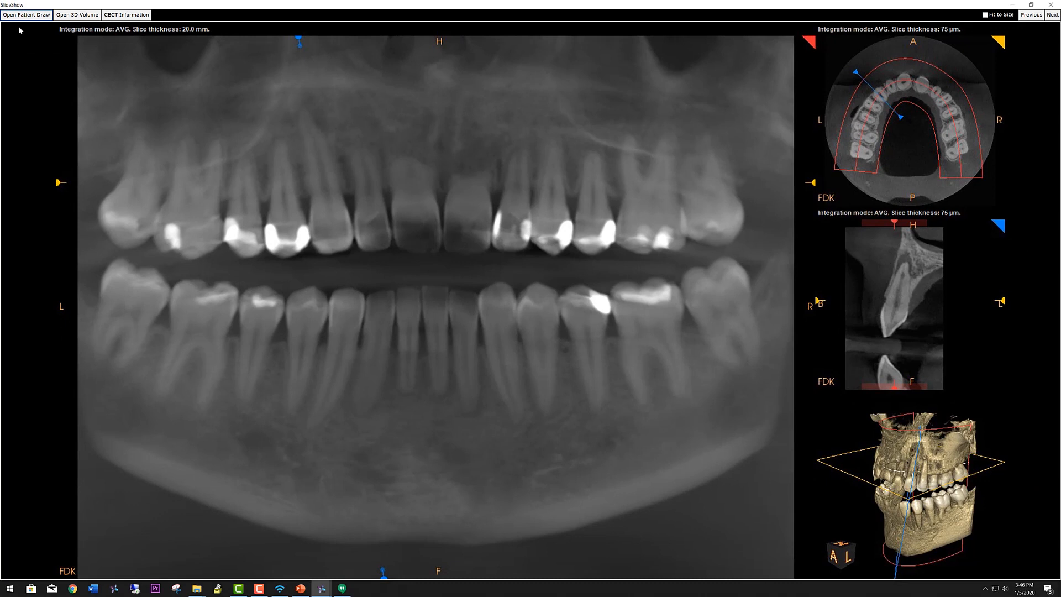
{"action": "mouse_move", "coordinate": [465, 236]}
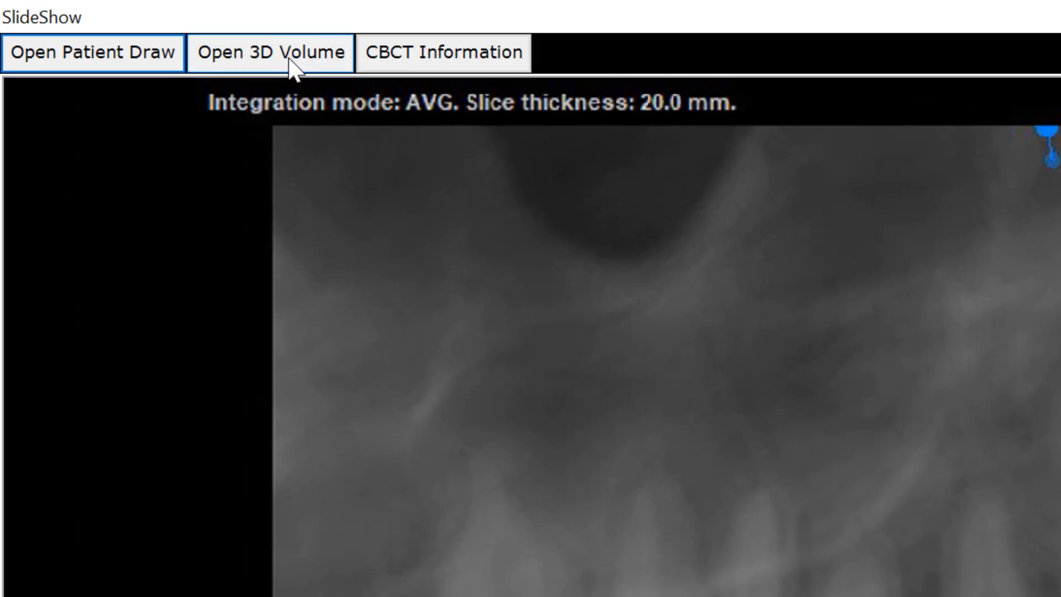
{"action": "mouse_move", "coordinate": [274, 78]}
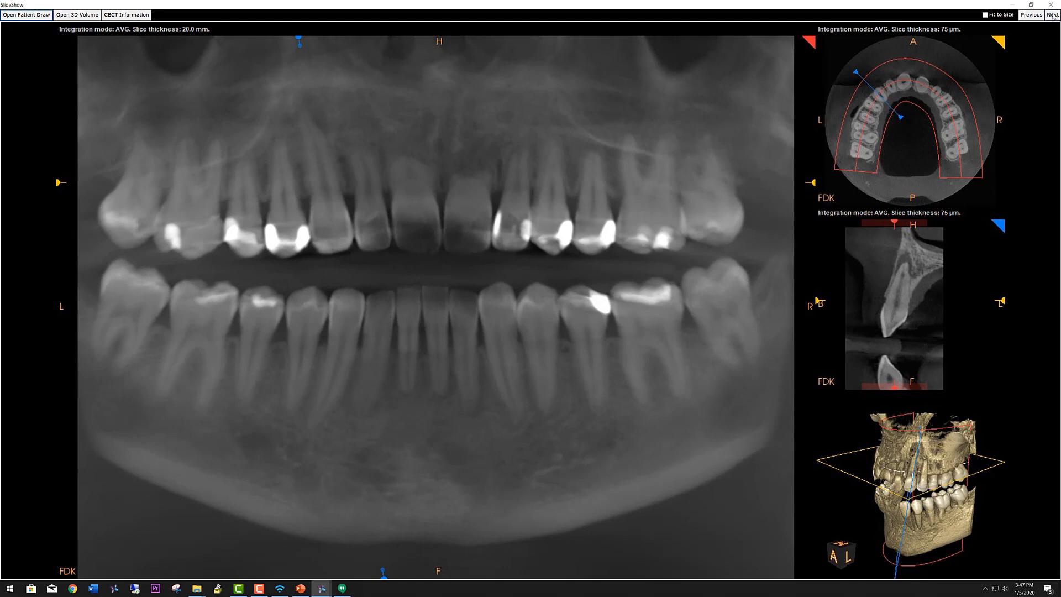
Step: Advance the slideshow past the CBCT scan and dental photo, page through the Irrigation in Endodontics article, then return to its first page
{"action": "left_click", "coordinate": [1050, 15]}
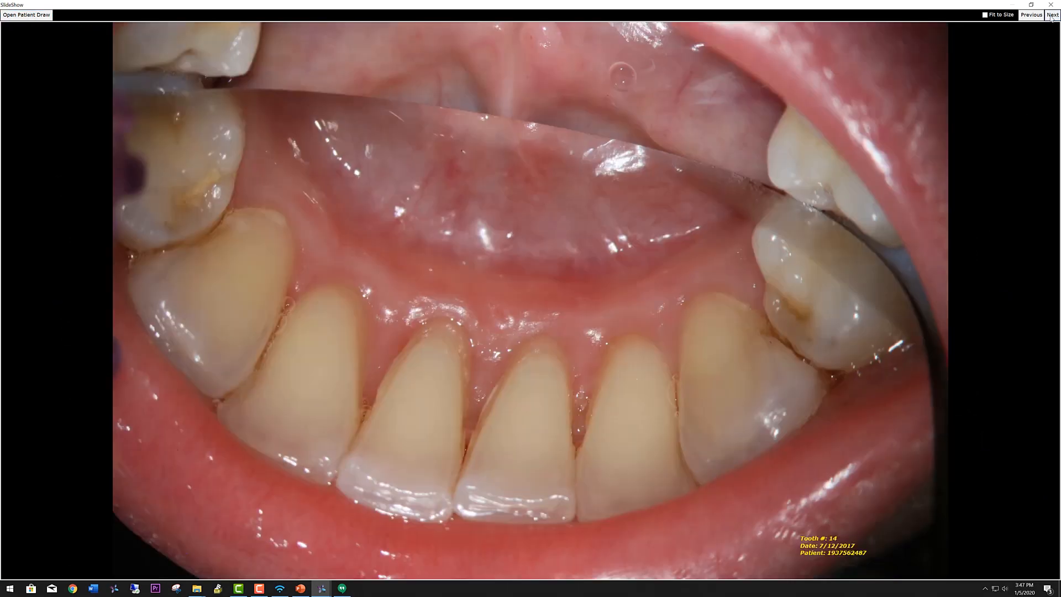
{"action": "left_click", "coordinate": [1052, 15]}
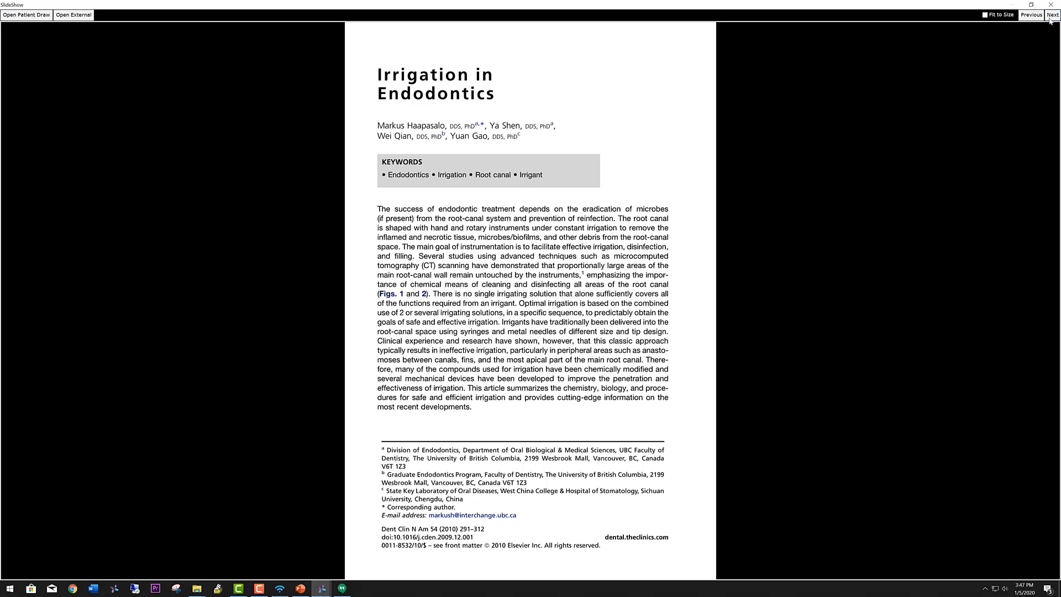
{"action": "mouse_move", "coordinate": [1034, 32]}
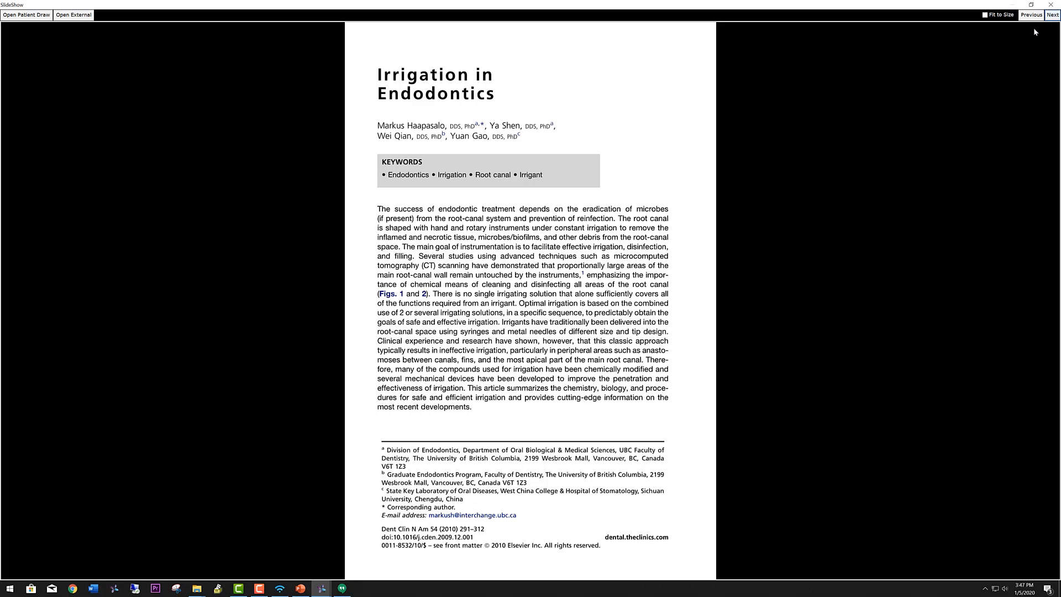
{"action": "mouse_move", "coordinate": [843, 224]}
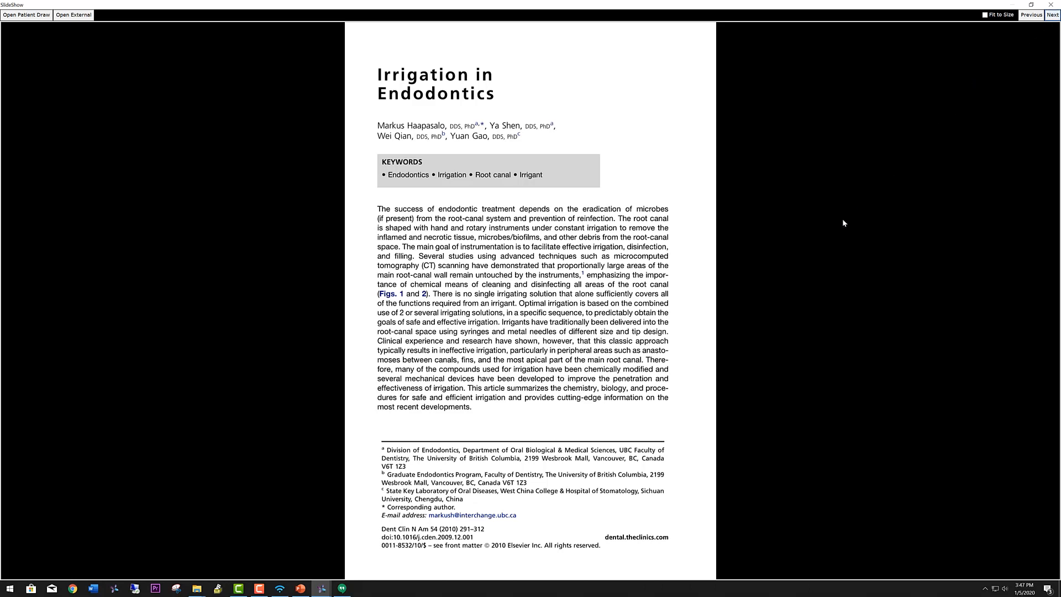
{"action": "mouse_move", "coordinate": [498, 241]}
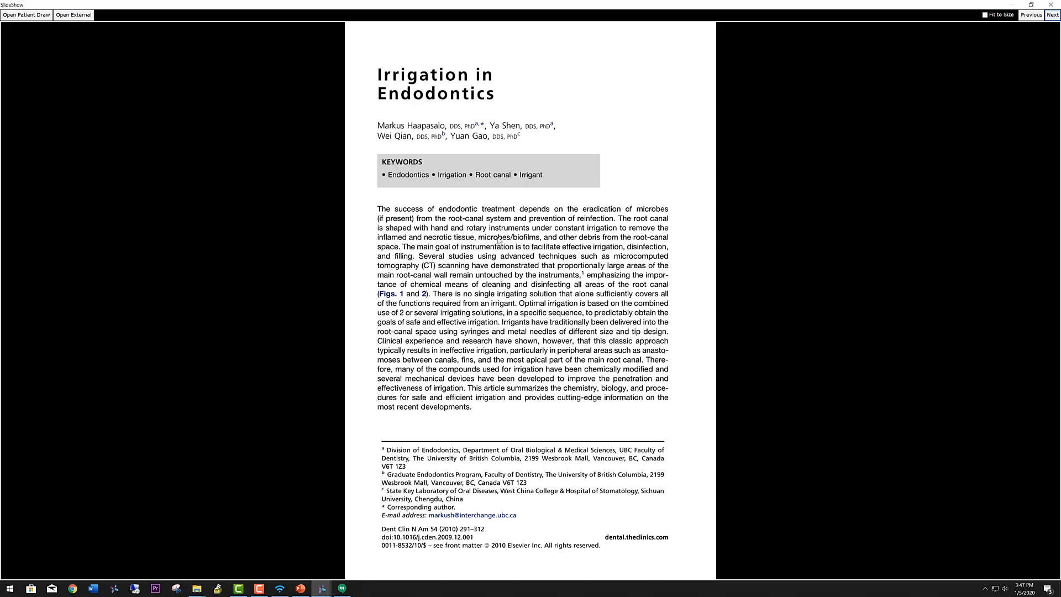
{"action": "mouse_move", "coordinate": [506, 257]}
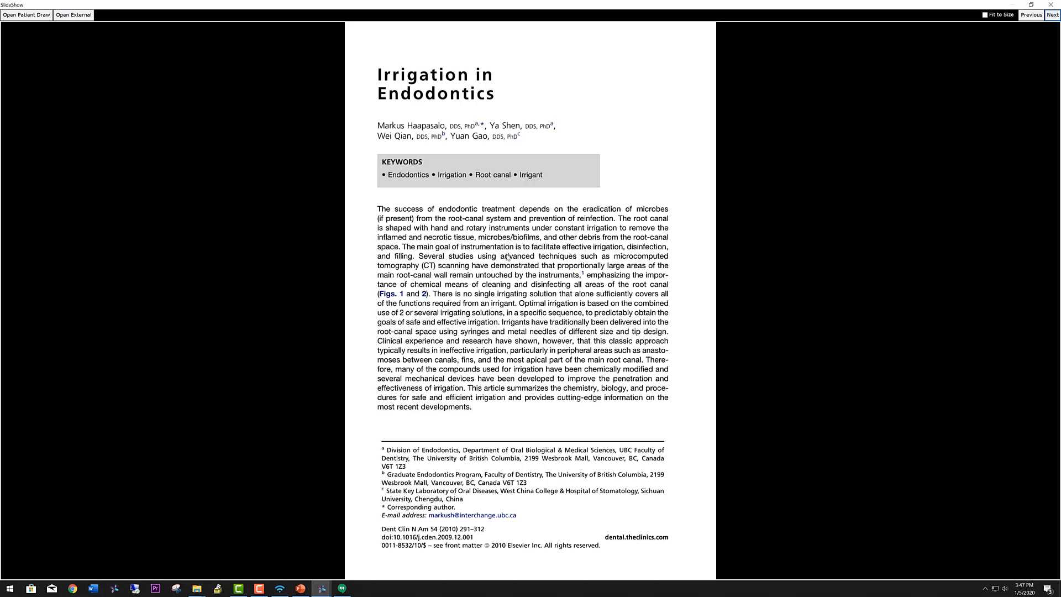
{"action": "left_click", "coordinate": [1051, 14]}
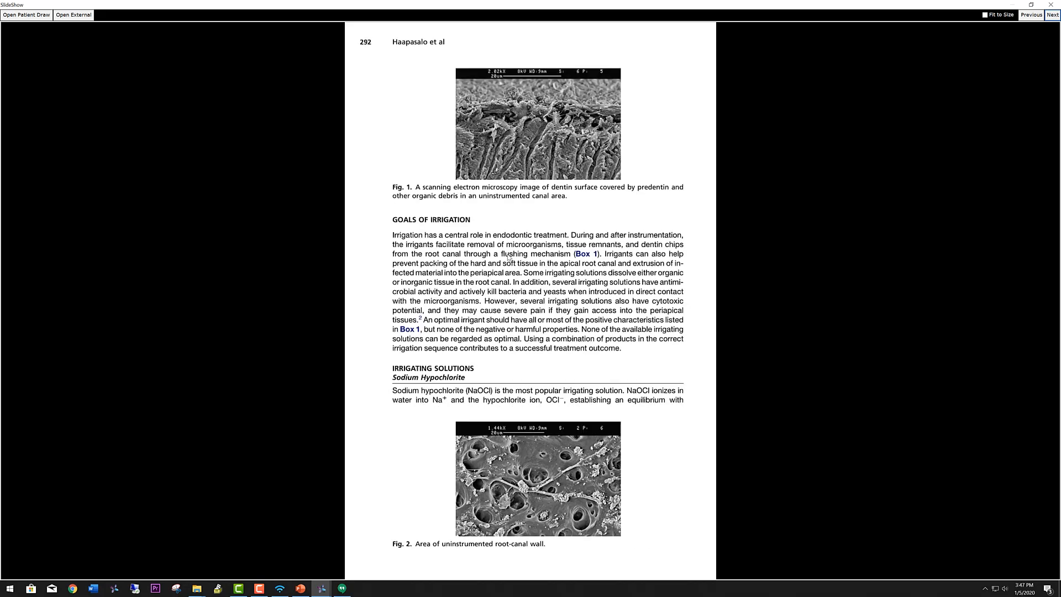
{"action": "left_click", "coordinate": [1052, 14]}
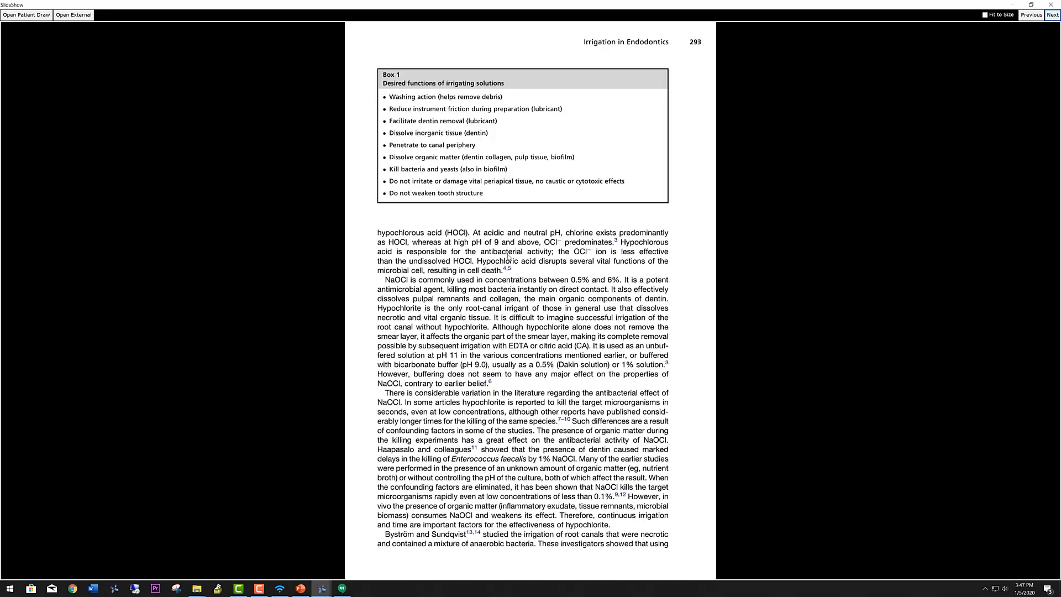
{"action": "left_click", "coordinate": [1052, 14]}
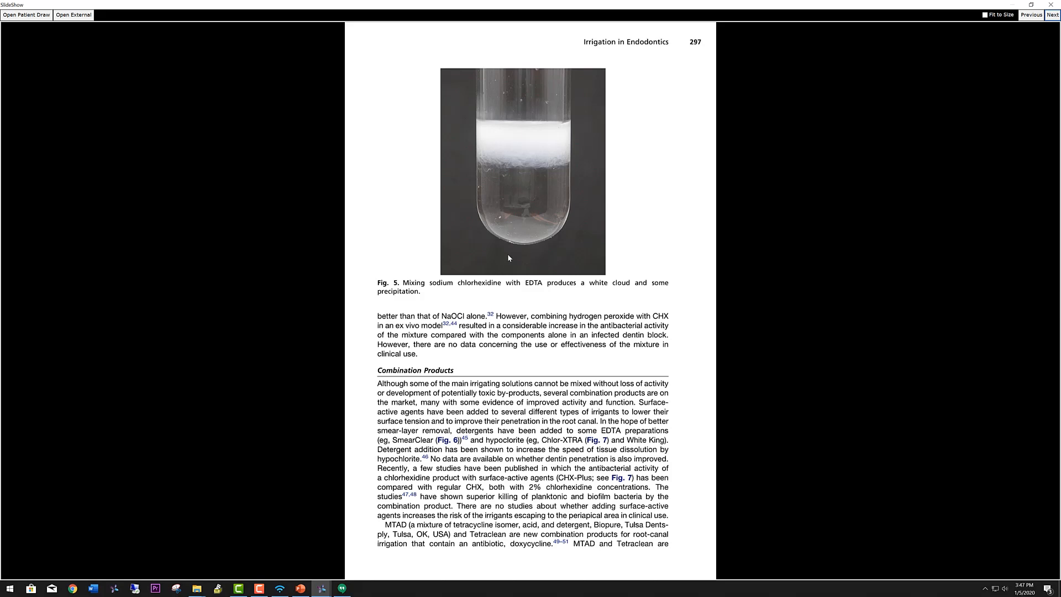
{"action": "left_click", "coordinate": [1052, 14]}
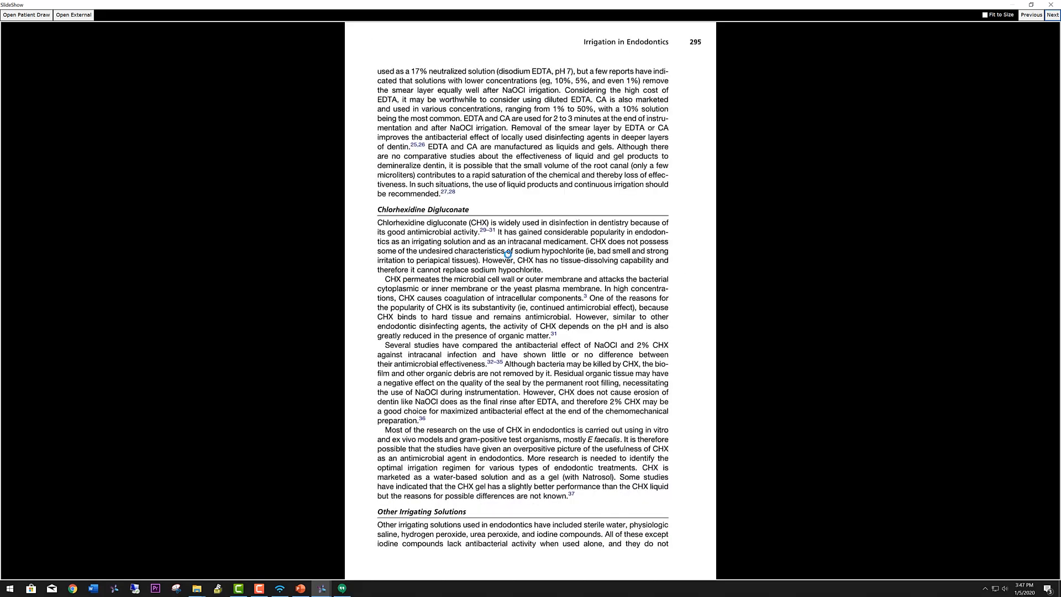
{"action": "left_click", "coordinate": [1031, 14]}
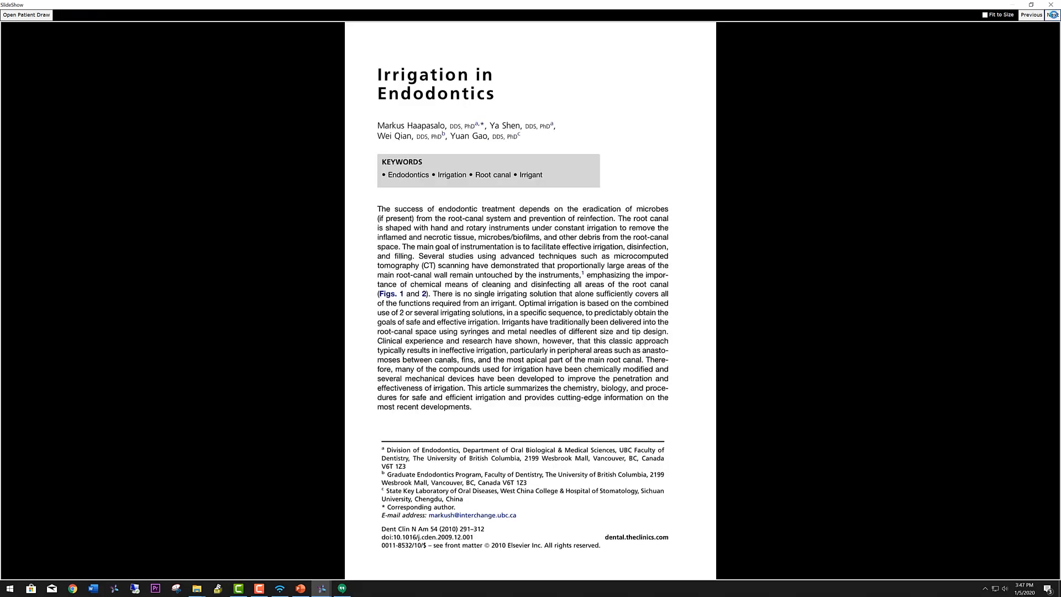
Step: Advance the slideshow through the biofilm electron micrographs to the dinner group photo
{"action": "left_click", "coordinate": [1052, 15]}
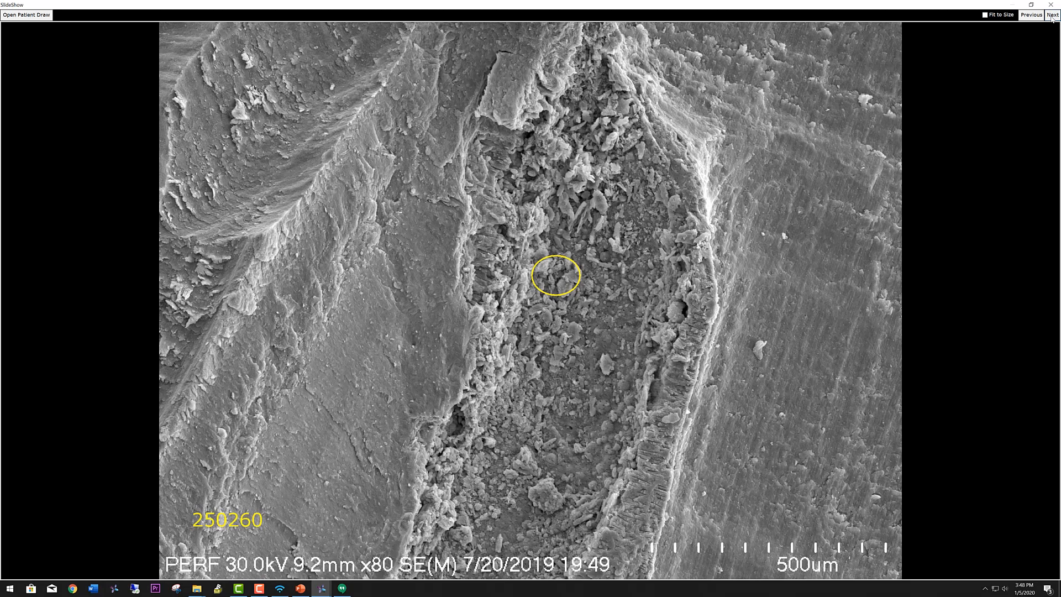
{"action": "left_click", "coordinate": [1051, 14]}
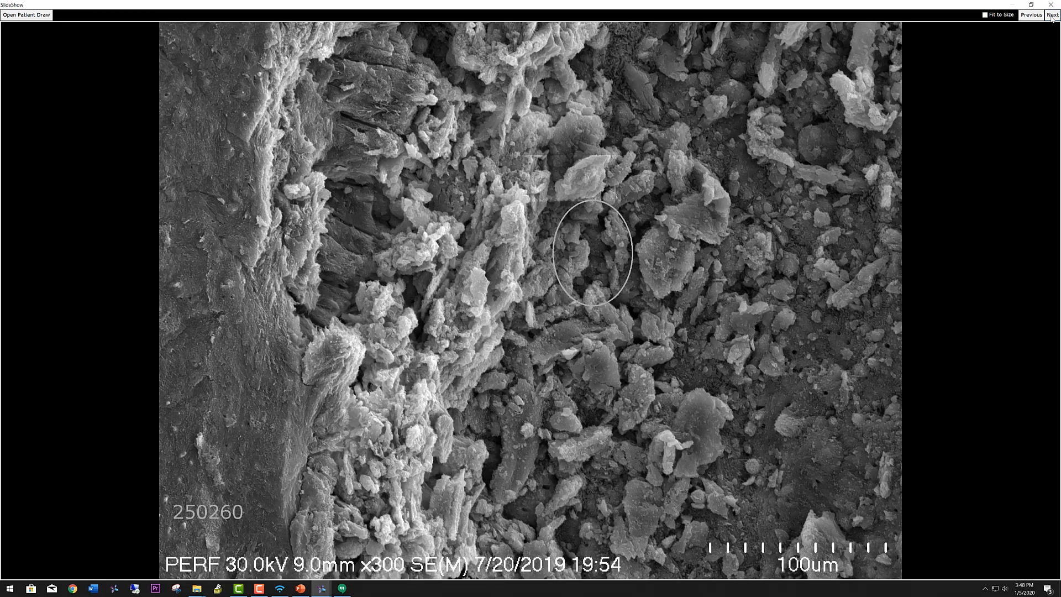
{"action": "left_click", "coordinate": [1052, 15]}
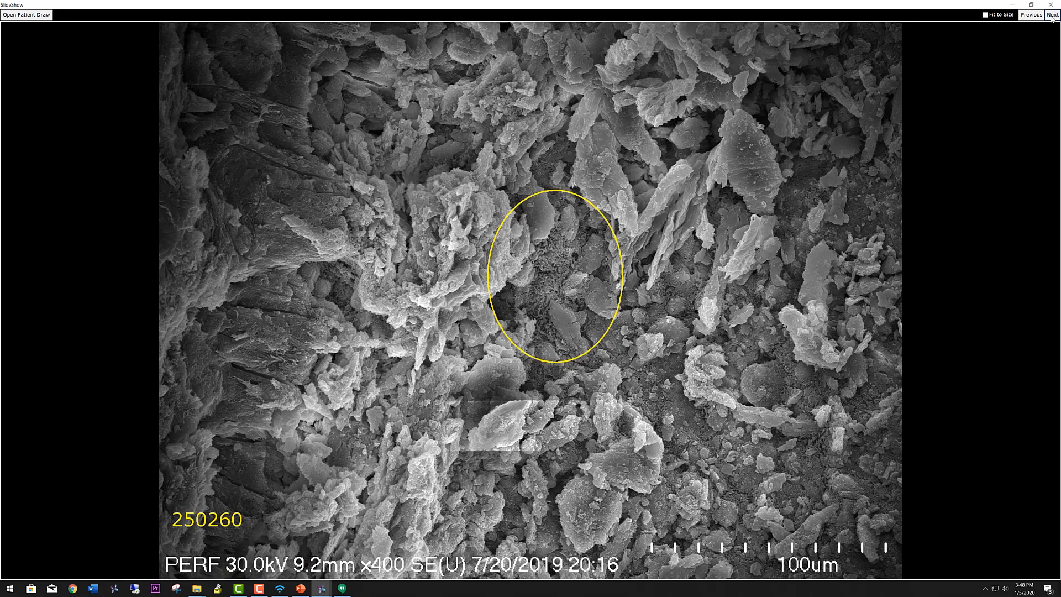
{"action": "left_click", "coordinate": [1051, 15]}
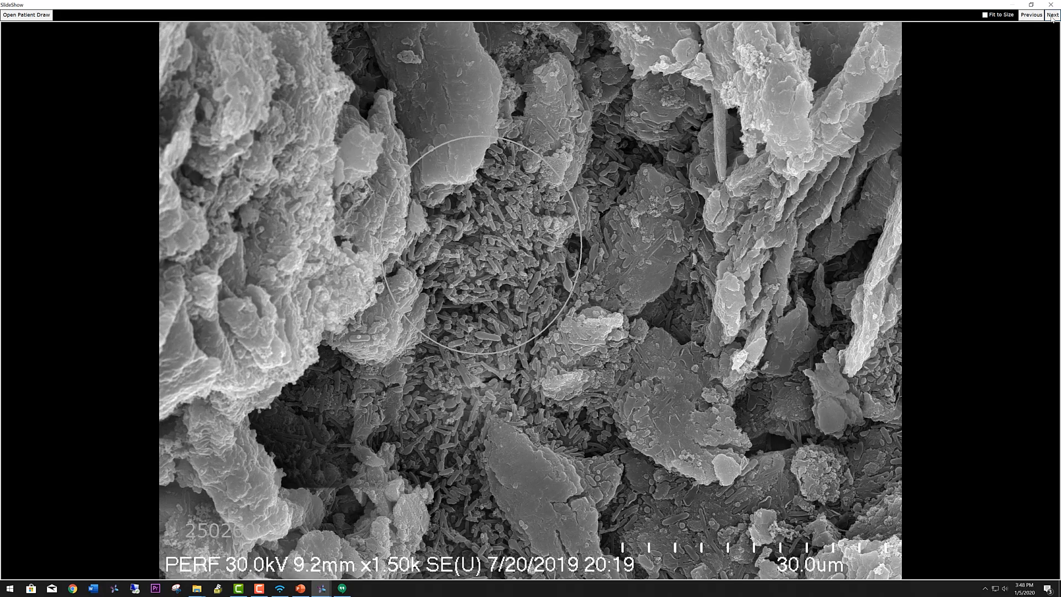
{"action": "left_click", "coordinate": [1052, 14]}
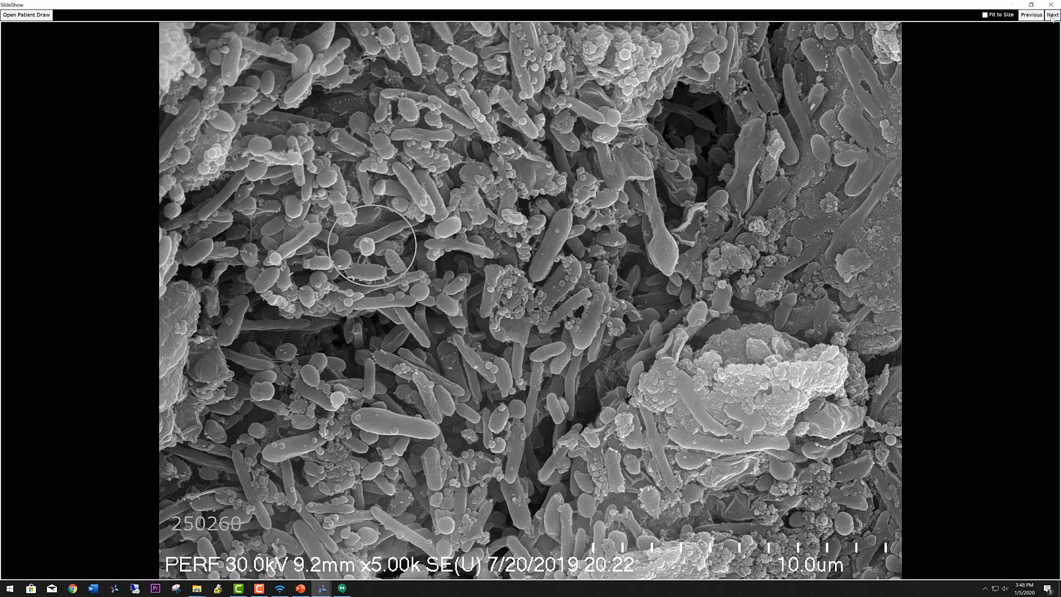
{"action": "left_click", "coordinate": [1051, 14]}
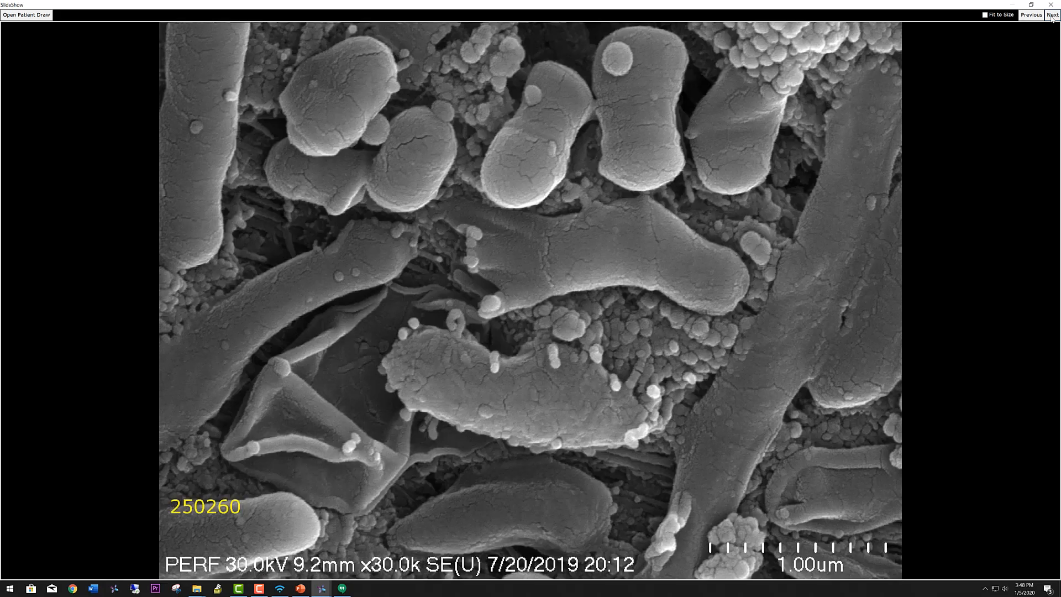
{"action": "left_click", "coordinate": [1051, 15]}
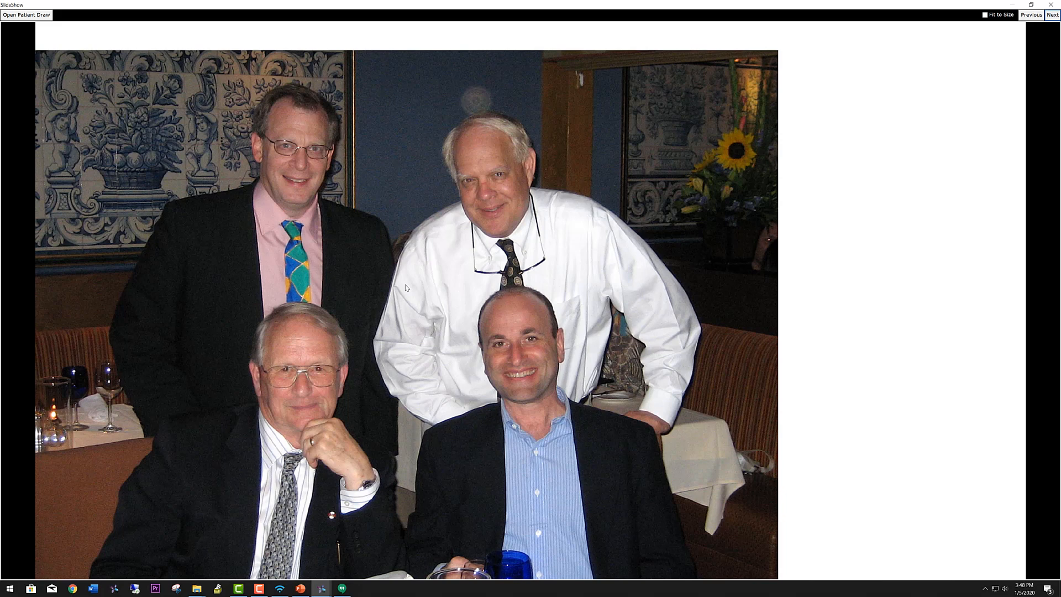
Step: Step through the intraoral photo, Ibis Process slides, electrospray slide and front-teeth X-ray to the referral letter
{"action": "left_click", "coordinate": [1052, 14]}
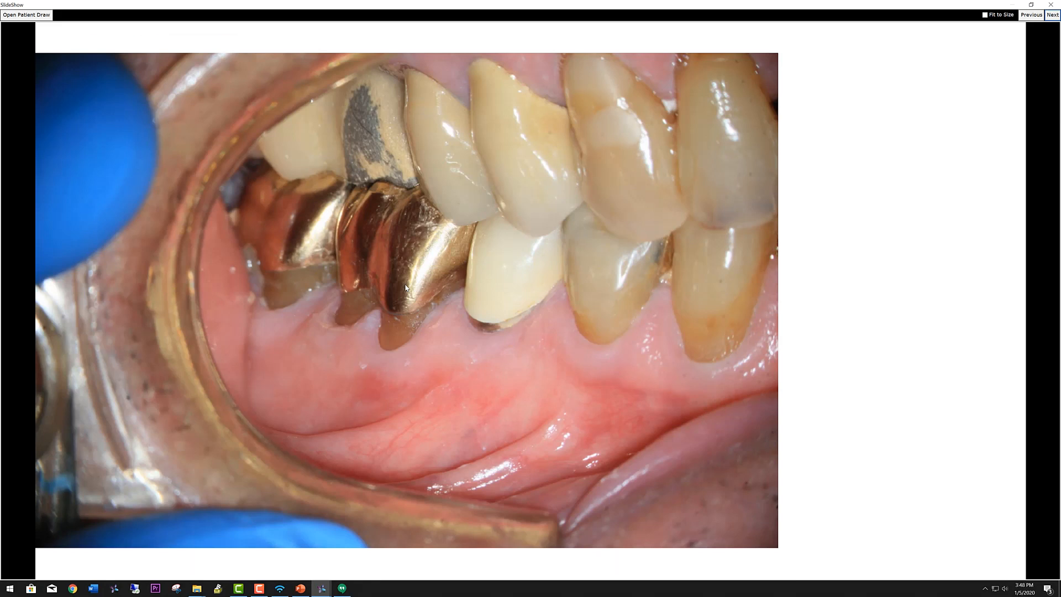
{"action": "left_click", "coordinate": [1052, 15]}
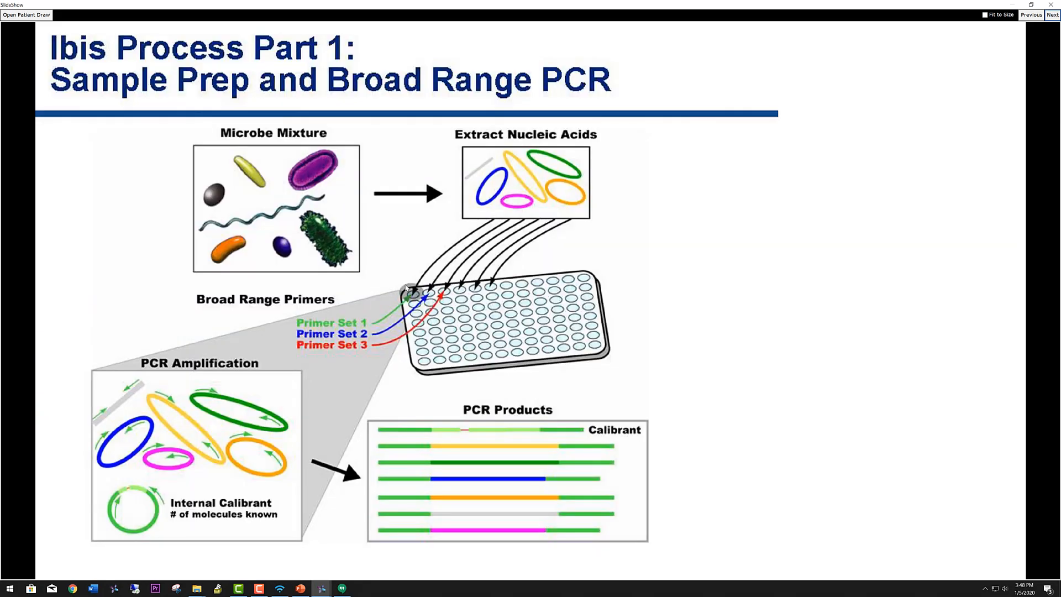
{"action": "left_click", "coordinate": [1051, 14]}
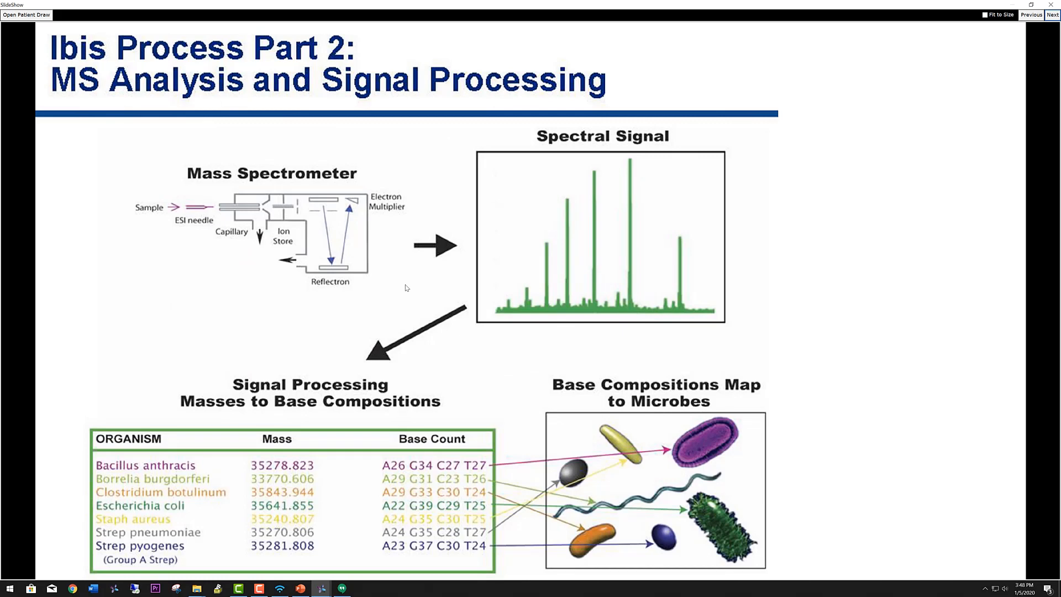
{"action": "left_click", "coordinate": [1053, 15]}
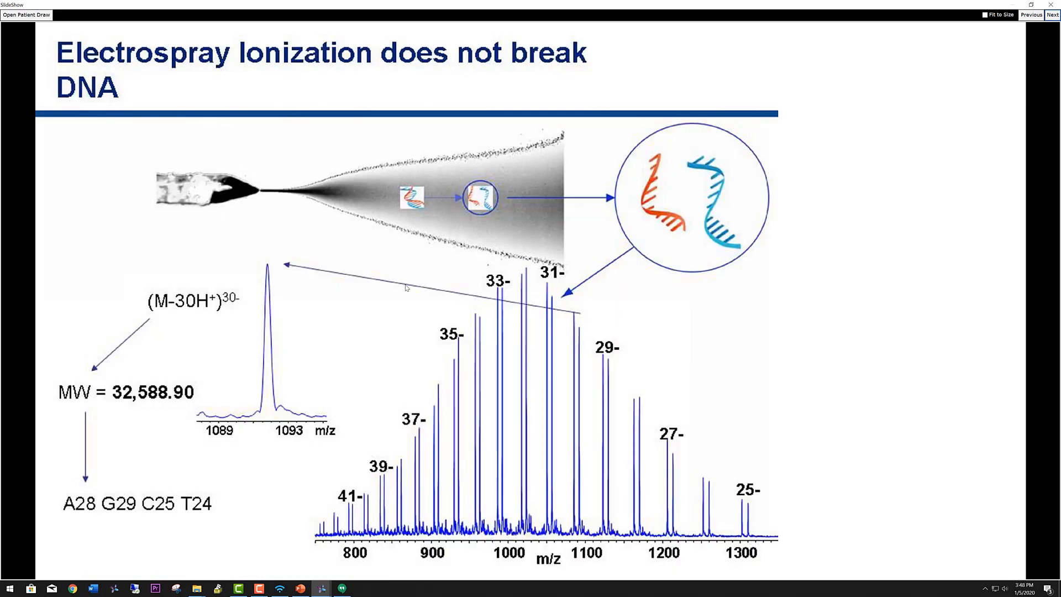
{"action": "left_click", "coordinate": [1052, 14]}
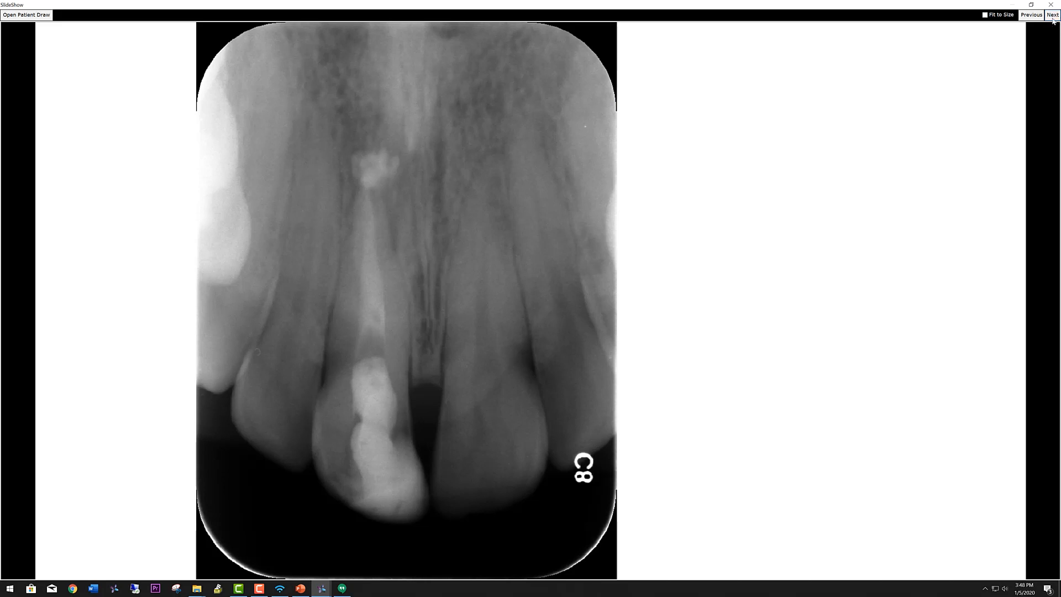
{"action": "left_click", "coordinate": [1051, 14]}
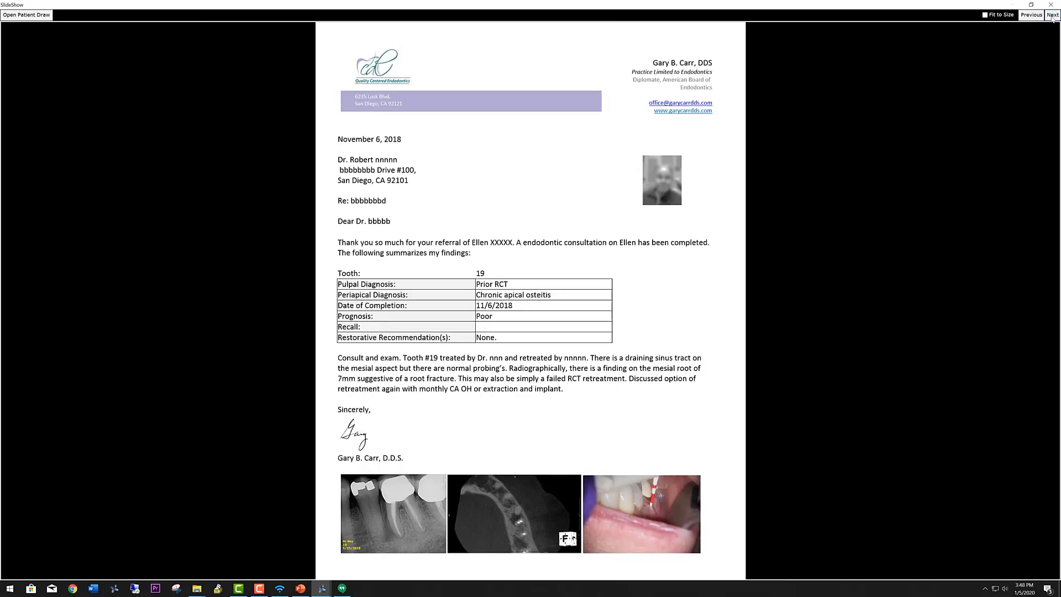
{"action": "mouse_move", "coordinate": [752, 207]}
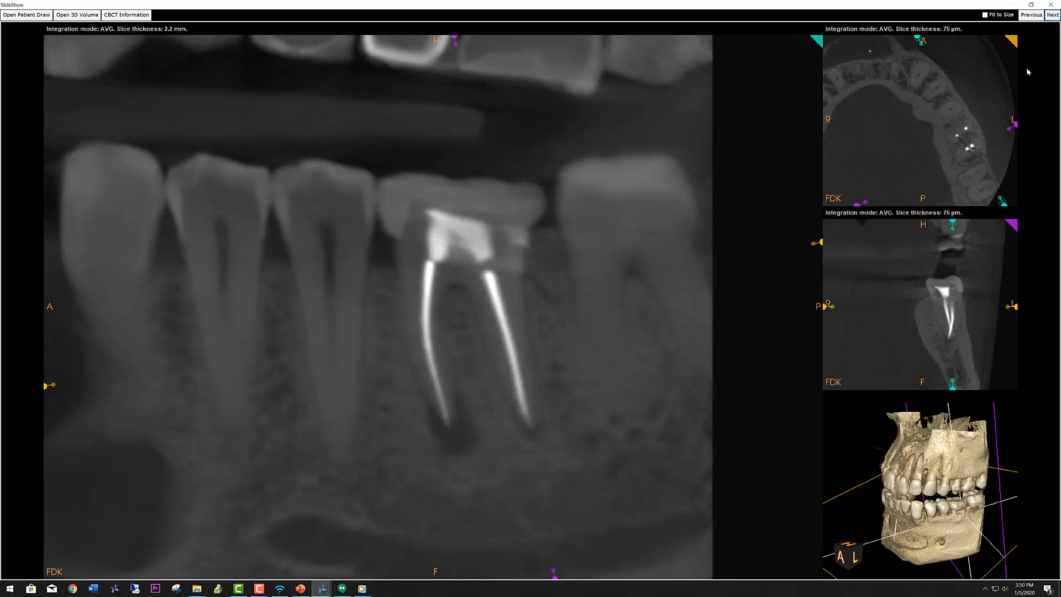
{"action": "mouse_move", "coordinate": [441, 241]}
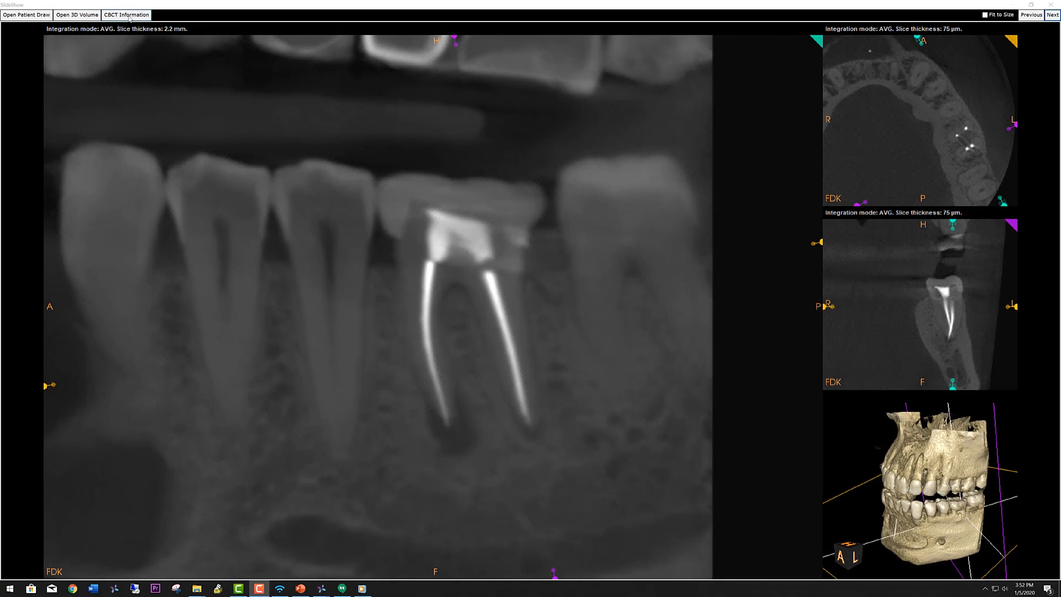
{"action": "left_click", "coordinate": [126, 14]}
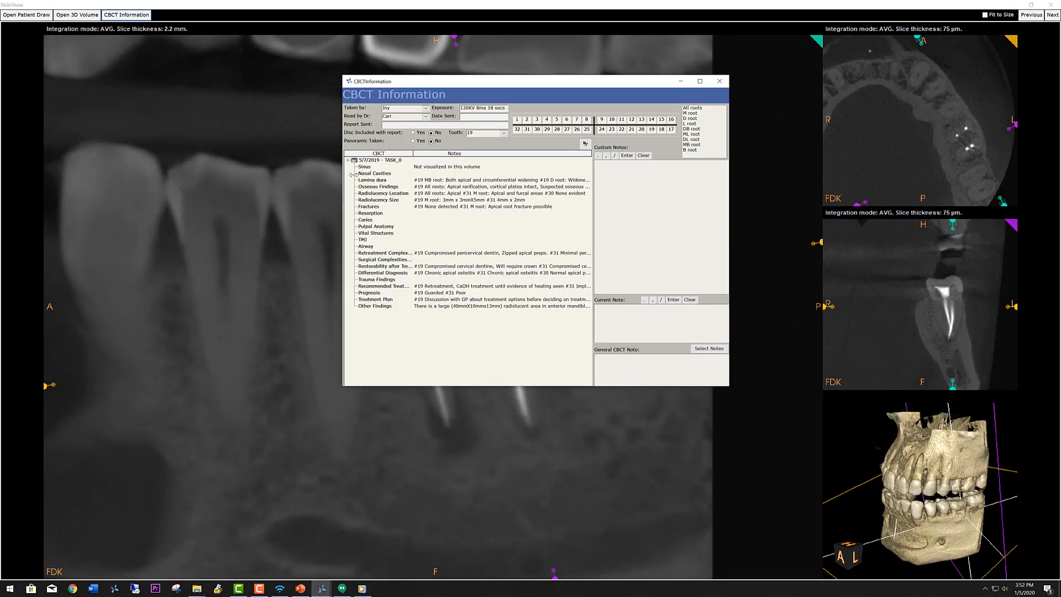
{"action": "left_click", "coordinate": [698, 81]}
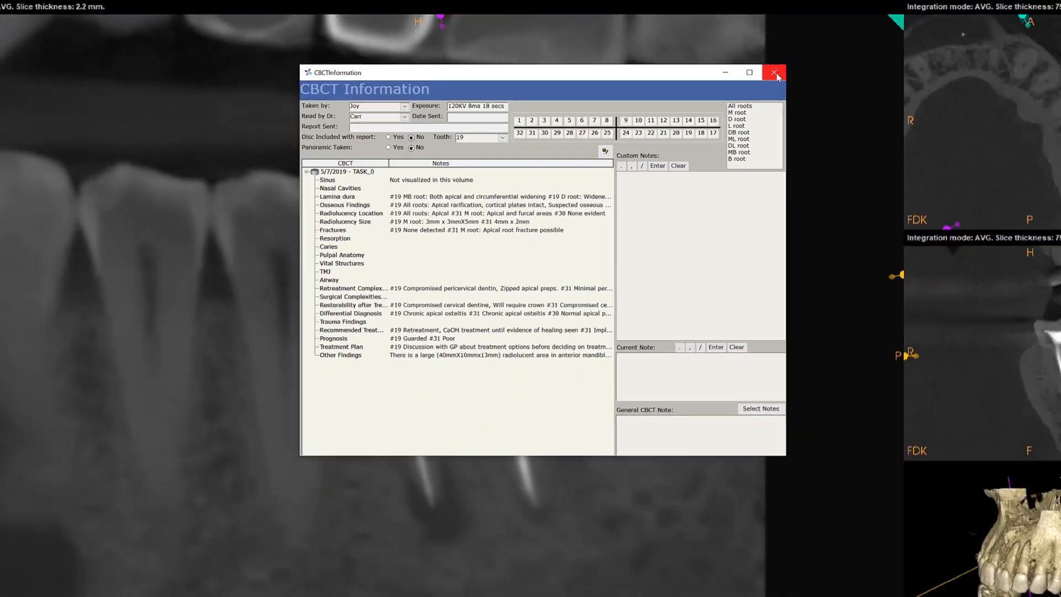
{"action": "left_click", "coordinate": [774, 73]}
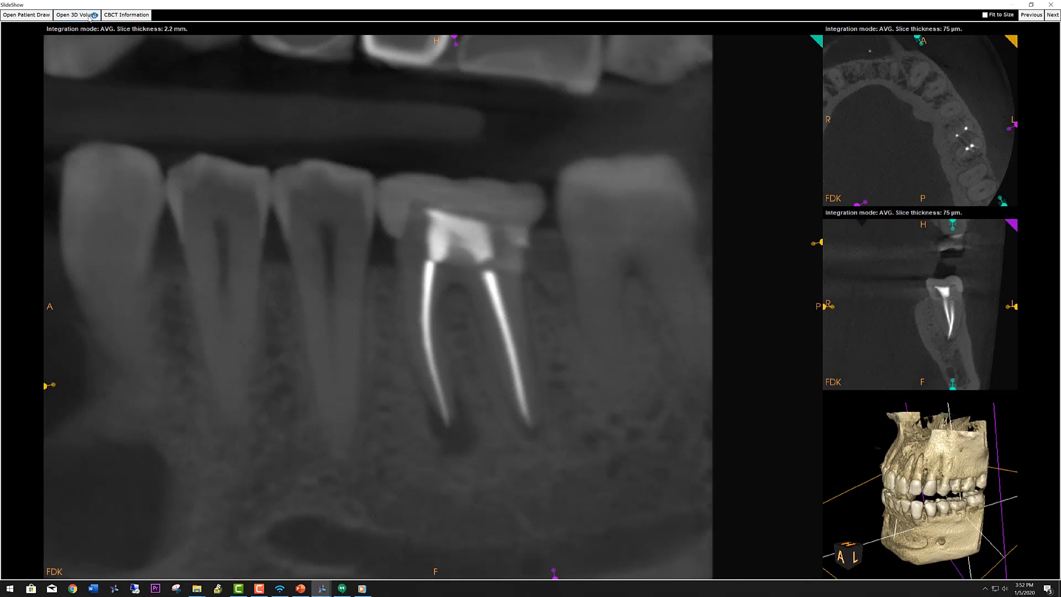
{"action": "left_click", "coordinate": [76, 14]}
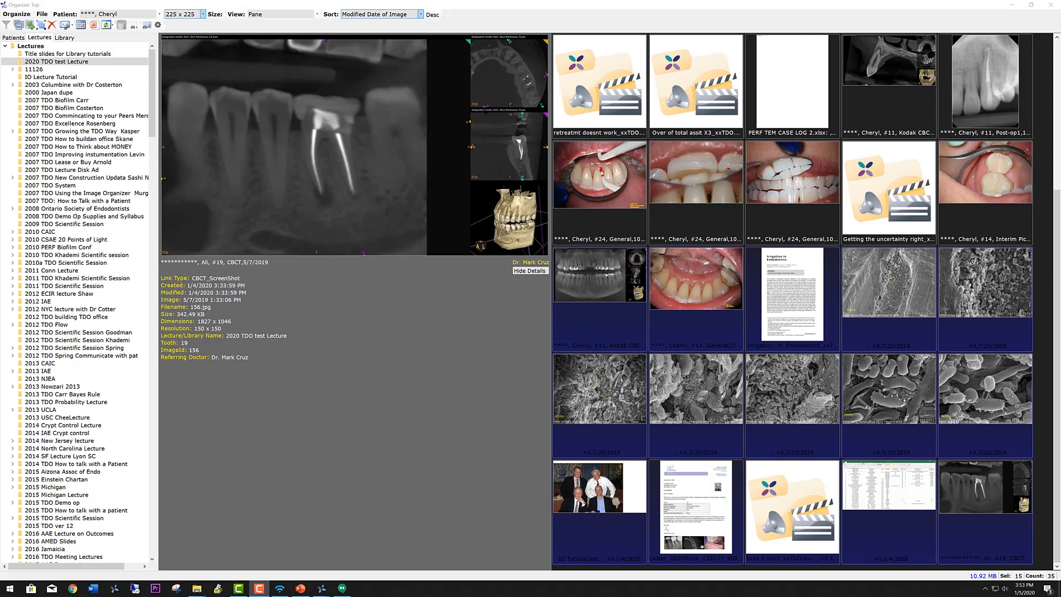
Step: Select ten lecture items from the uncertainty video through the SEM micrographs for export
{"action": "left_click", "coordinate": [791, 297]}
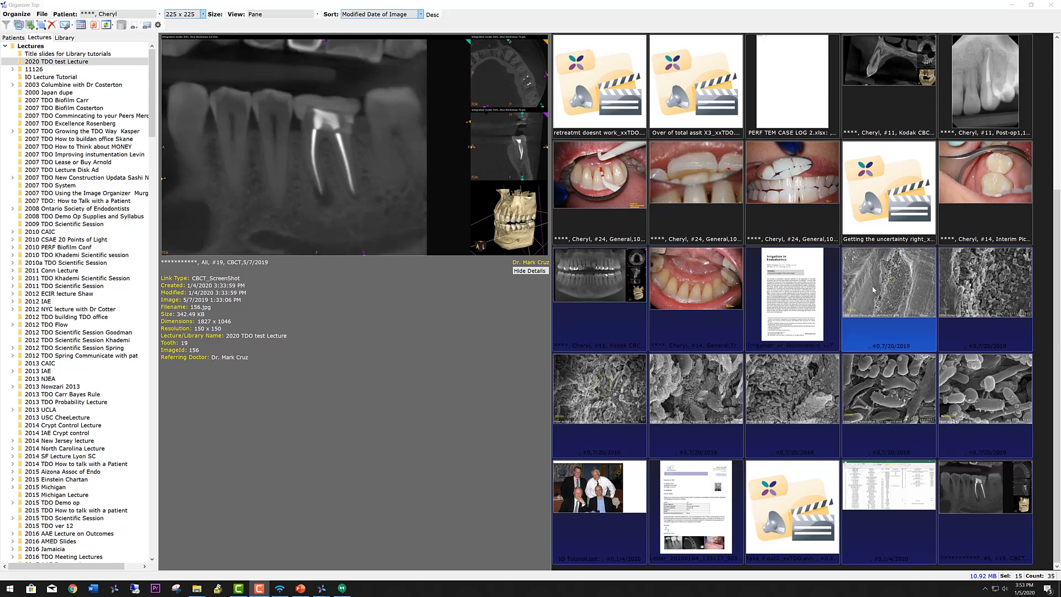
{"action": "mouse_move", "coordinate": [879, 296]}
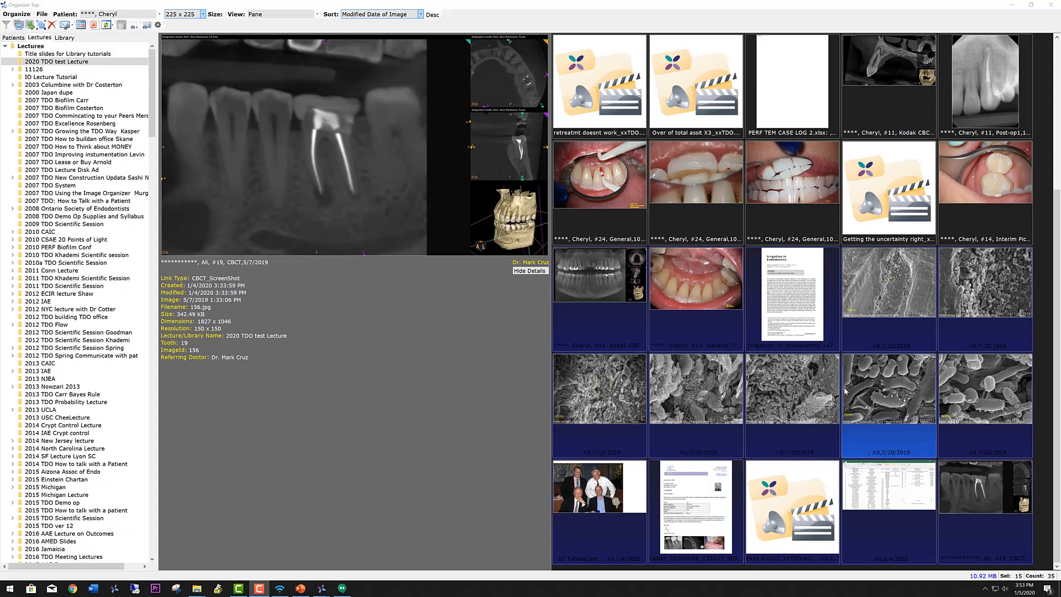
{"action": "mouse_move", "coordinate": [865, 383]}
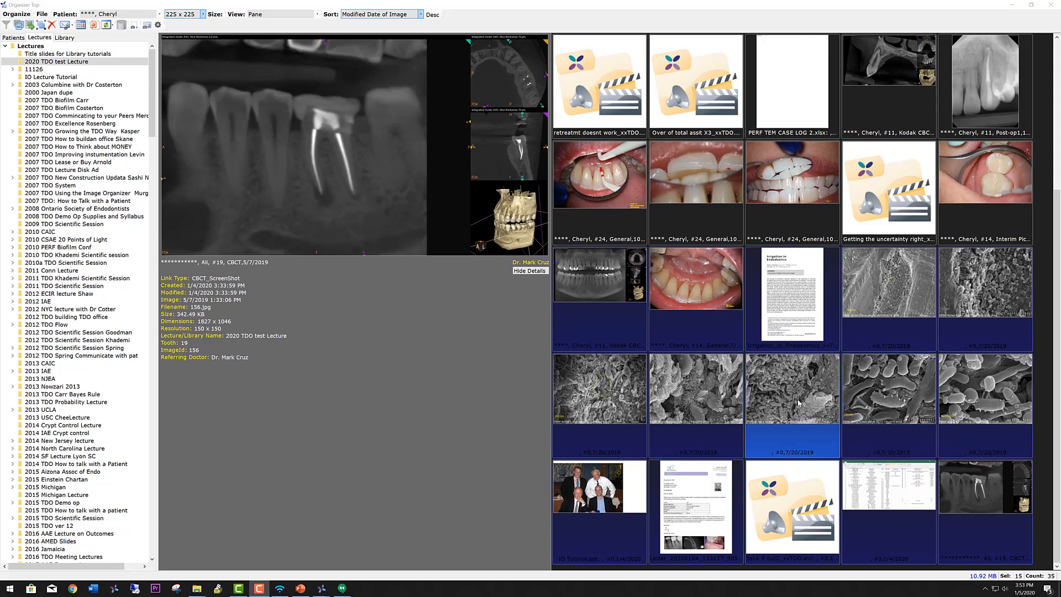
{"action": "mouse_move", "coordinate": [805, 376]}
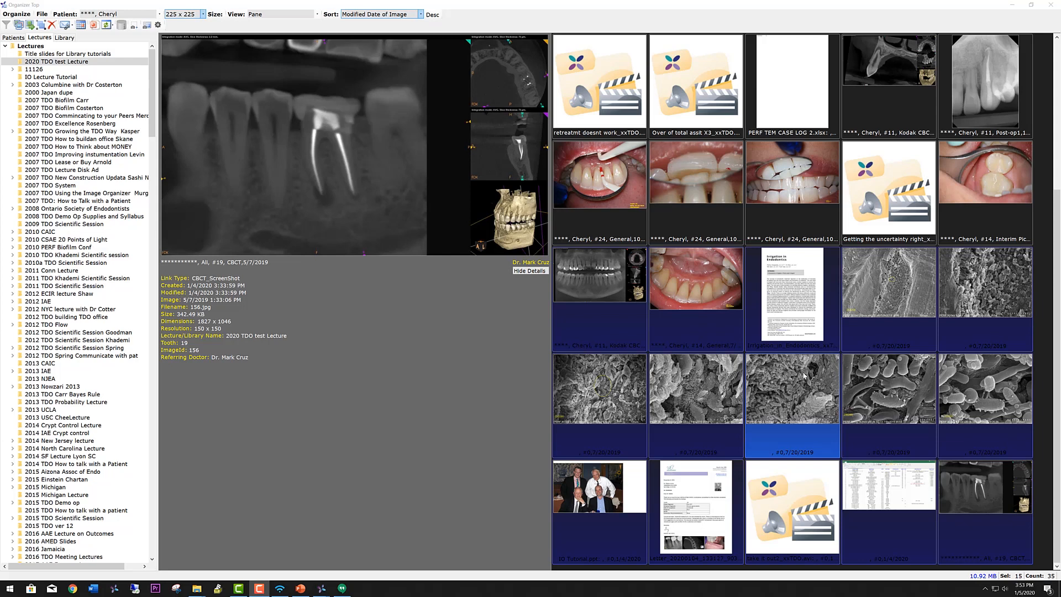
{"action": "mouse_move", "coordinate": [804, 374]}
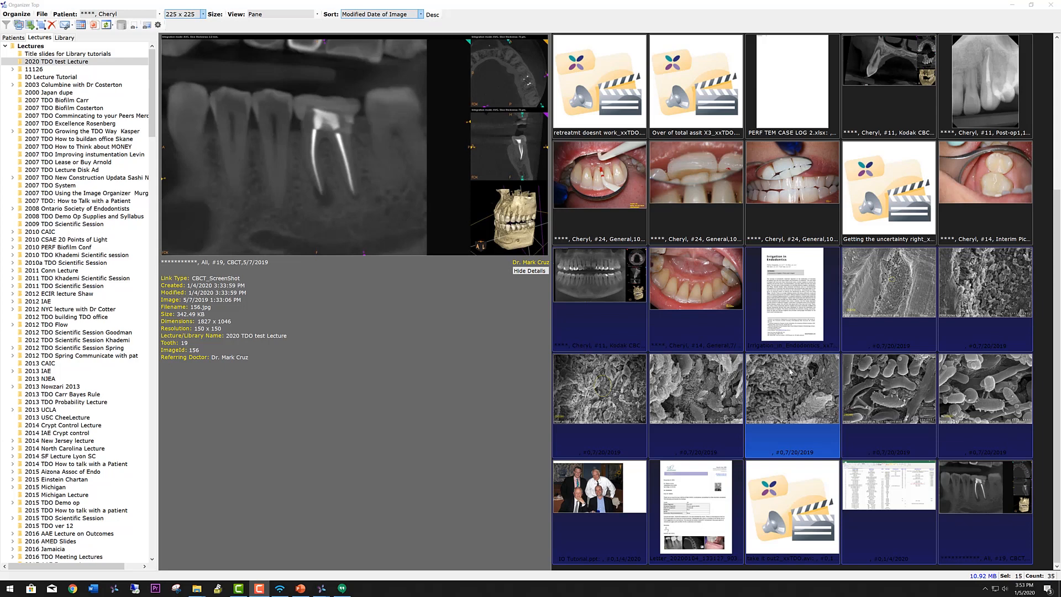
{"action": "mouse_move", "coordinate": [790, 374]}
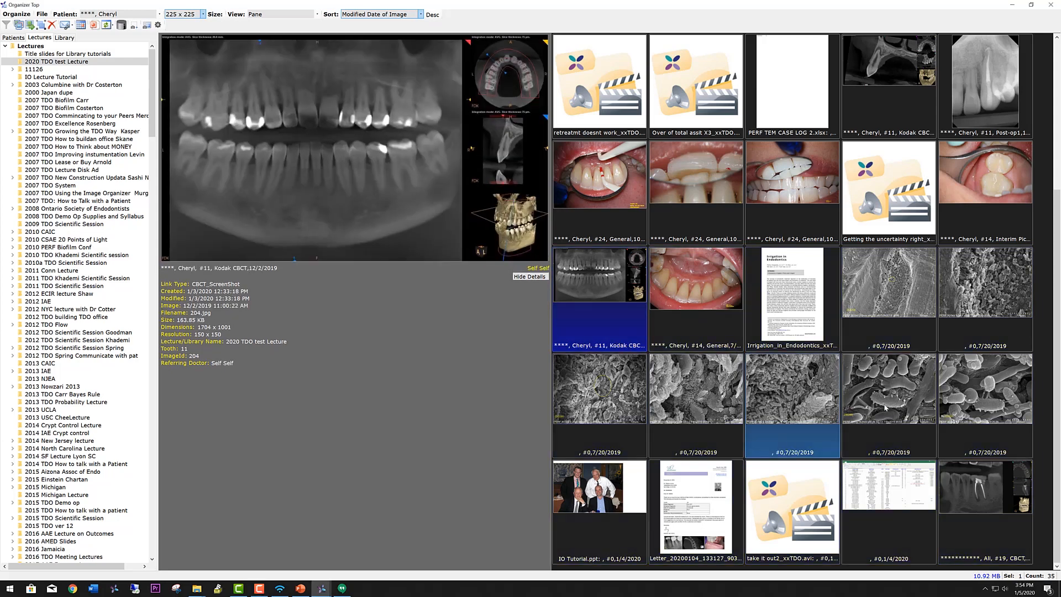
{"action": "left_click", "coordinate": [984, 388]}
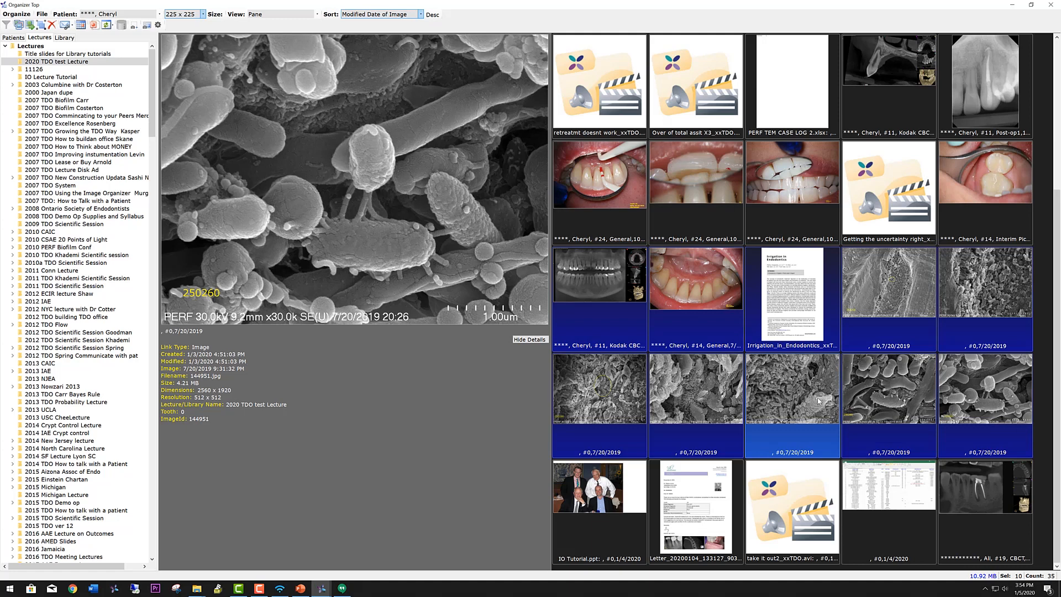
{"action": "mouse_move", "coordinate": [816, 395]}
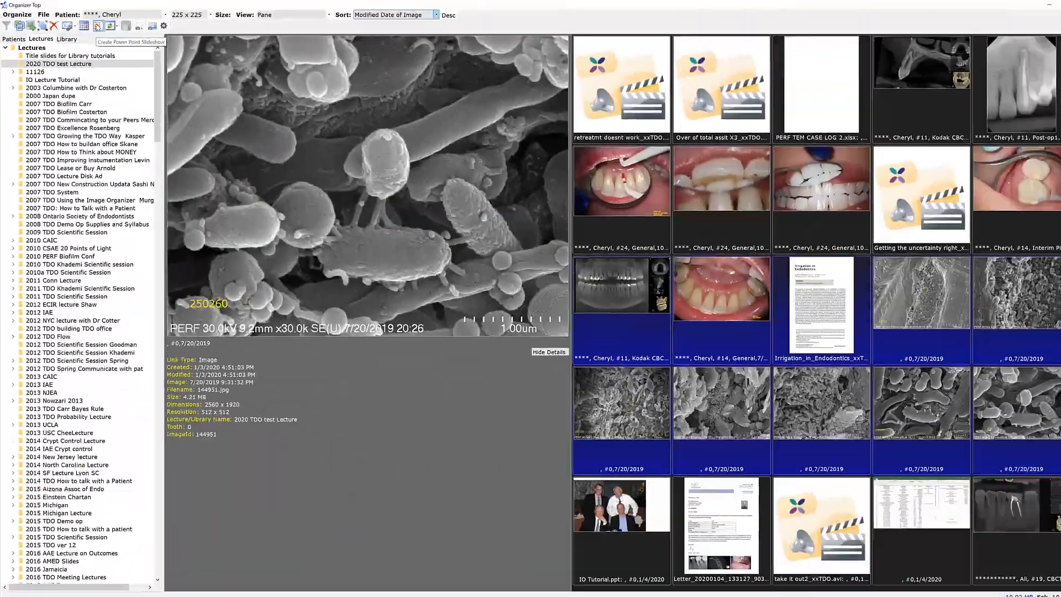
Step: Build the PowerPoint slideshow from the selected images and check slides 3 and 5
{"action": "left_click", "coordinate": [99, 25]}
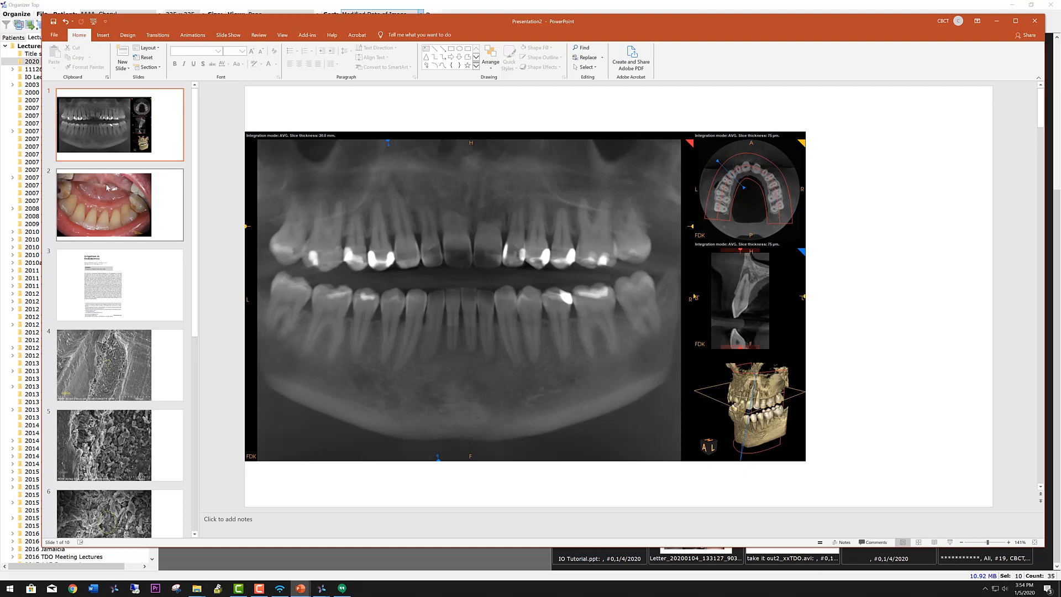
{"action": "left_click", "coordinate": [120, 284]}
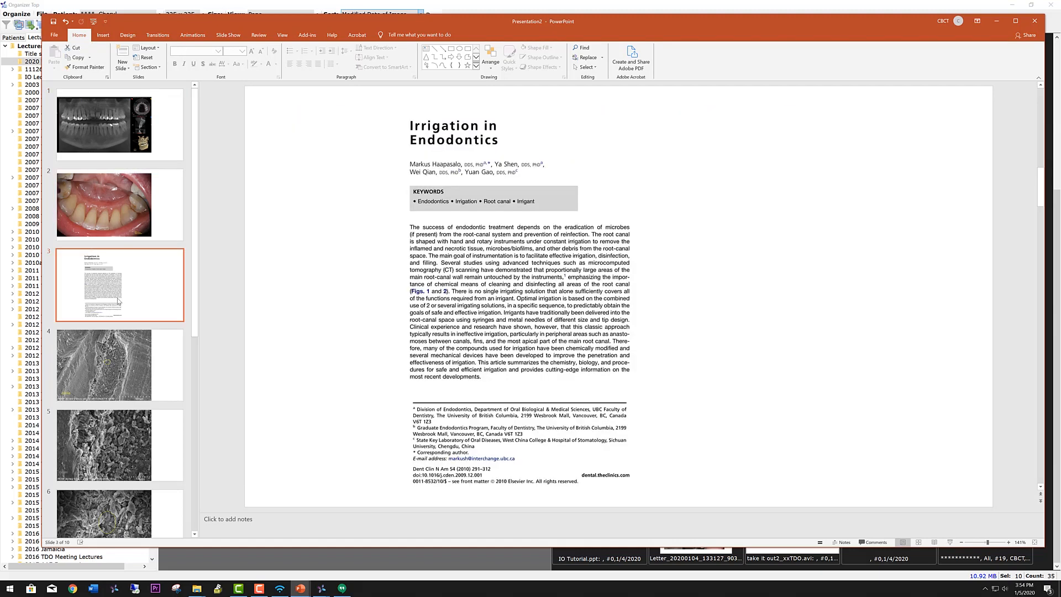
{"action": "left_click", "coordinate": [104, 444]}
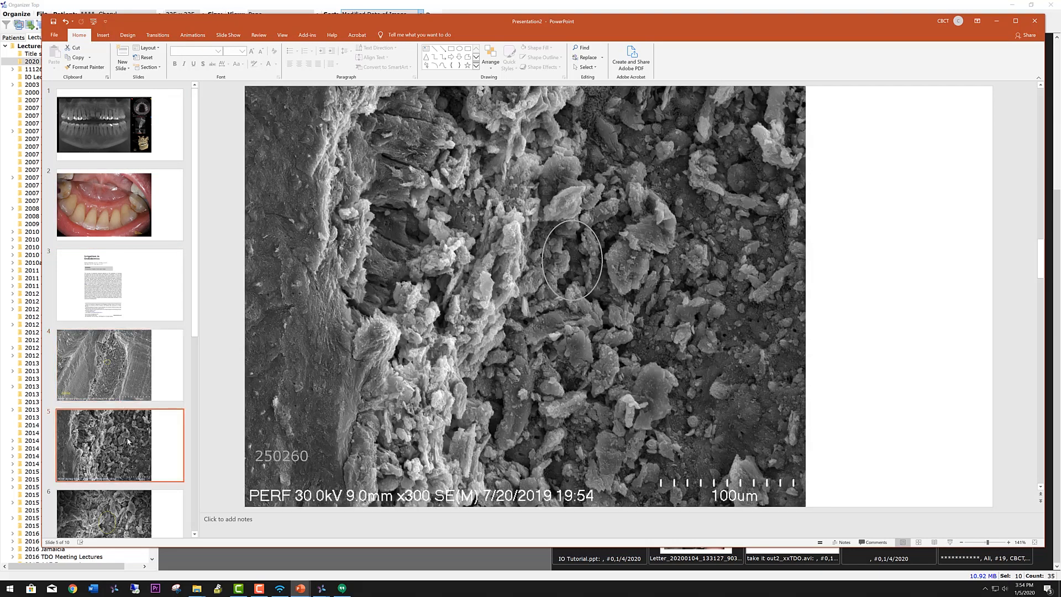
{"action": "mouse_move", "coordinate": [551, 258]}
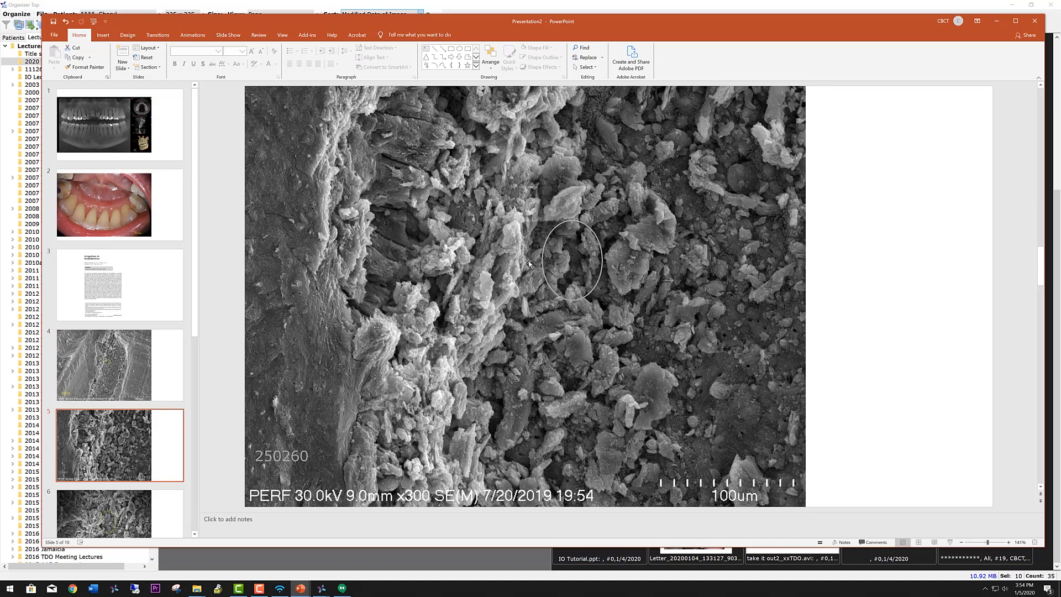
{"action": "mouse_move", "coordinate": [481, 210]}
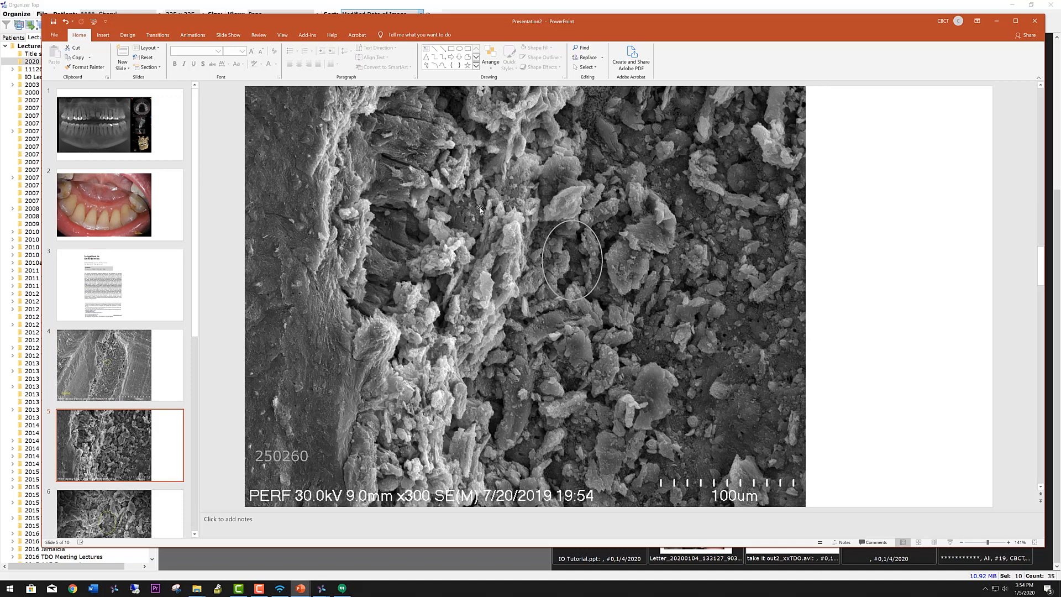
{"action": "mouse_move", "coordinate": [544, 291]}
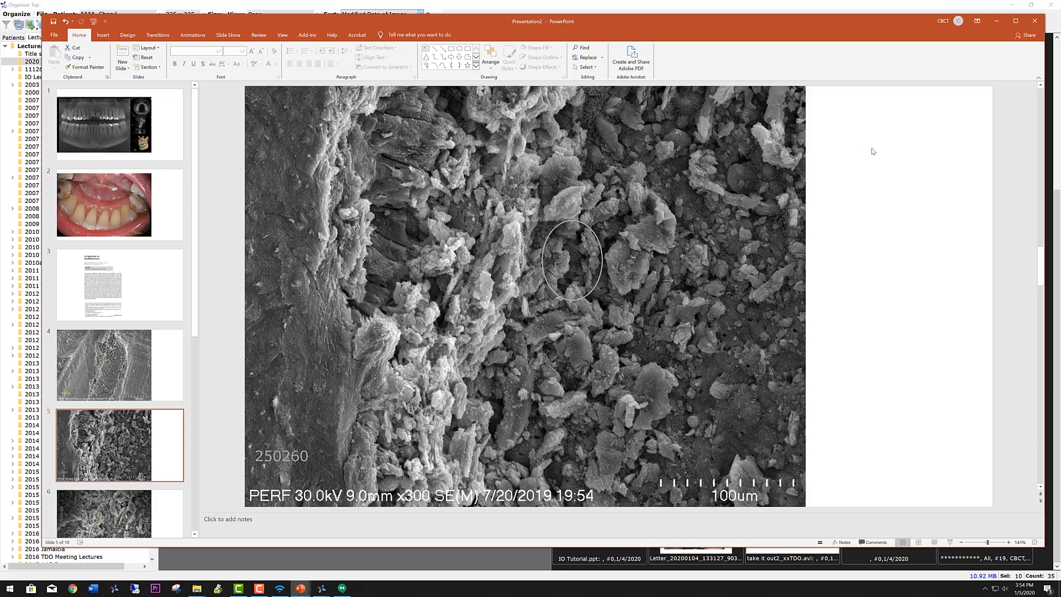
{"action": "mouse_move", "coordinate": [902, 156]}
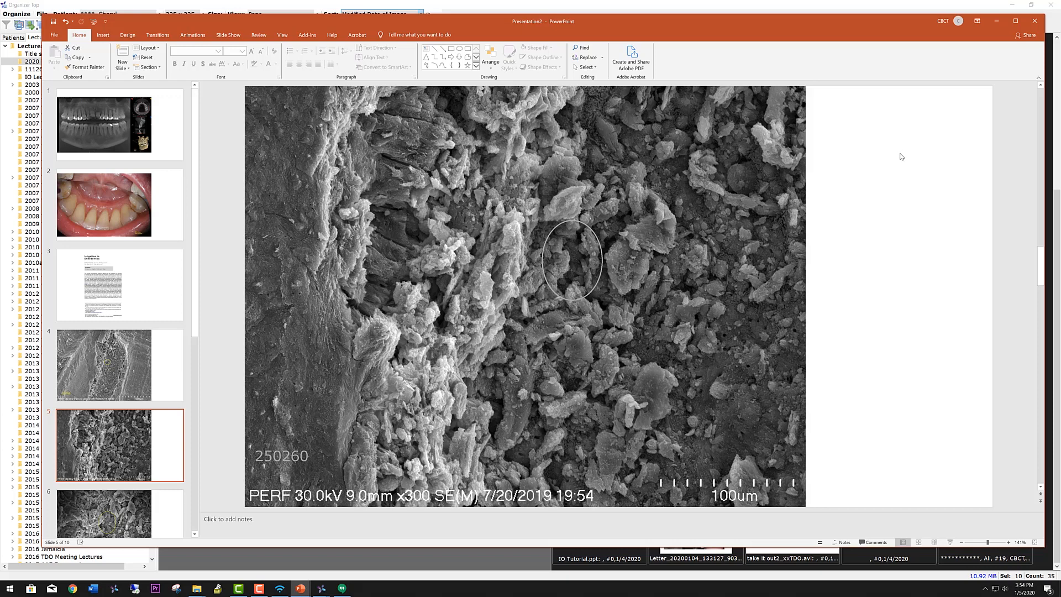
{"action": "mouse_move", "coordinate": [831, 191]}
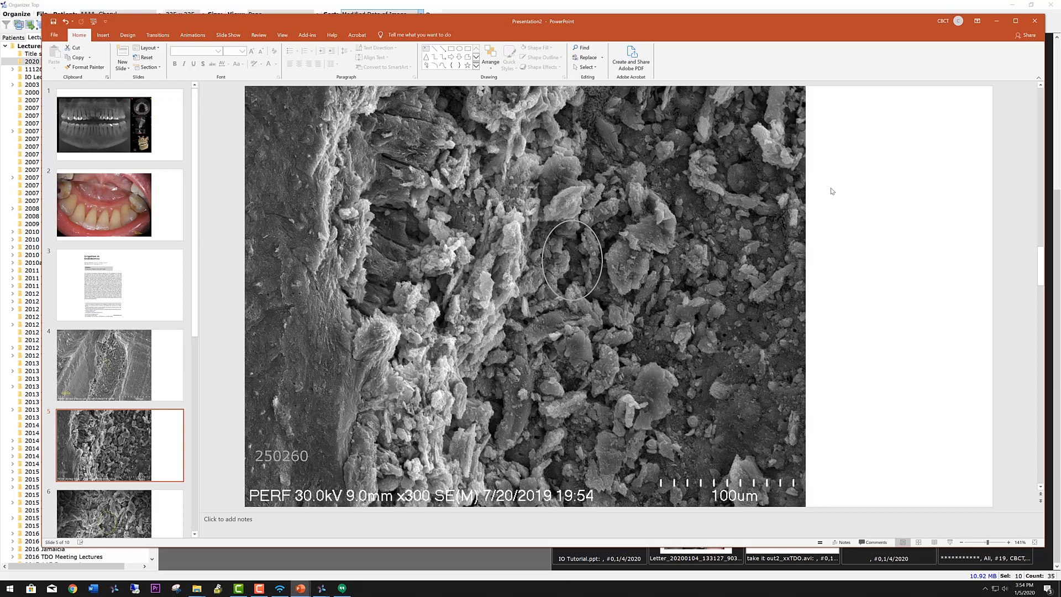
{"action": "mouse_move", "coordinate": [833, 186]}
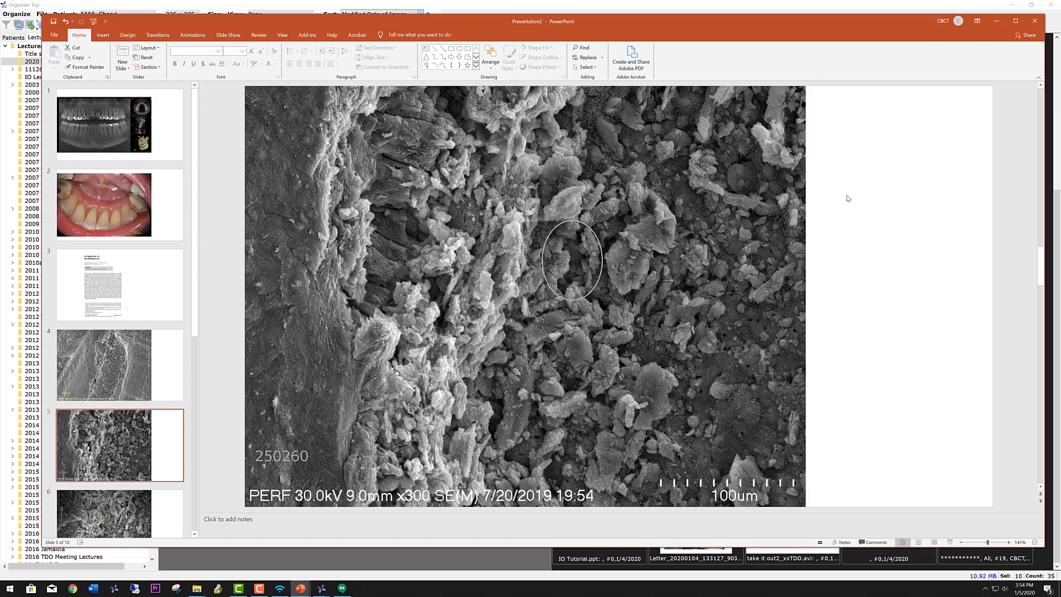
{"action": "mouse_move", "coordinate": [873, 206]}
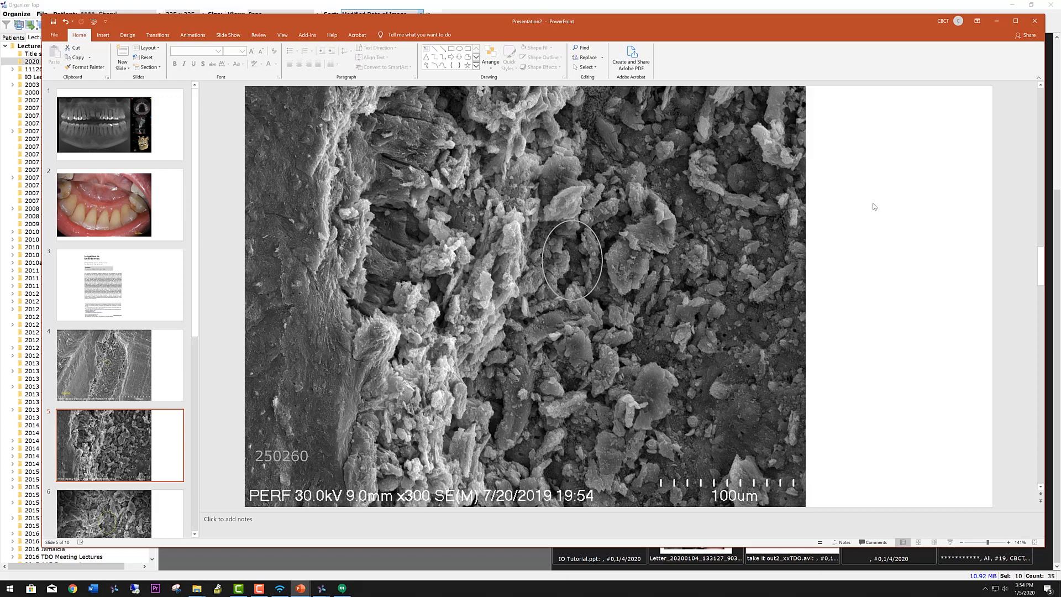